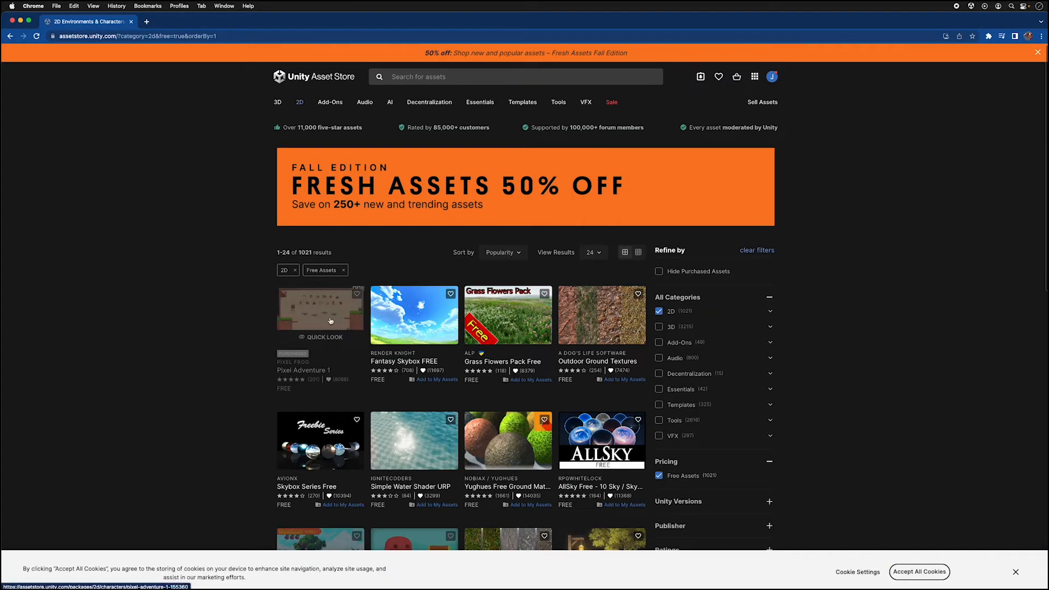
# Step: Select the Pixel Adventure 1 asset from the free 2D results
pyautogui.click(320, 314)
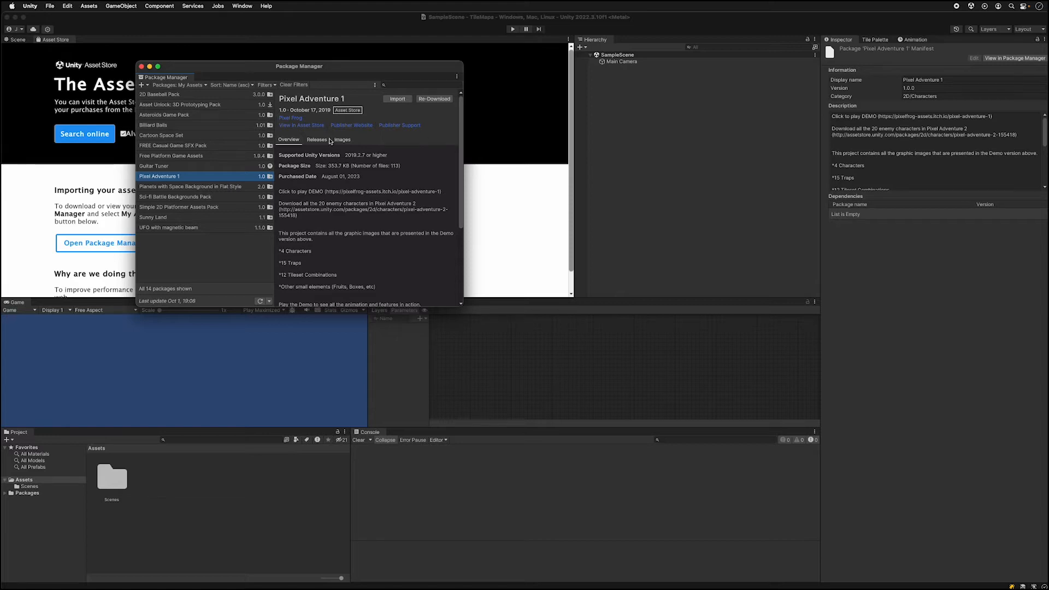
# Step: Import all files of the Pixel Adventure 1 package into the project
pyautogui.click(397, 98)
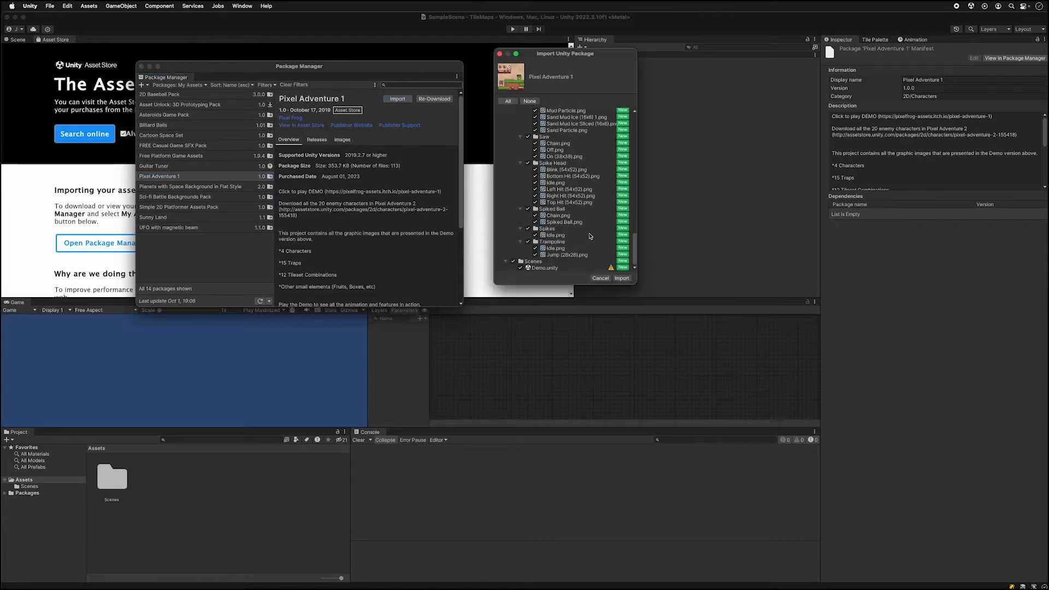
pyautogui.click(620, 278)
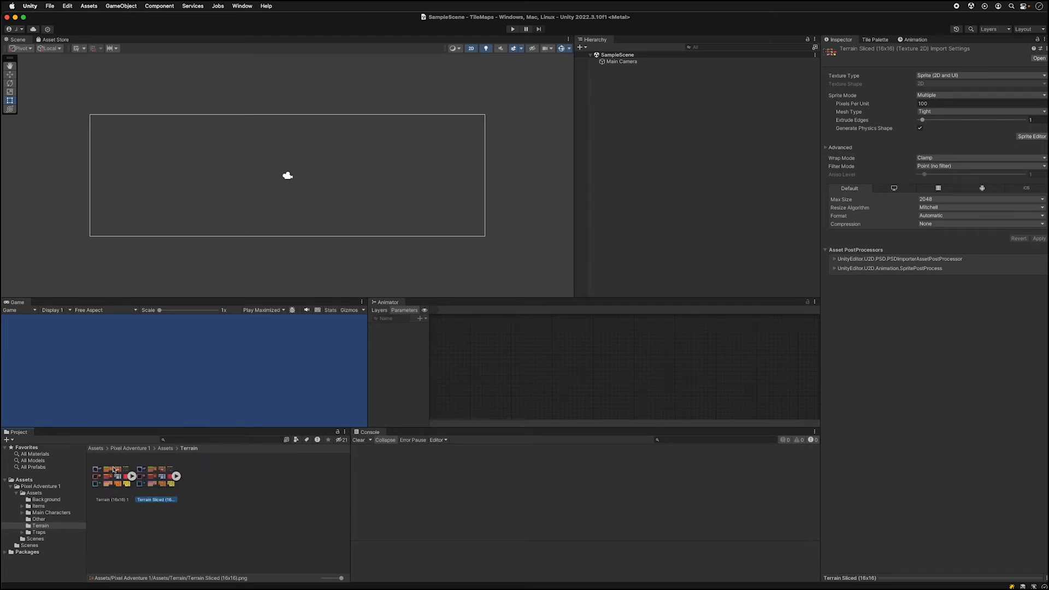
# Step: Set Terrain (16x16) 1 to Sprite Mode Multiple at 16 pixels per unit and apply
pyautogui.click(112, 471)
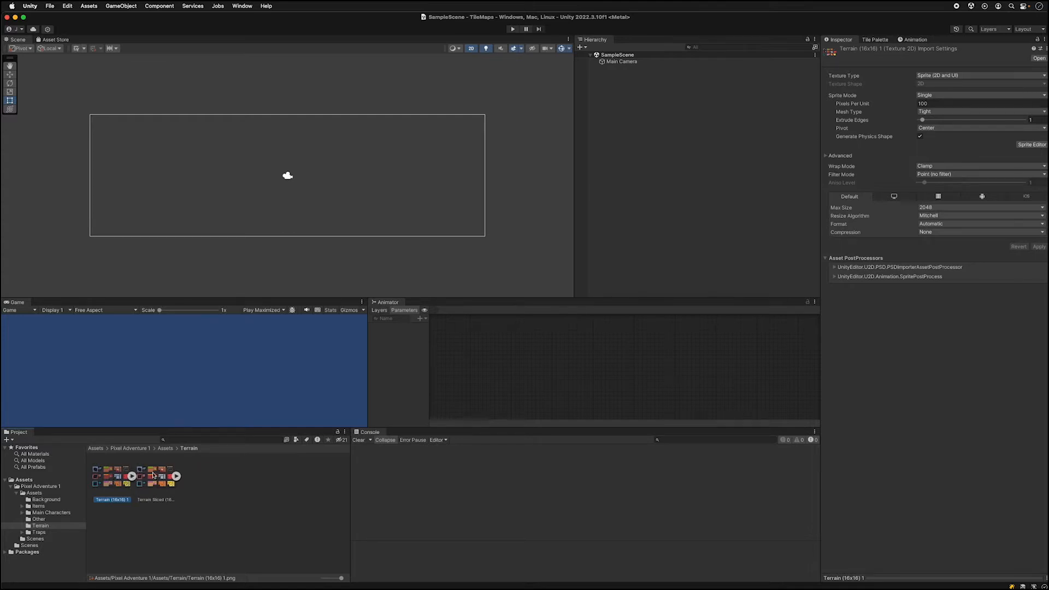
pyautogui.moveTo(124, 481)
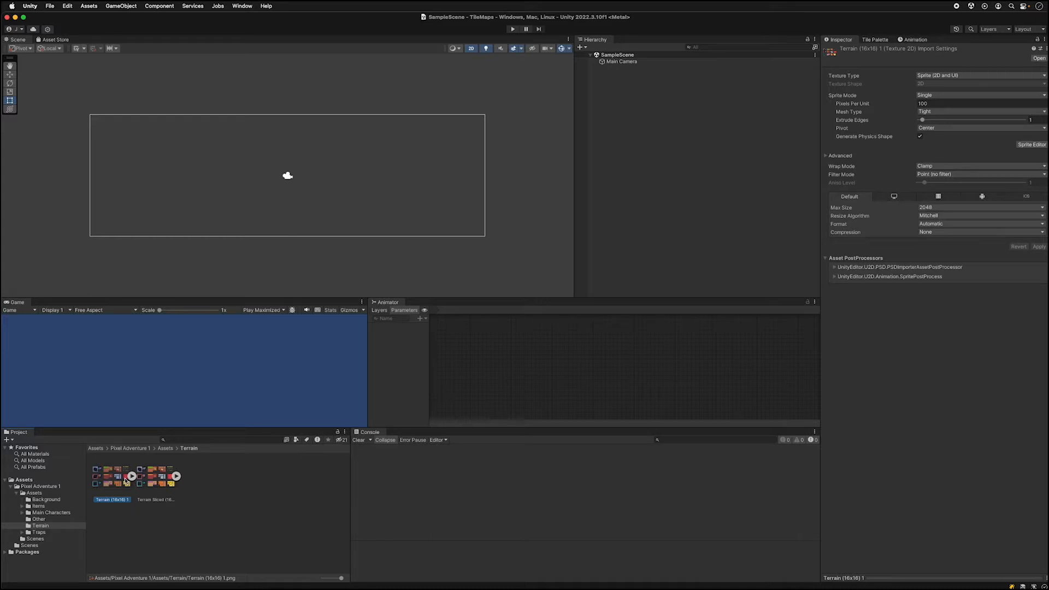
pyautogui.click(979, 95)
pyautogui.write('16')
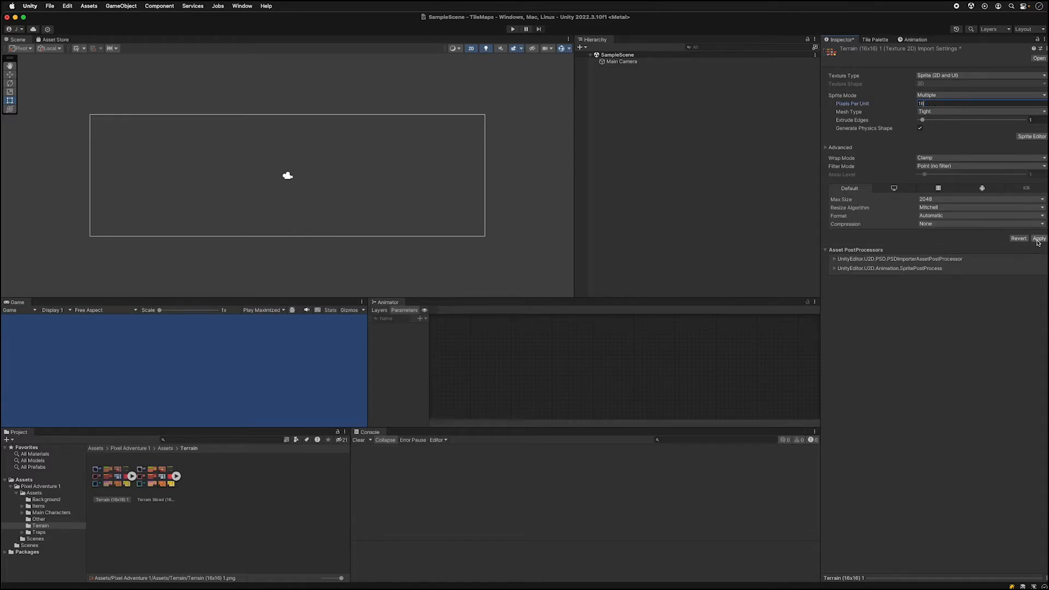
pyautogui.click(1030, 136)
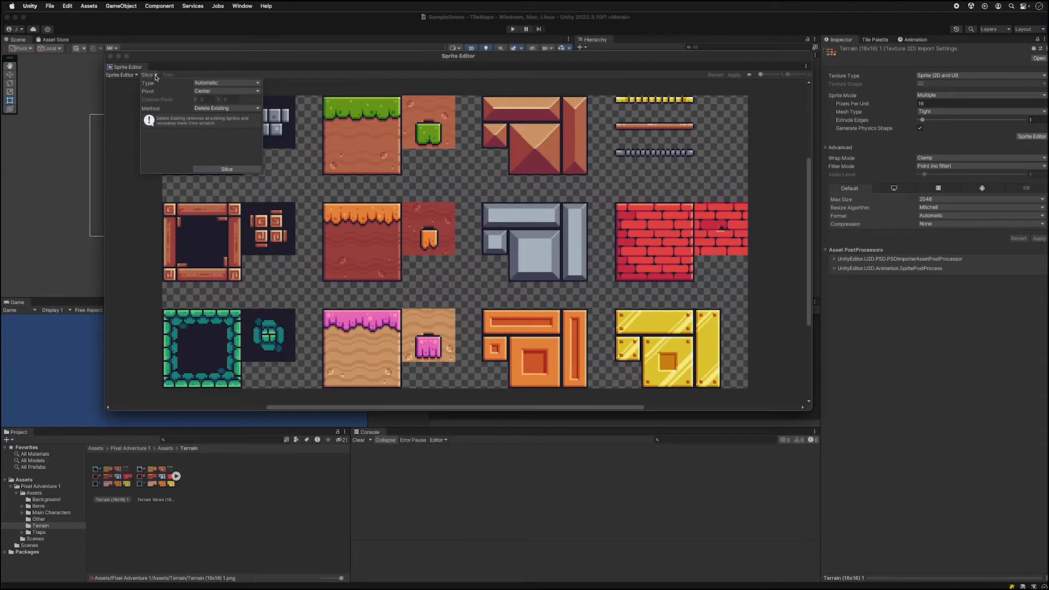
# Step: Slice the terrain sheet by Grid By Cell Size using 16 by 16 pixel cells
pyautogui.click(226, 83)
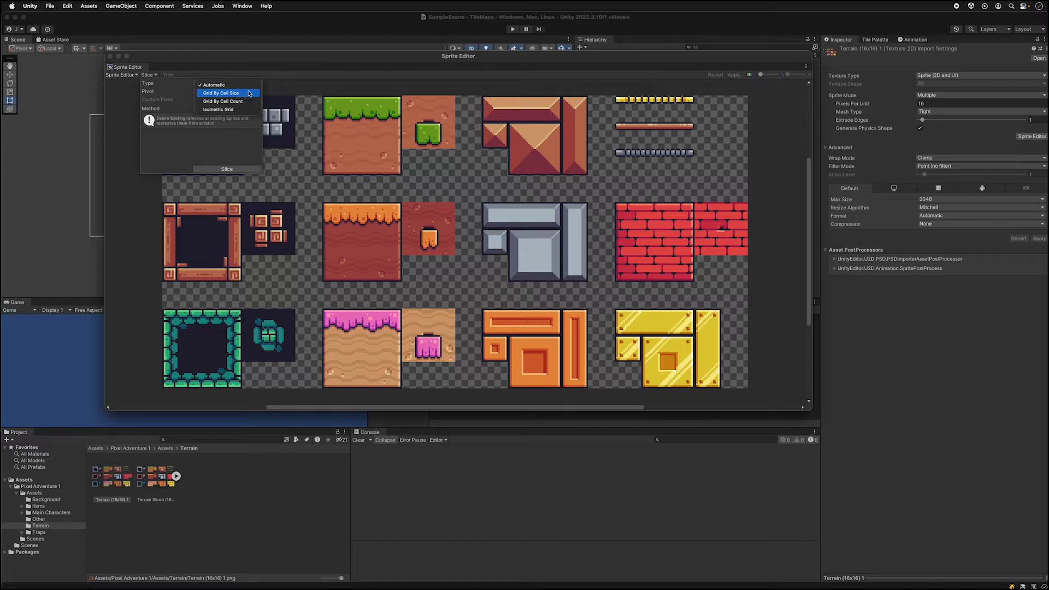
pyautogui.click(220, 93)
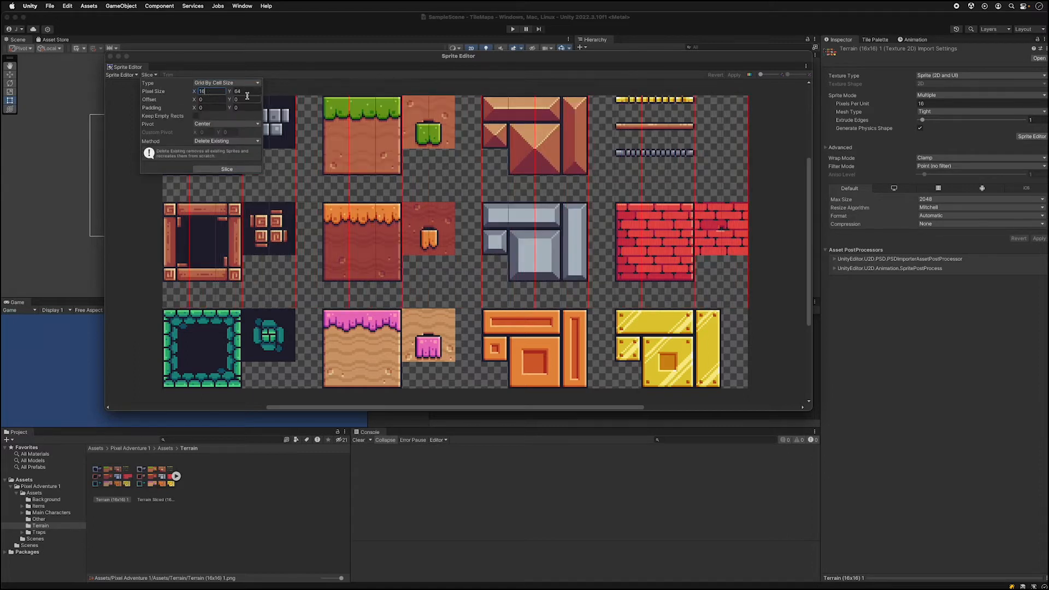
pyautogui.write('16')
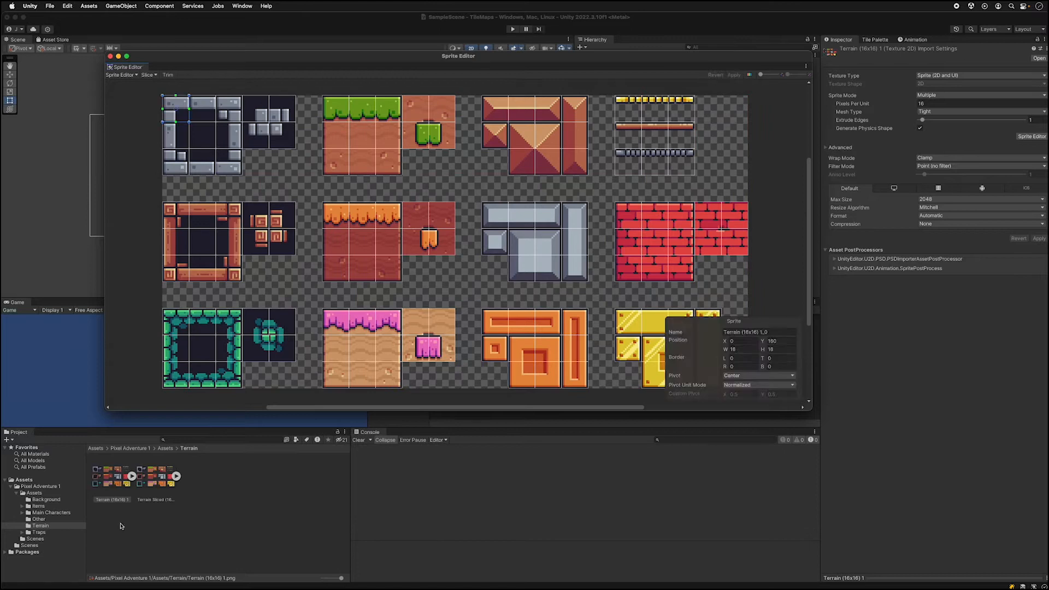
pyautogui.moveTo(107, 228)
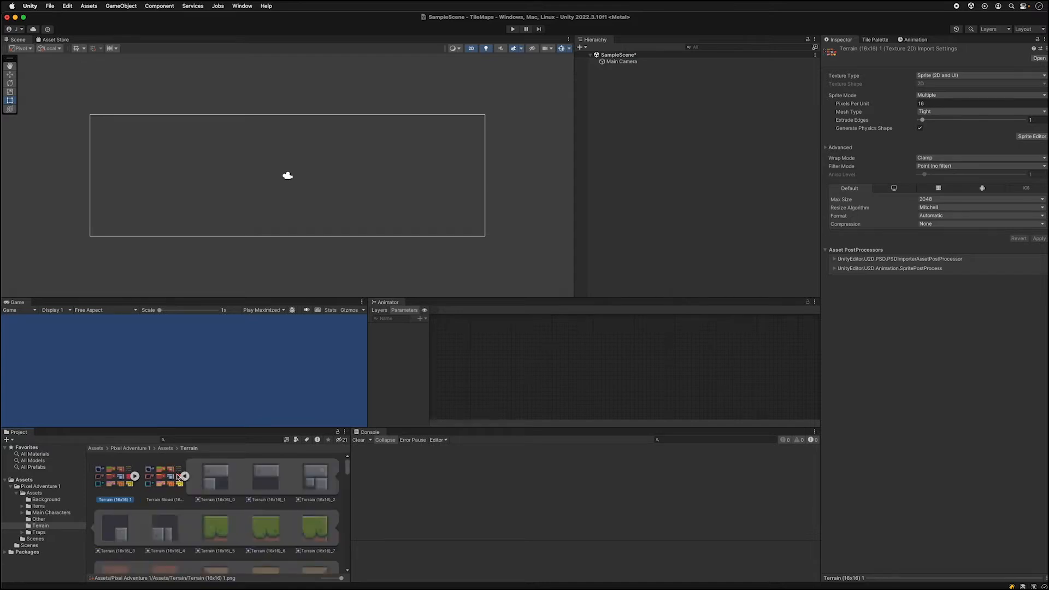
# Step: Add a rectangular Tilemap with its parent Grid to the scene hierarchy
pyautogui.rightClick(635, 98)
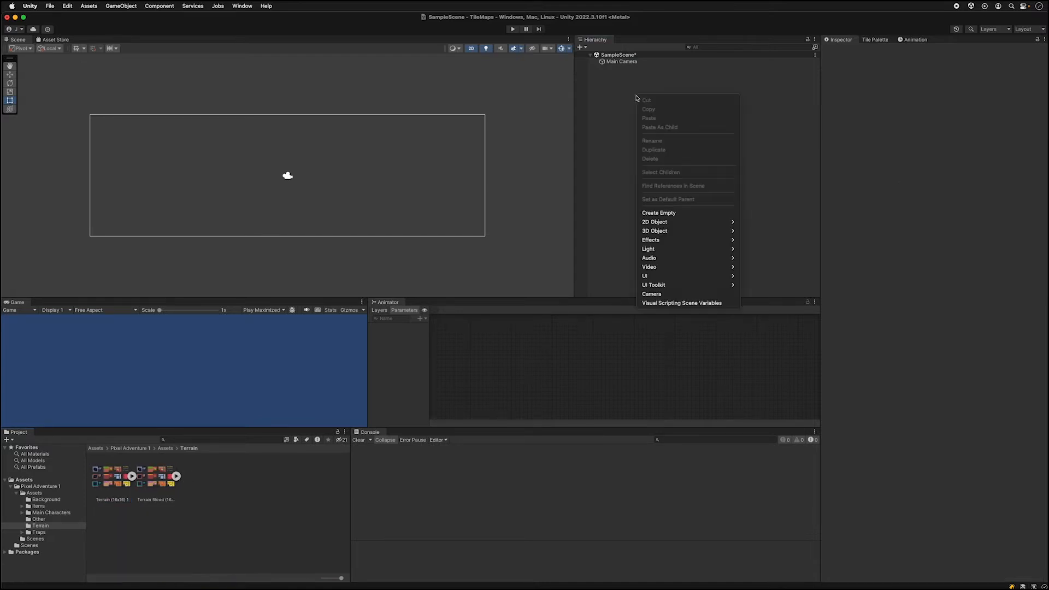
pyautogui.moveTo(655, 221)
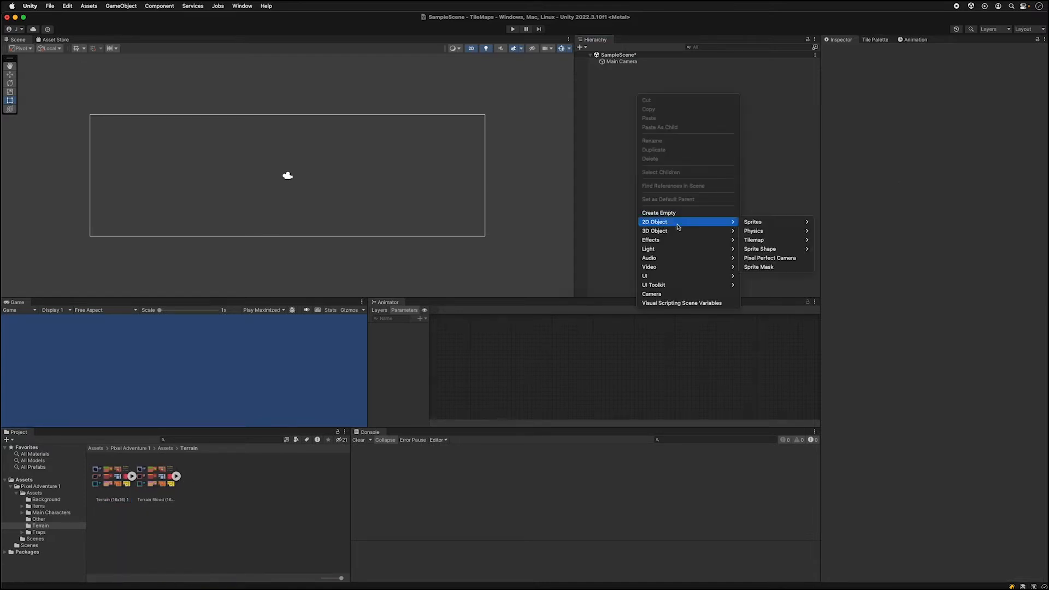
pyautogui.moveTo(754, 239)
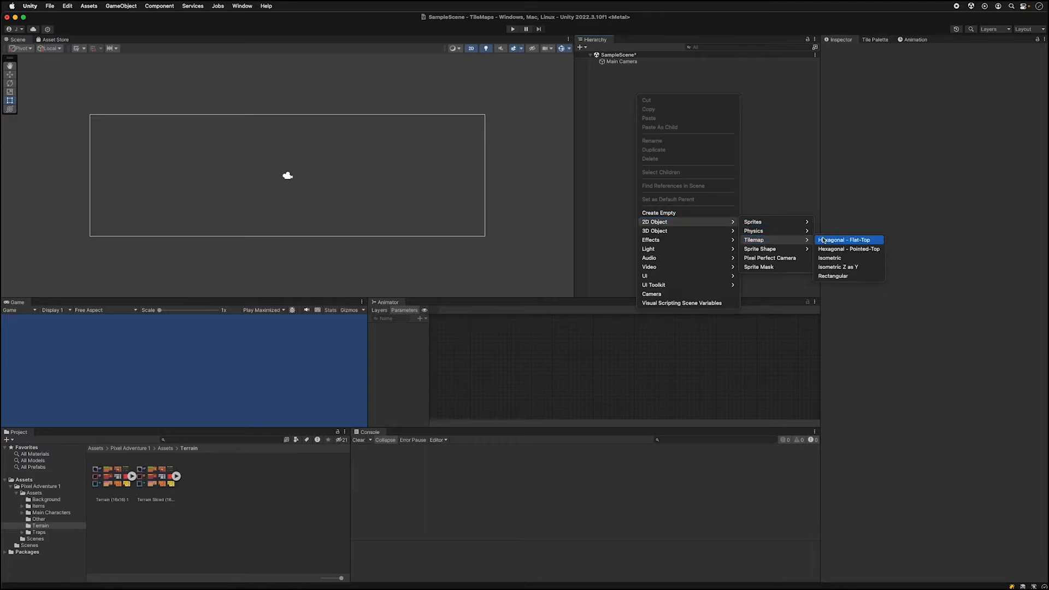
pyautogui.moveTo(832, 275)
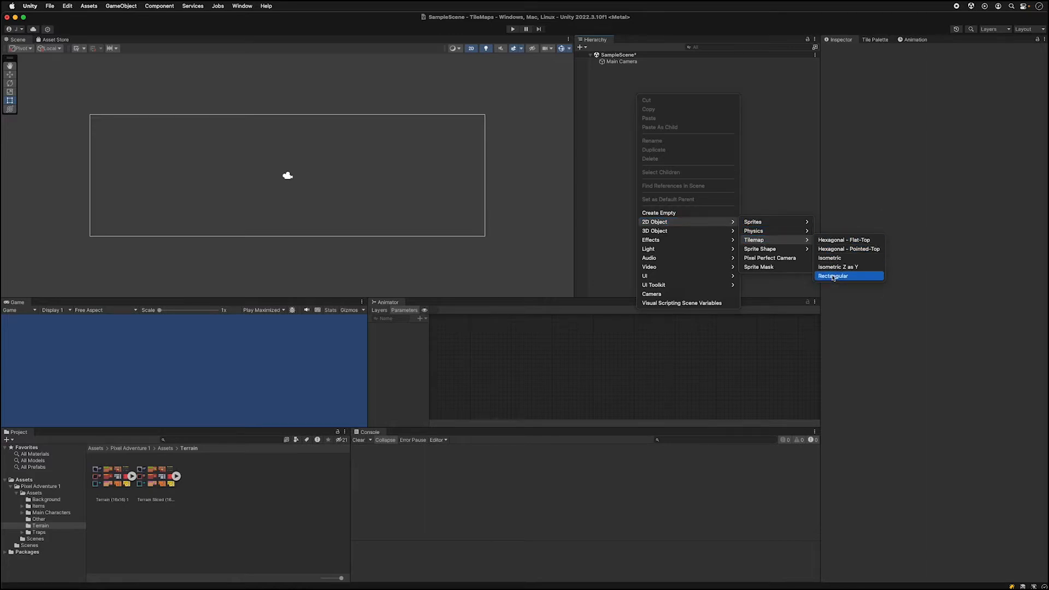
pyautogui.click(832, 275)
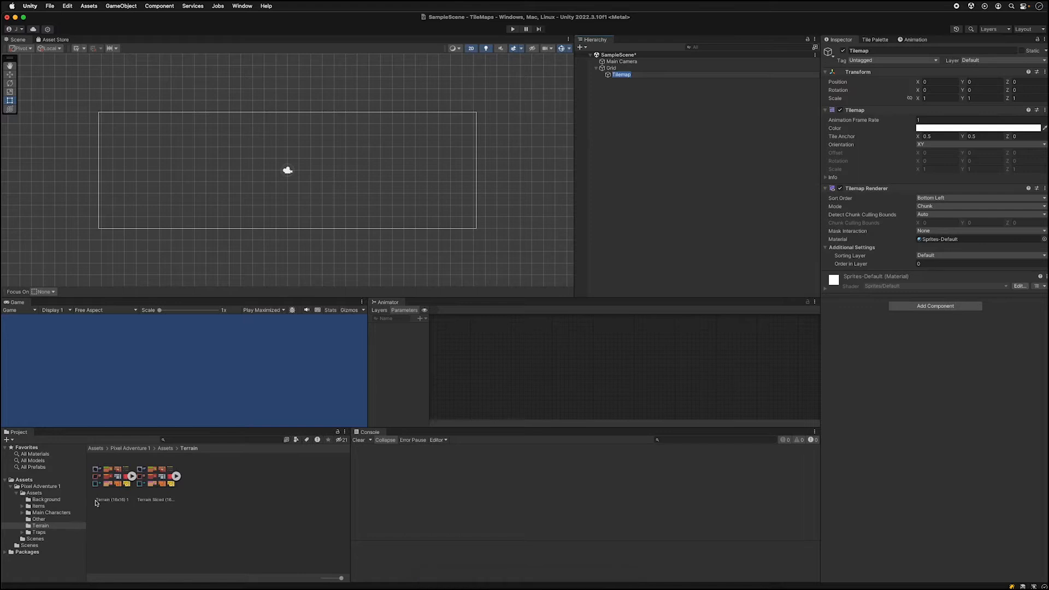
pyautogui.moveTo(654, 92)
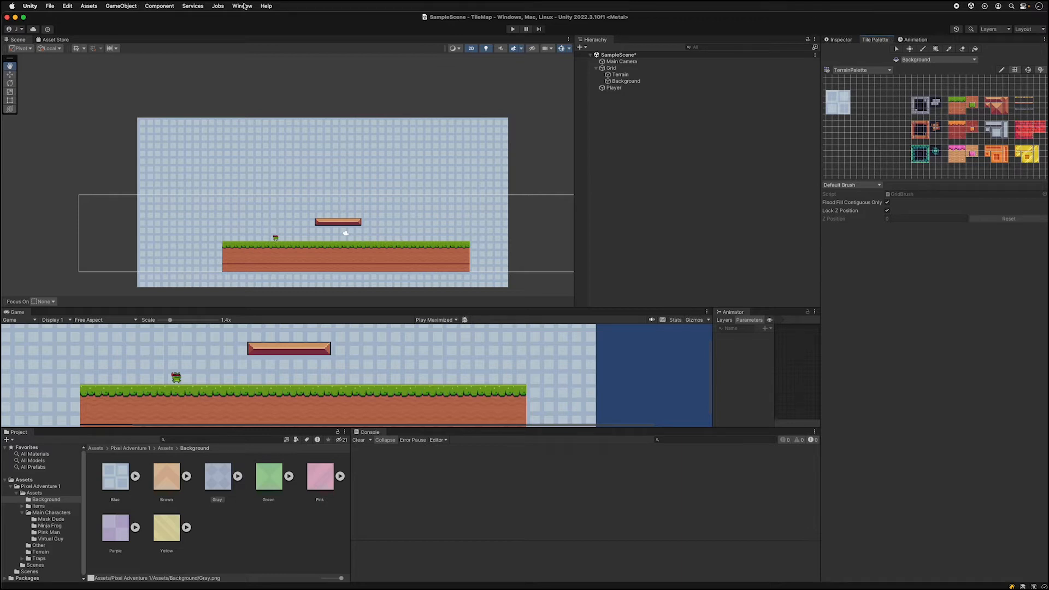
# Step: Show the Tile Palette window from Window > 2D and start creating a new palette
pyautogui.click(242, 5)
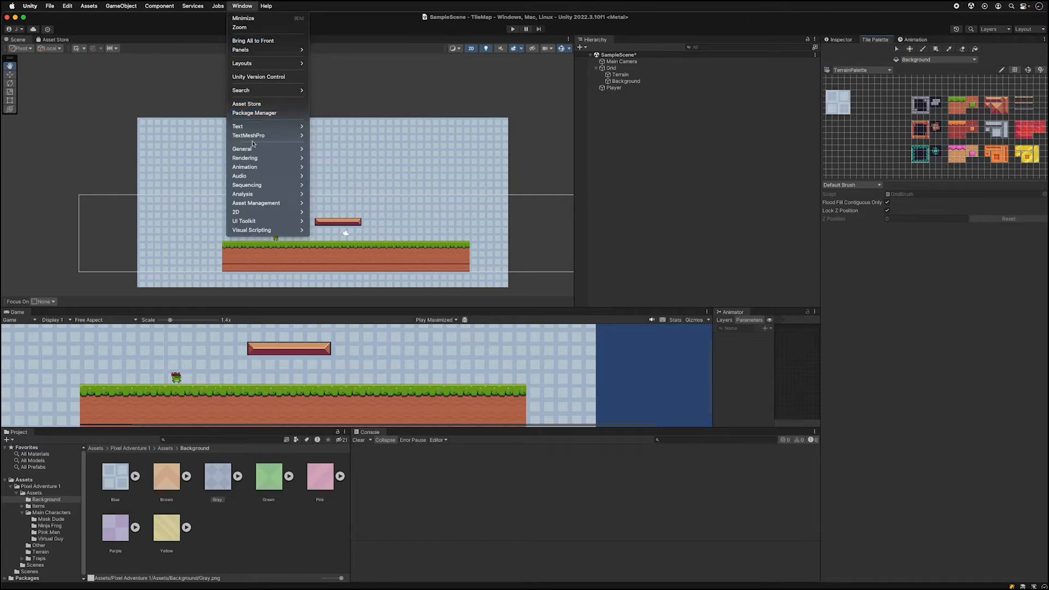
pyautogui.moveTo(236, 212)
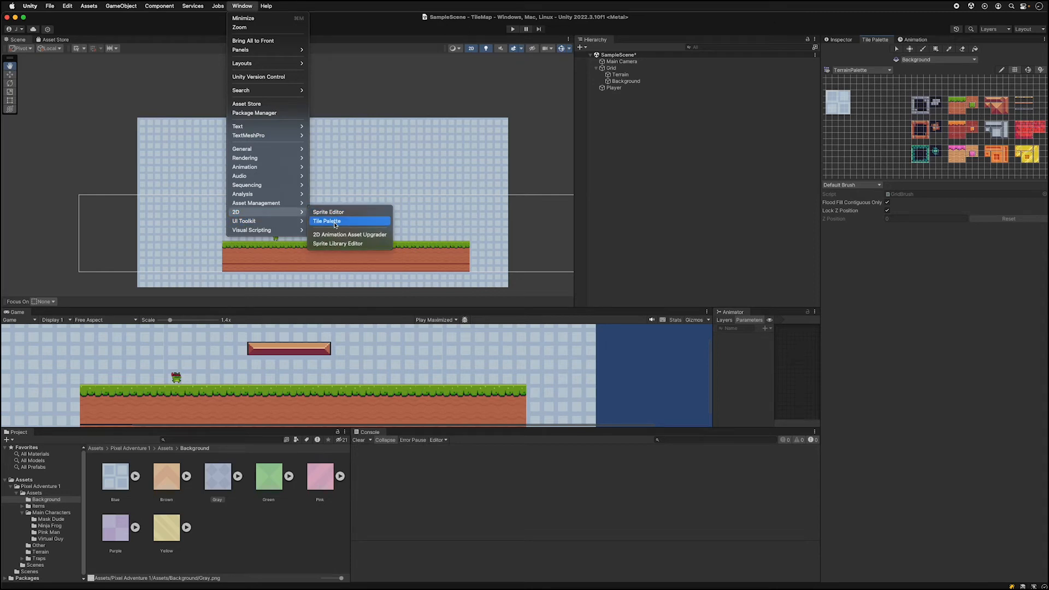
pyautogui.click(327, 221)
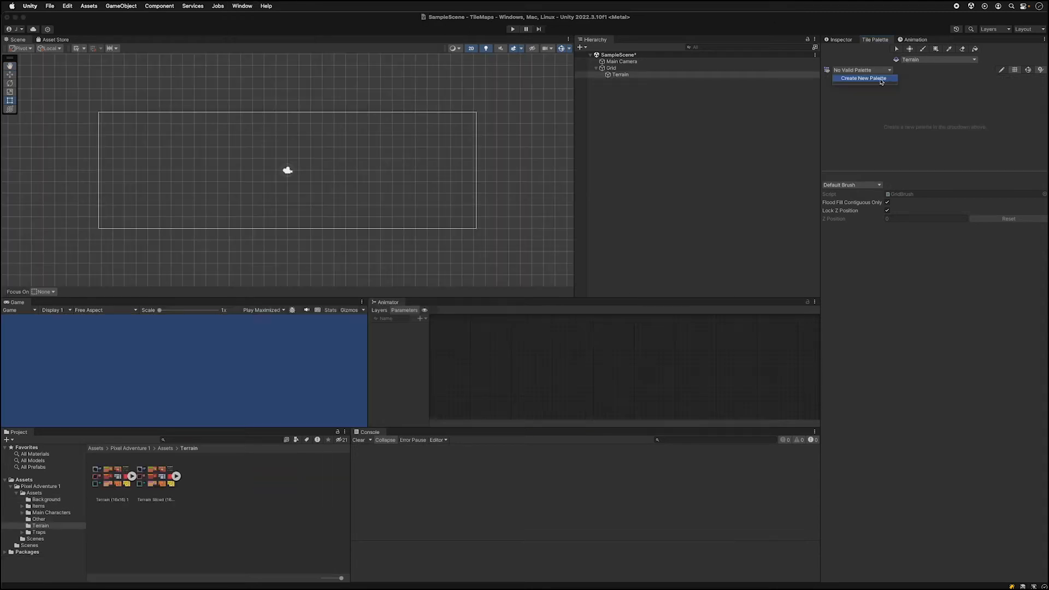
pyautogui.click(864, 78)
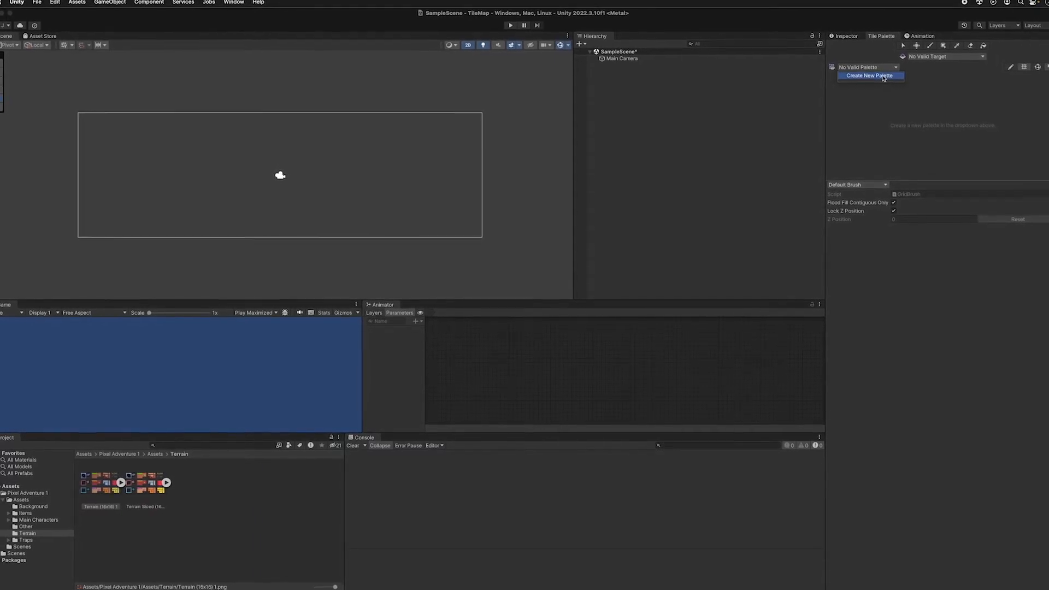
# Step: Create the TerrainPalette asset and save it into the Terrain folder
pyautogui.click(870, 74)
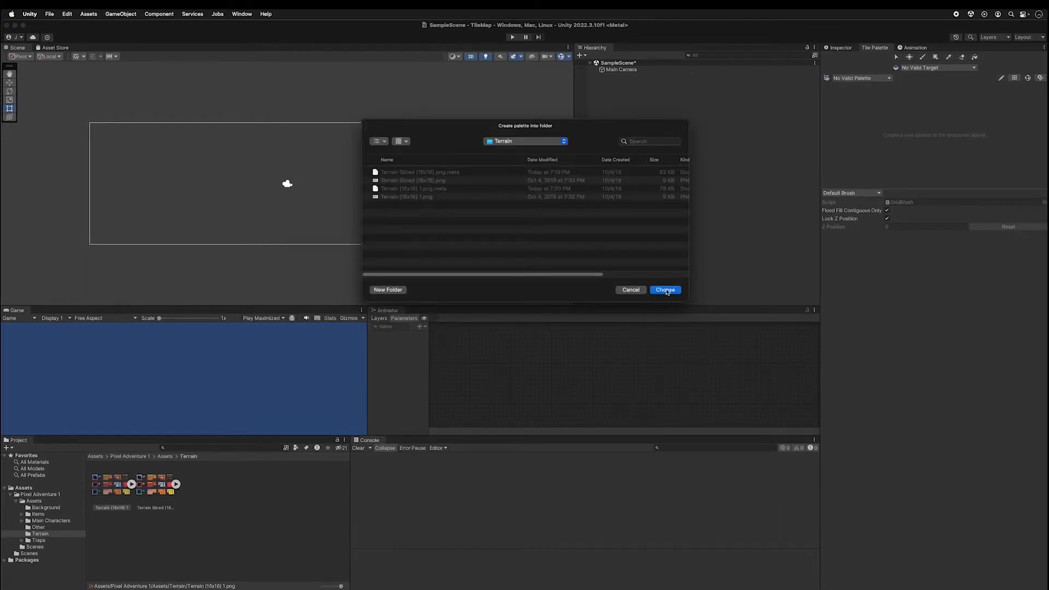
pyautogui.moveTo(649, 291)
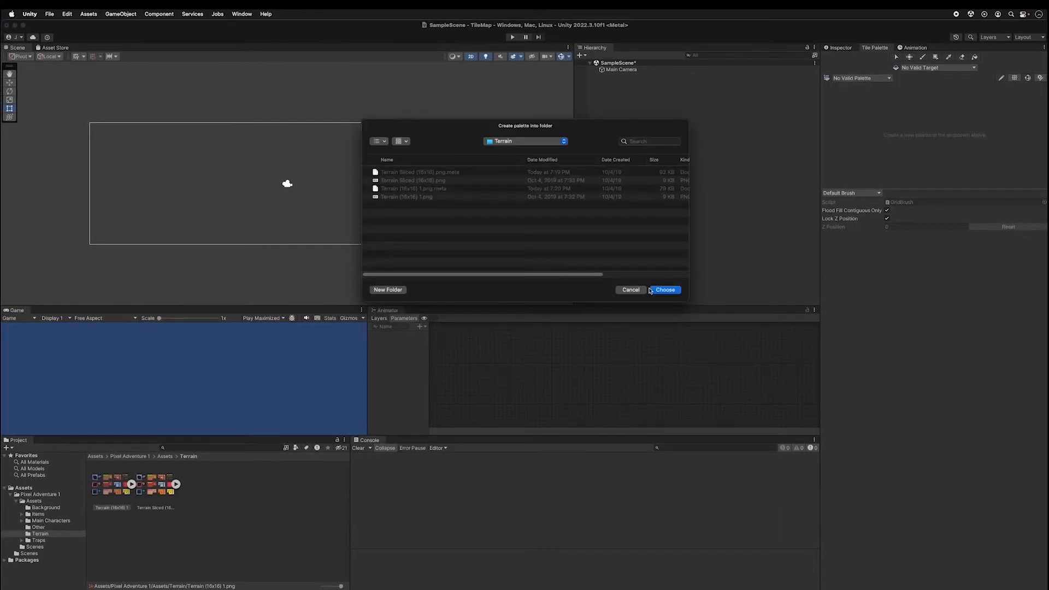
pyautogui.click(665, 289)
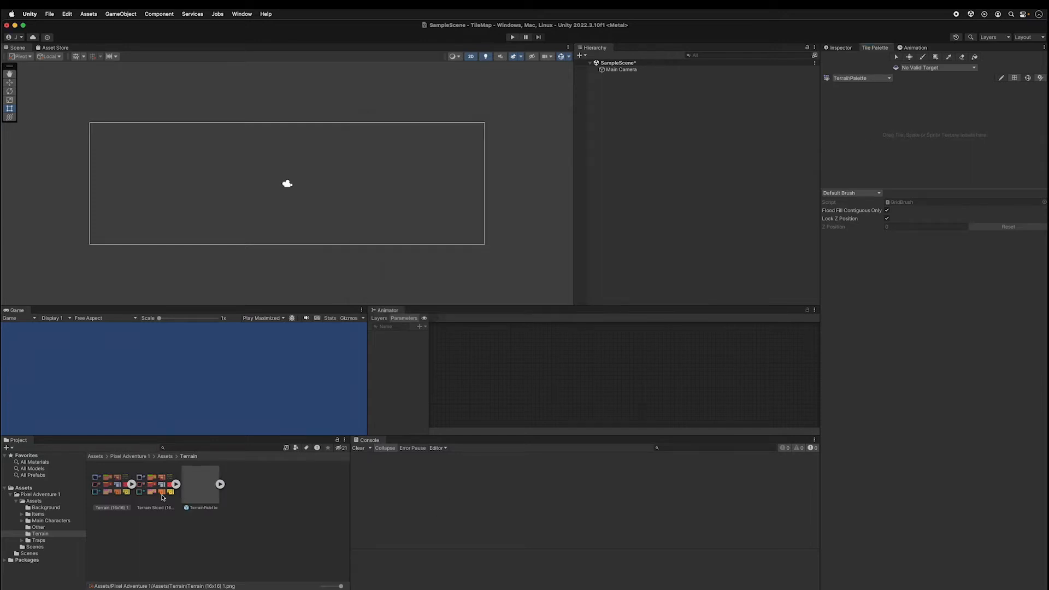
pyautogui.click(111, 480)
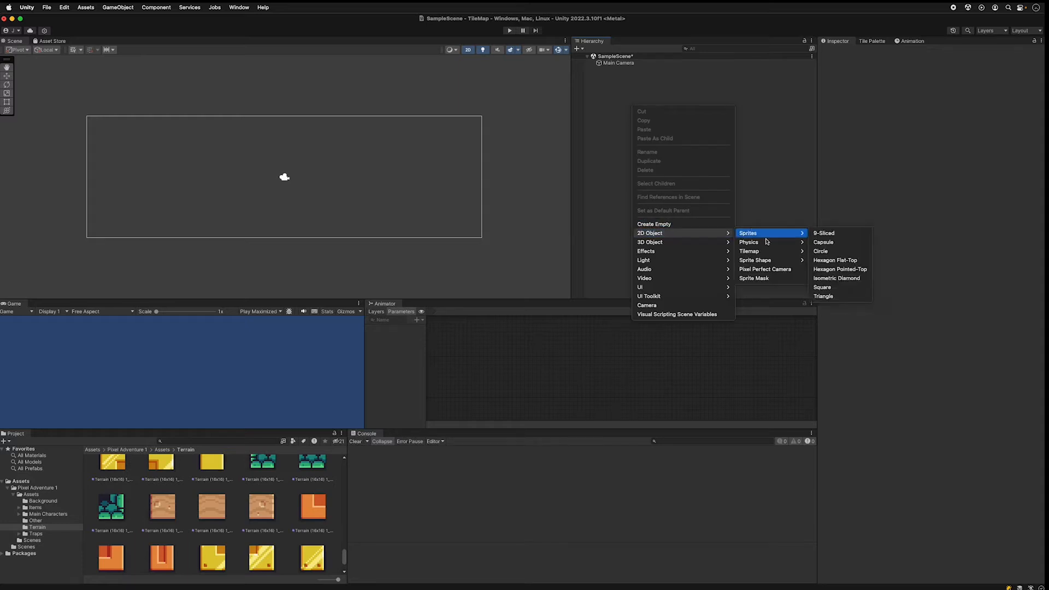
pyautogui.moveTo(749, 251)
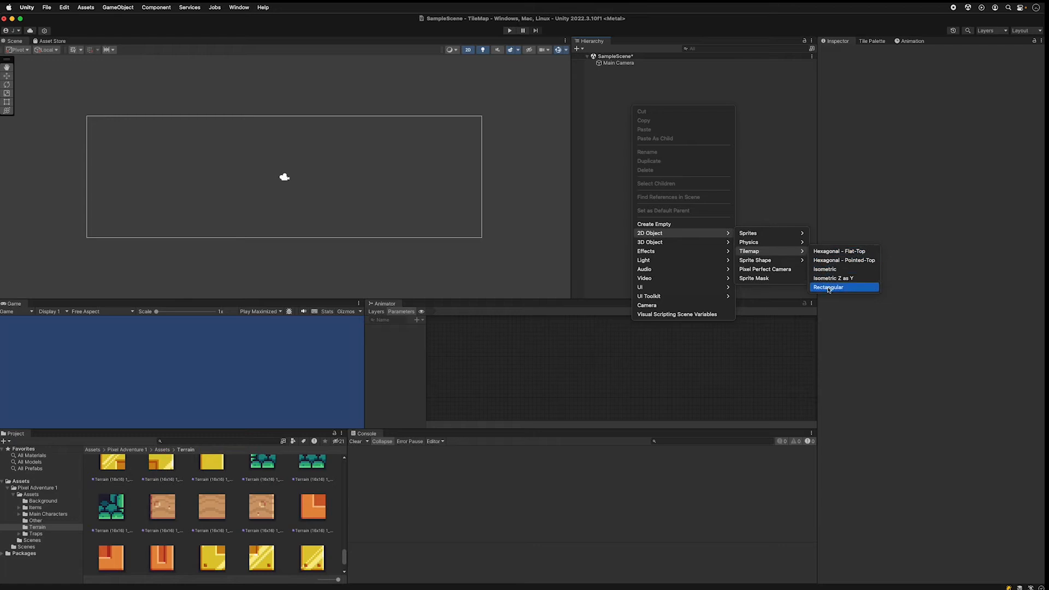
# Step: Add a rectangular tilemap under a Grid for painting the terrain
pyautogui.click(828, 286)
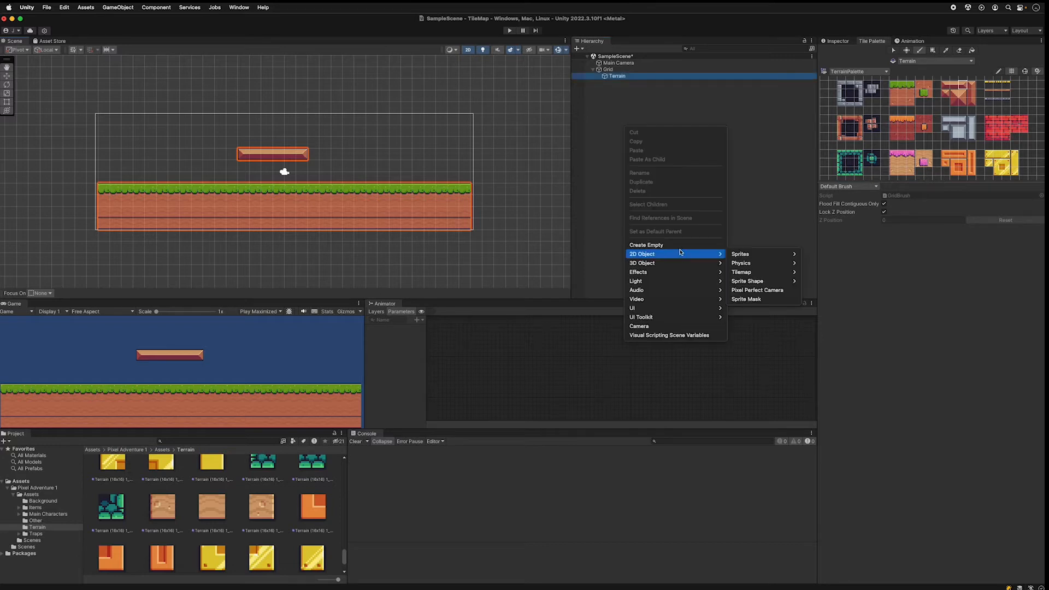
pyautogui.moveTo(741, 253)
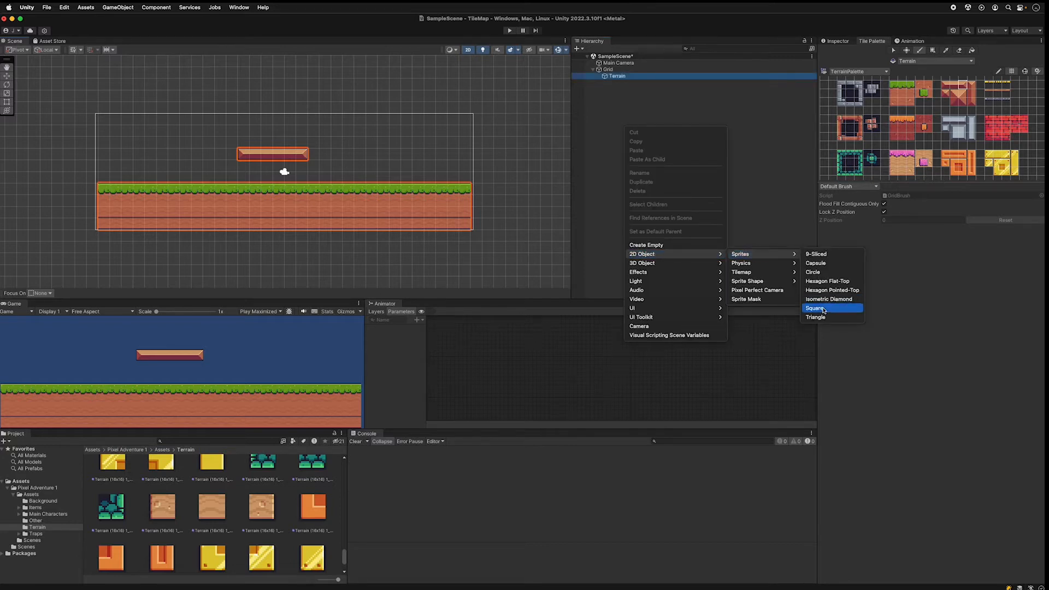
# Step: Create a square sprite Player object and assign the Ninja Frog Idle (32x32)_0 sprite
pyautogui.click(815, 307)
pyautogui.write('Player')
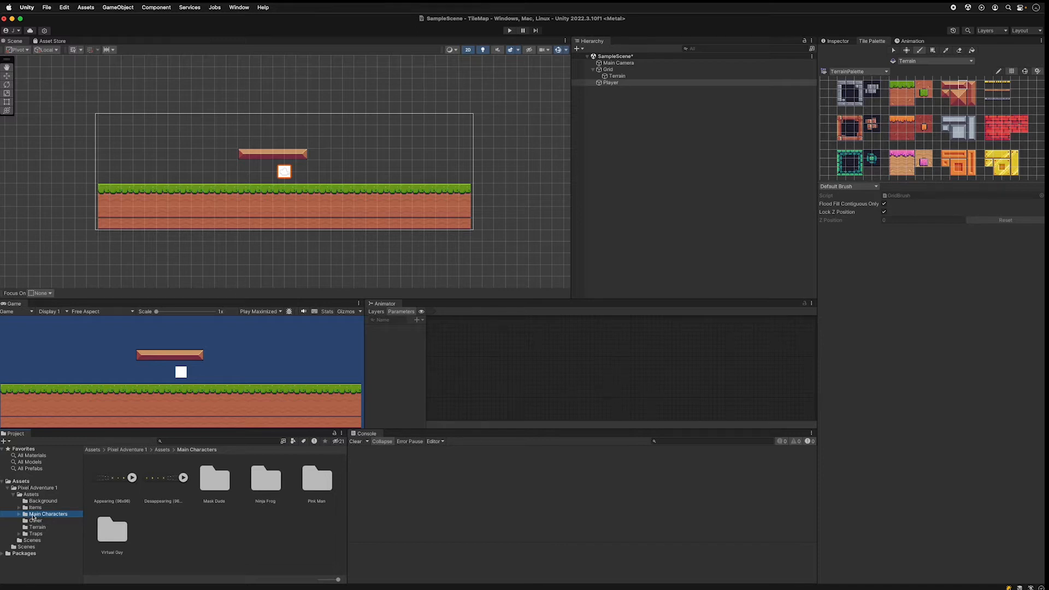
pyautogui.click(26, 513)
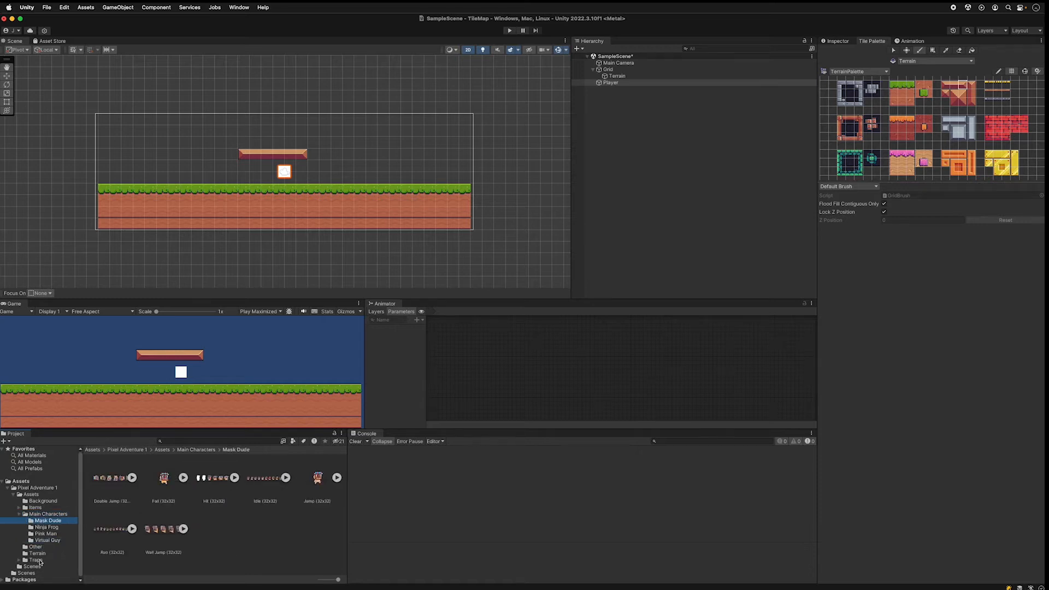
pyautogui.click(45, 527)
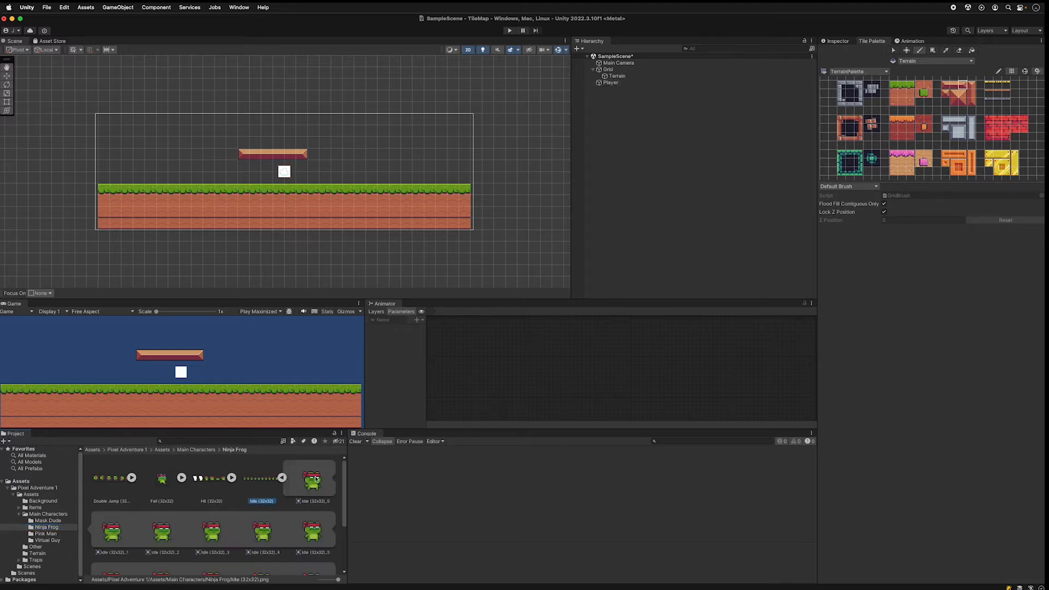
pyautogui.click(610, 82)
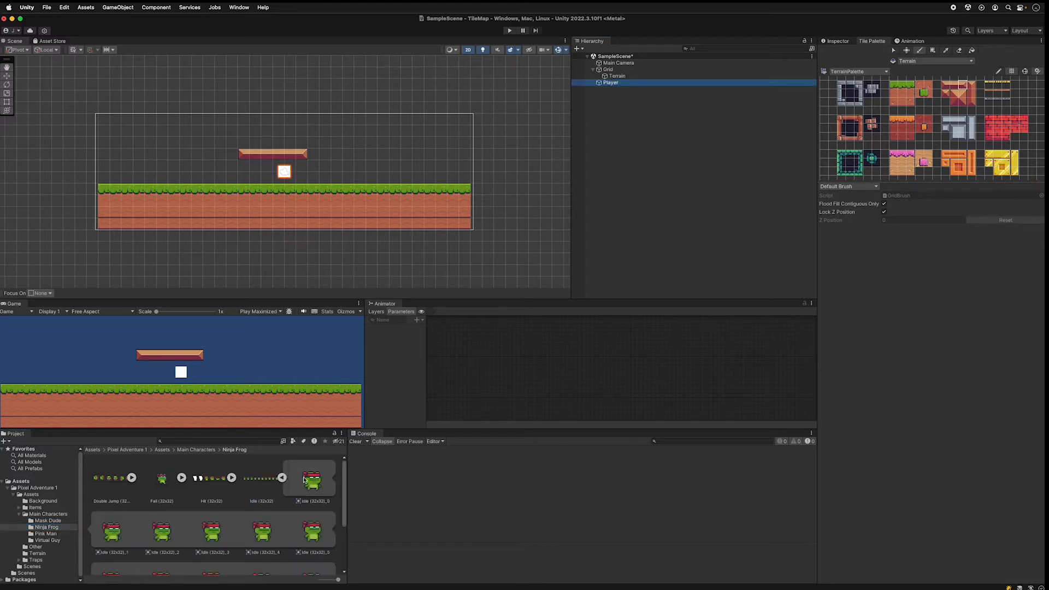
pyautogui.click(610, 82)
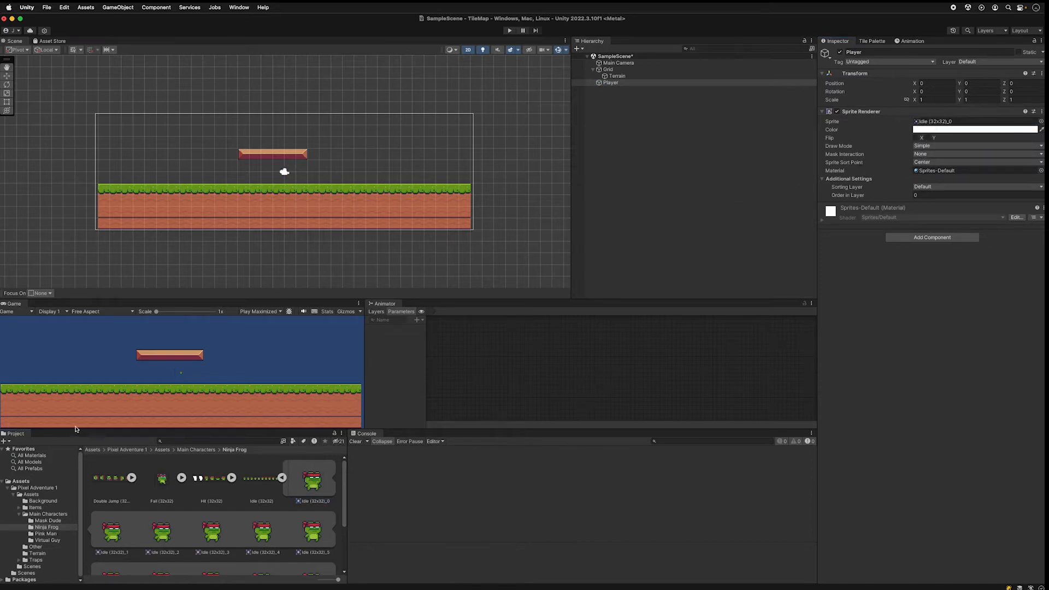
pyautogui.moveTo(192, 361)
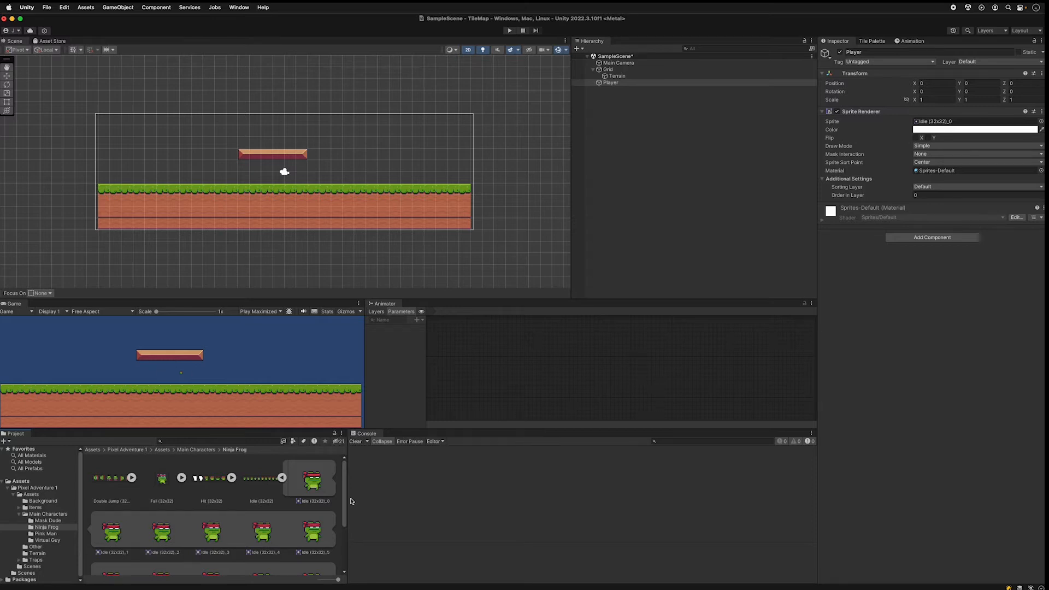
# Step: Set the Idle (32x32) sheet to 32 pixels per unit and move Player to the upper left
pyautogui.click(262, 501)
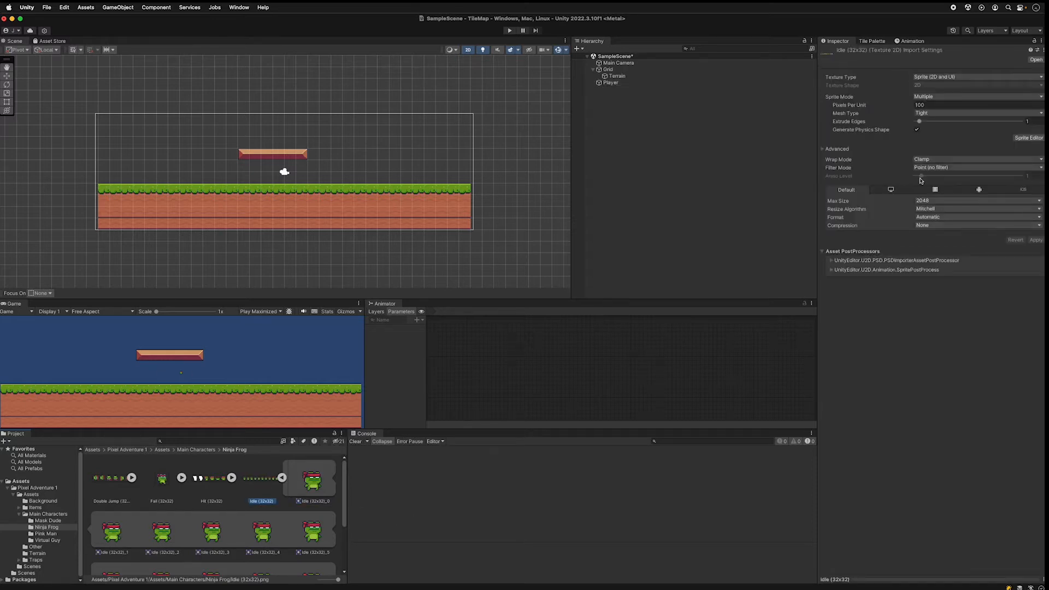
pyautogui.click(312, 477)
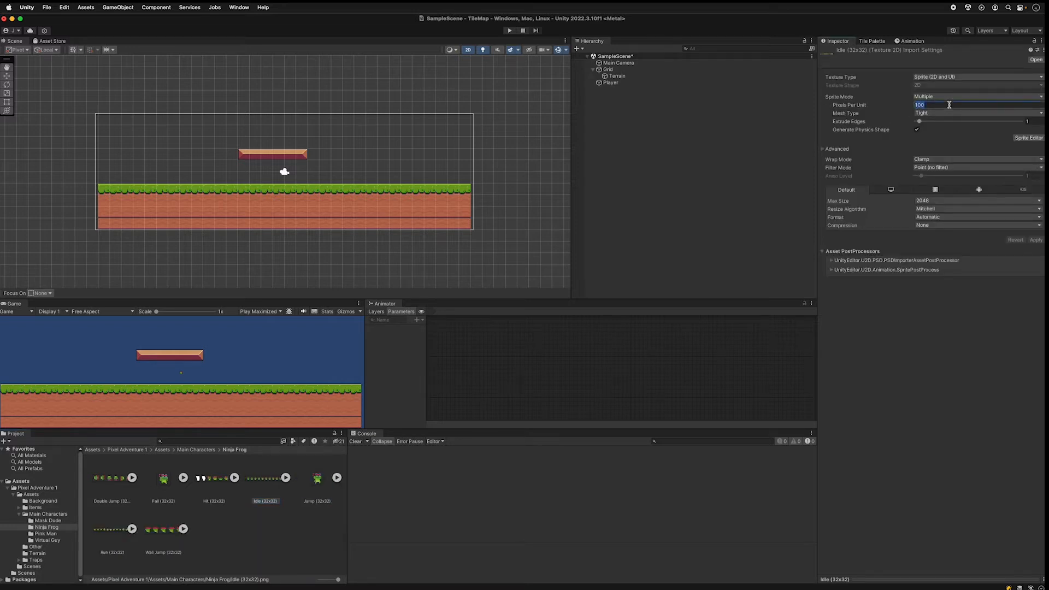
pyautogui.write('32')
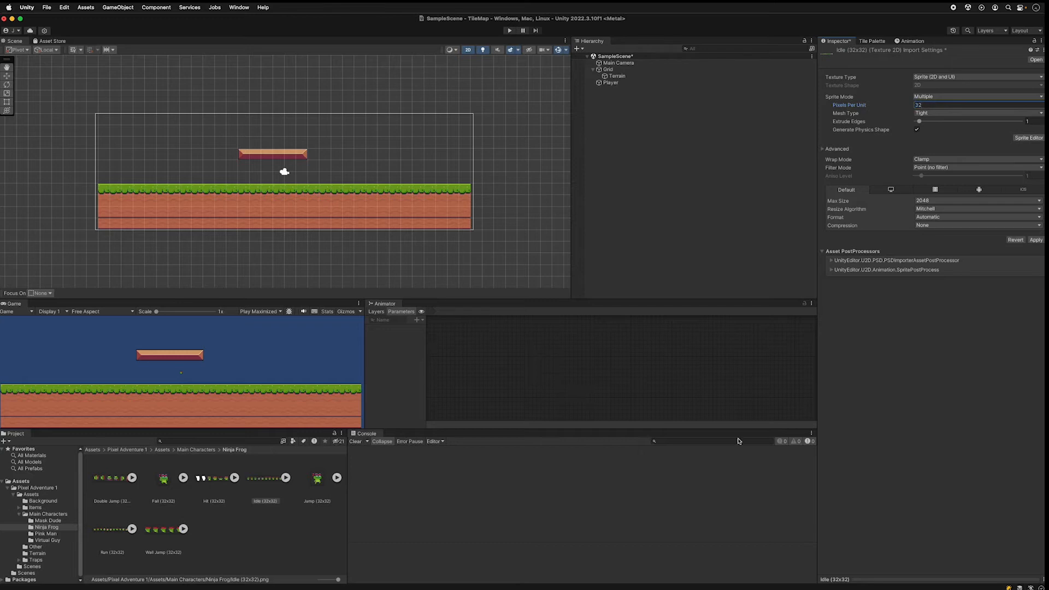
pyautogui.moveTo(960, 140)
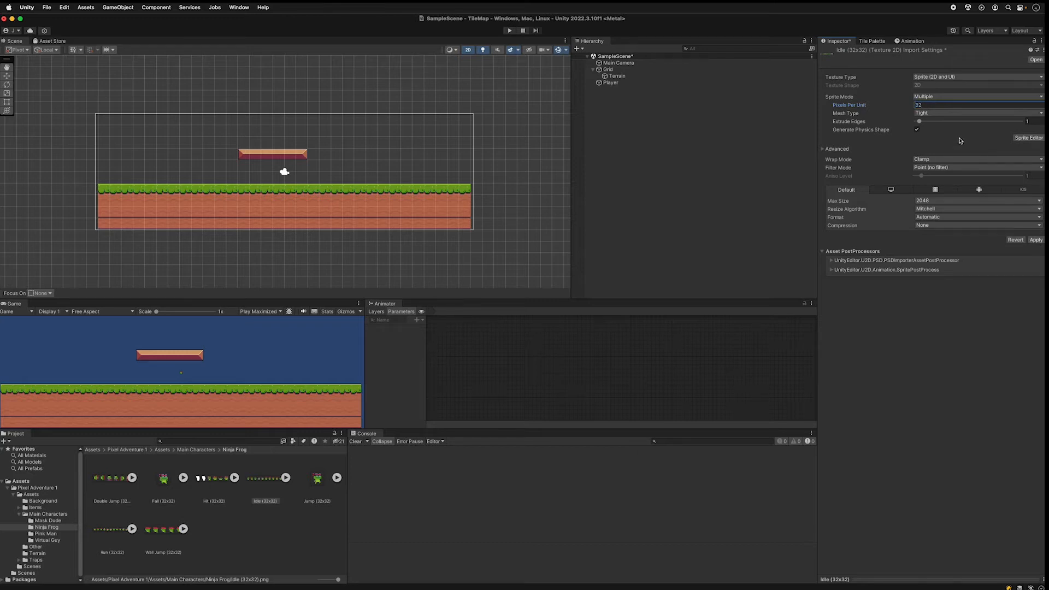
pyautogui.click(610, 83)
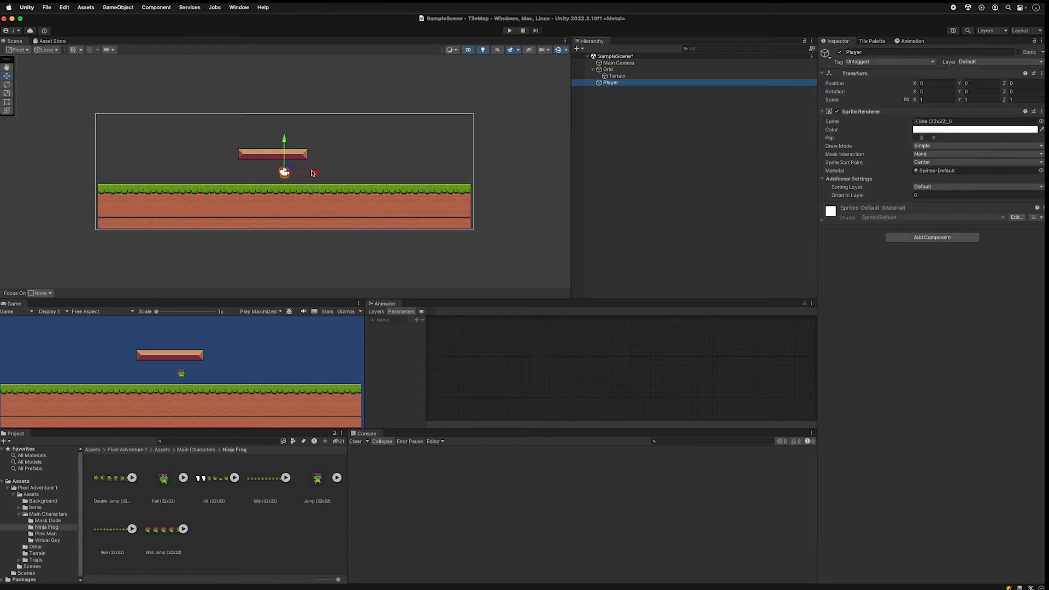
pyautogui.moveTo(284, 173); pyautogui.dragTo(177, 146)
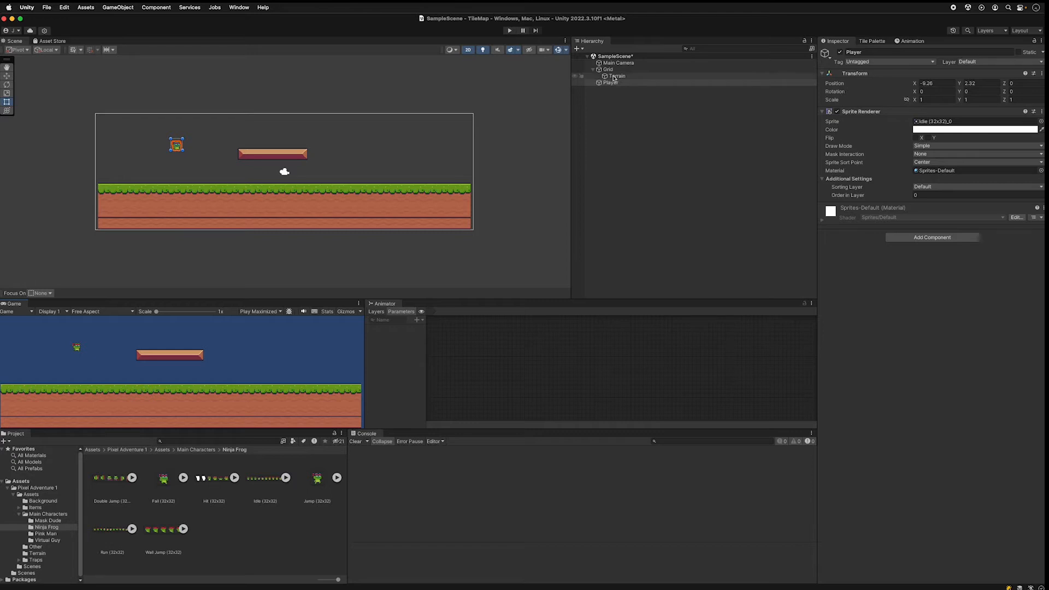
# Step: Add a Rigidbody 2D and a Box Collider 2D to the Player object
pyautogui.write('rig')
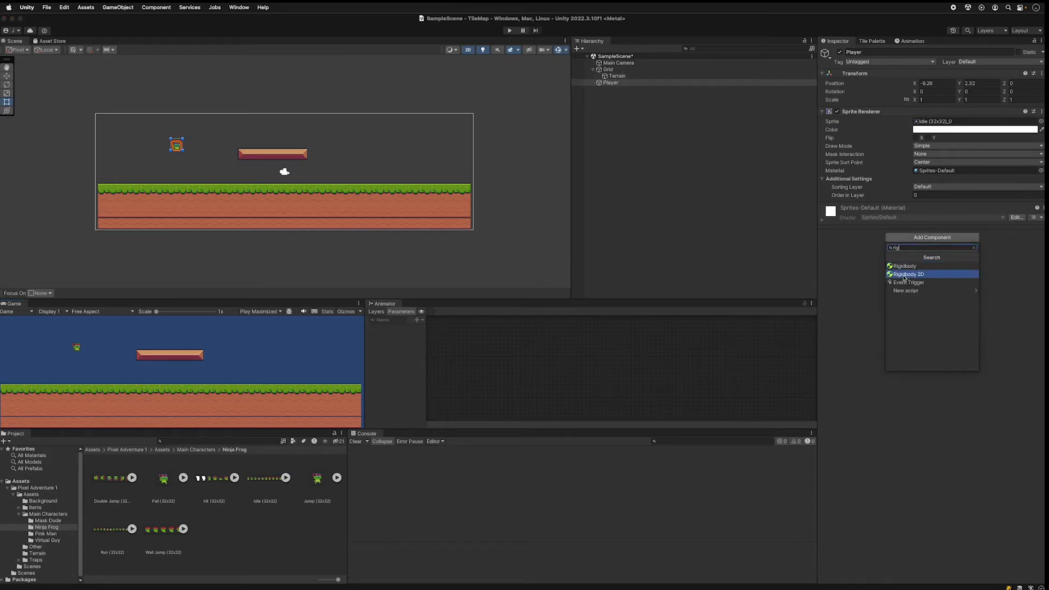
pyautogui.click(908, 274)
pyautogui.write('colli')
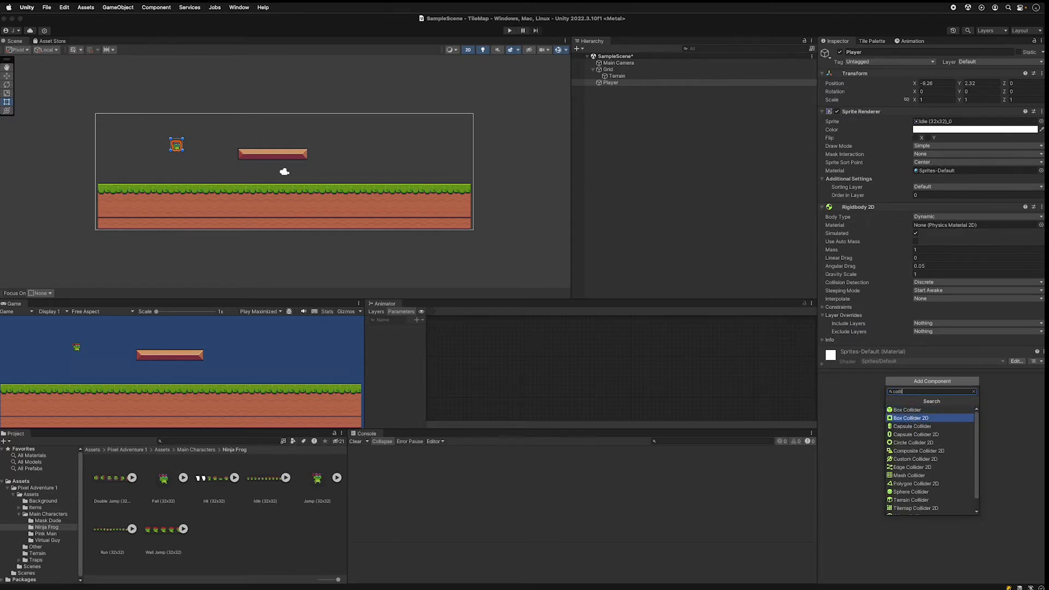
pyautogui.click(910, 417)
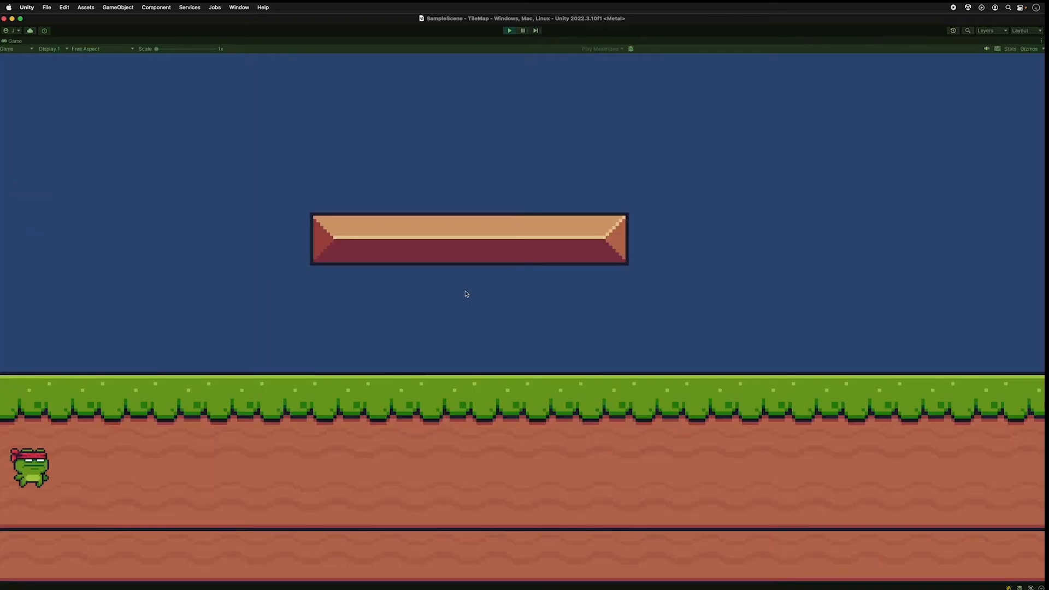
# Step: Add a Tilemap Collider 2D to the Terrain tilemap so the frog can stand on it
pyautogui.click(509, 30)
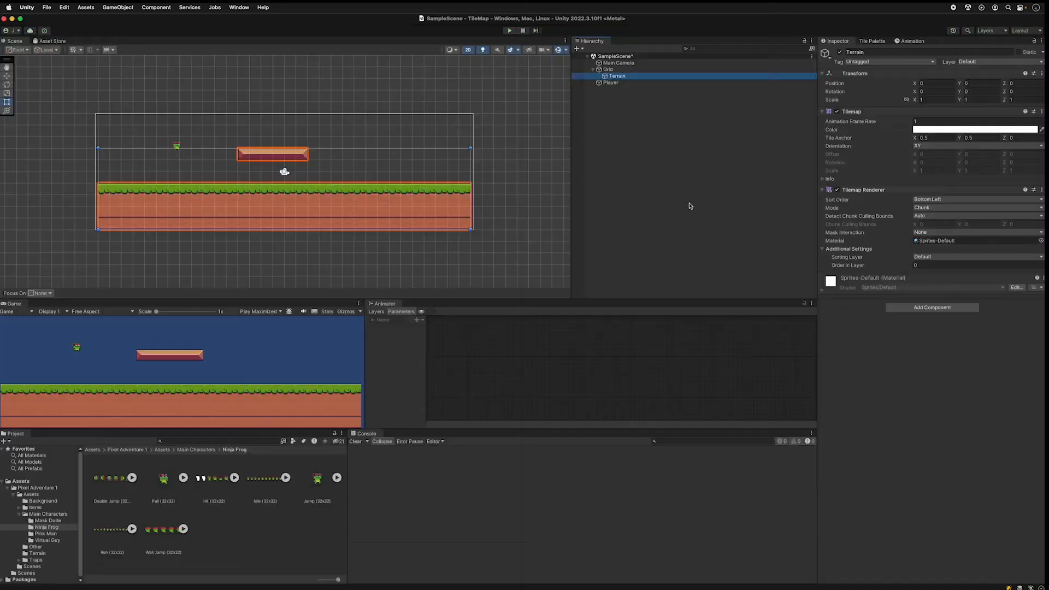
pyautogui.click(930, 307)
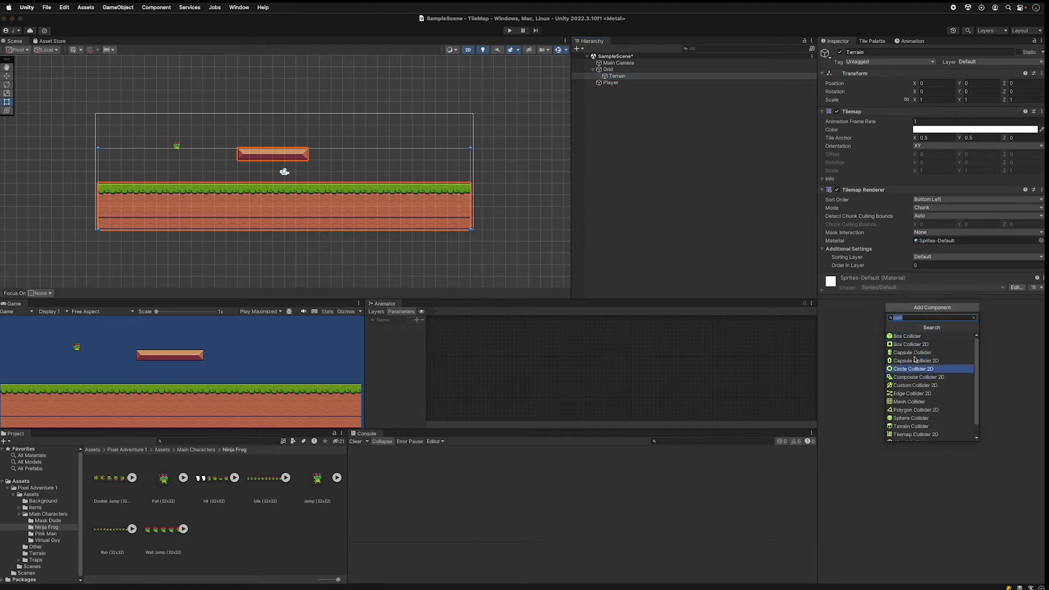
pyautogui.write('tile')
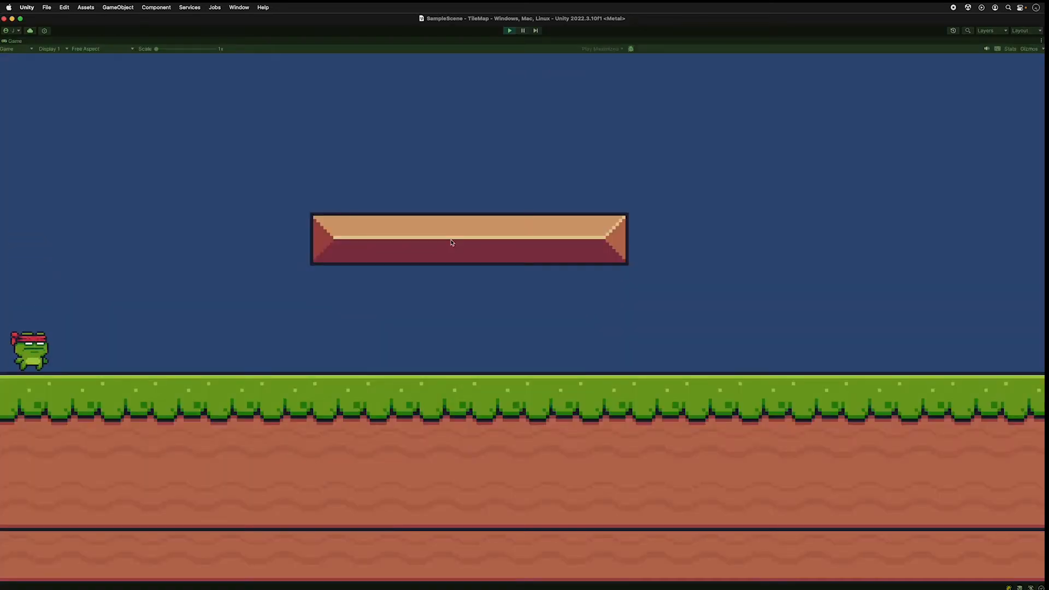
pyautogui.moveTo(171, 313)
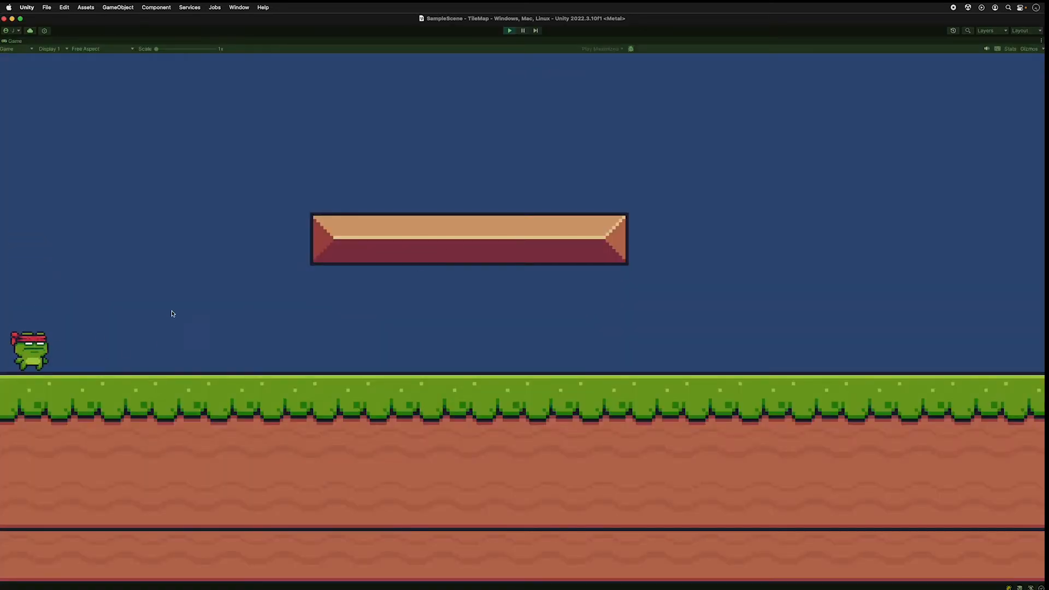
# Step: Stop the play test before fitting the Player's Box Collider 2D
pyautogui.click(510, 30)
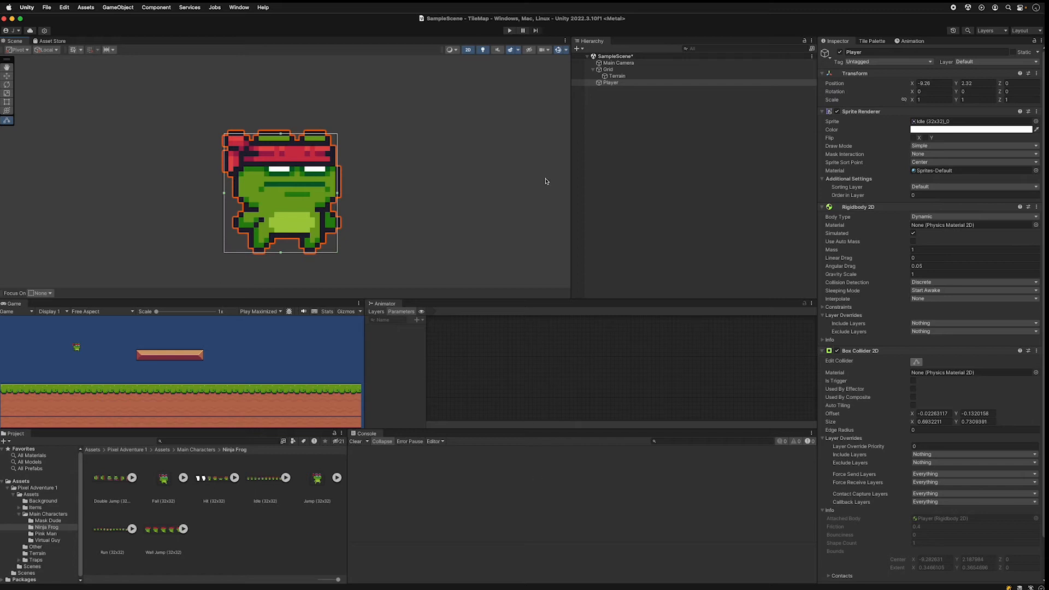
pyautogui.moveTo(858, 462)
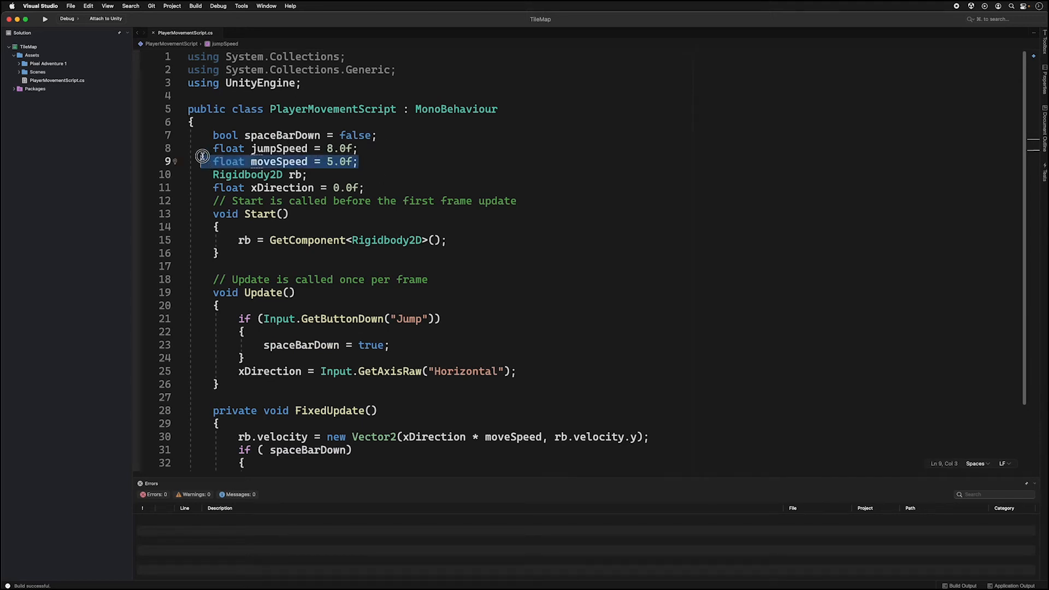
# Step: Review PlayerMovementScript's xDirection field, Start method and the spaceBarDown jump check in FixedUpdate
pyautogui.click(288, 187)
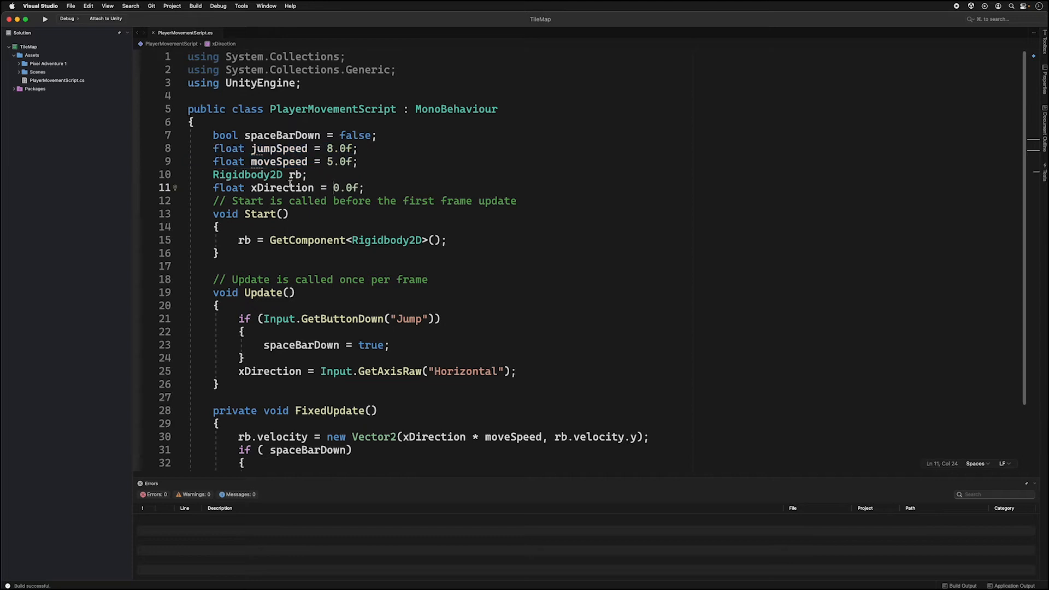
pyautogui.click(293, 175)
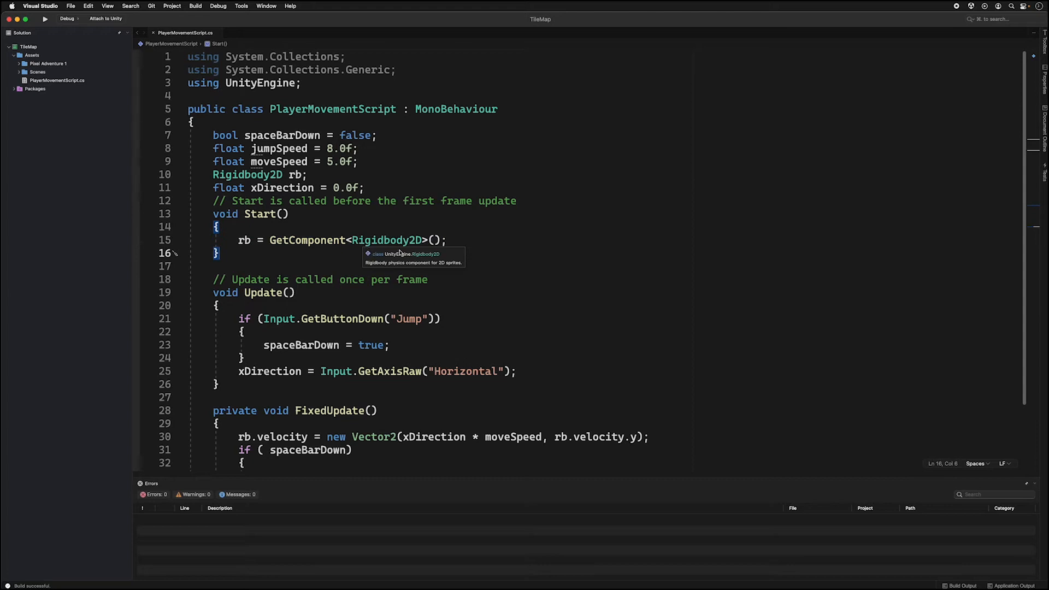
pyautogui.scroll(-3)
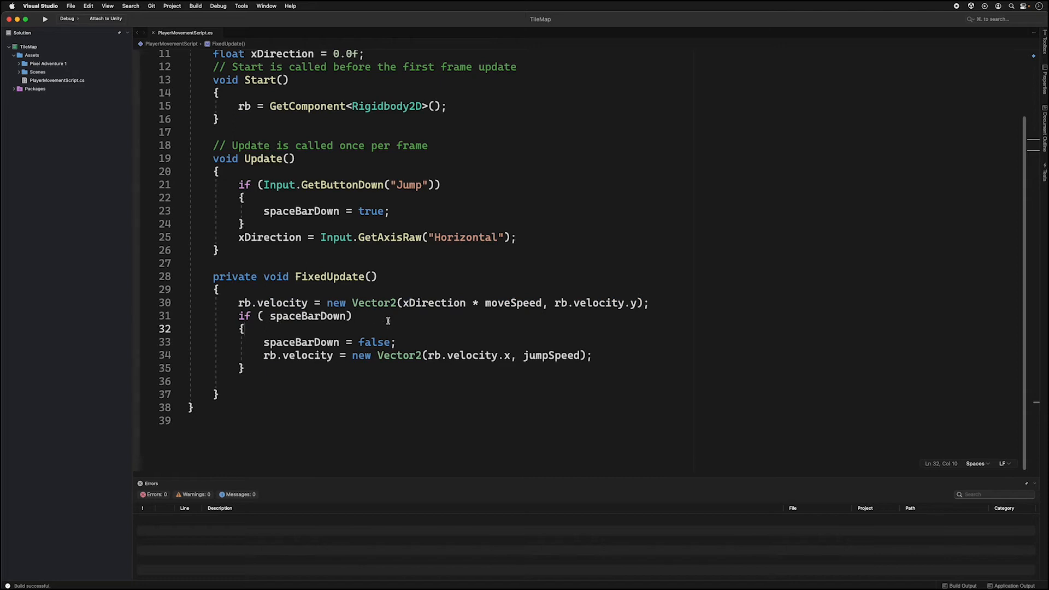
pyautogui.click(352, 316)
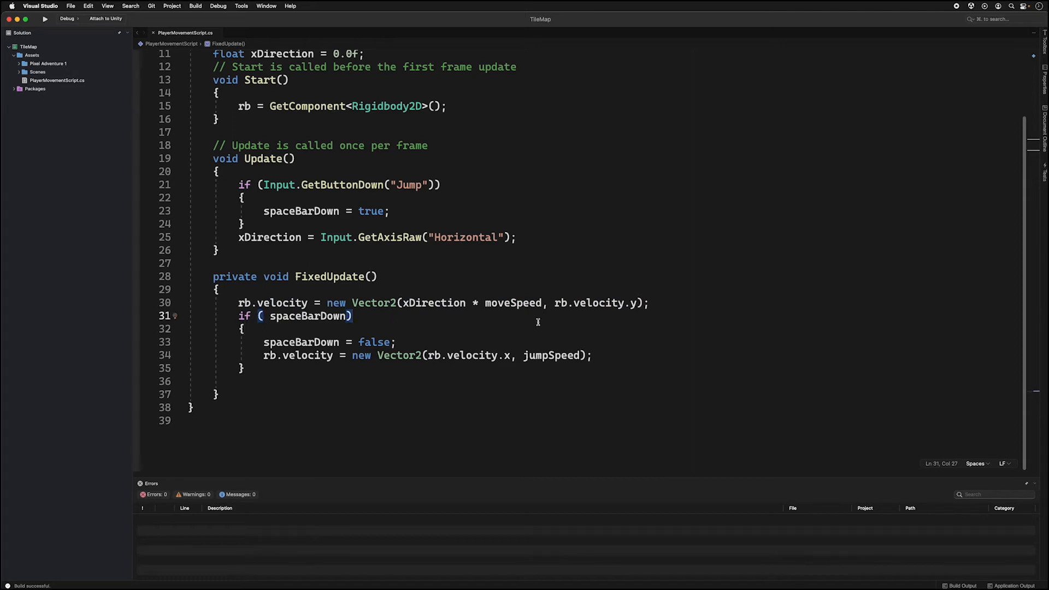
pyautogui.doubleClick(433, 302)
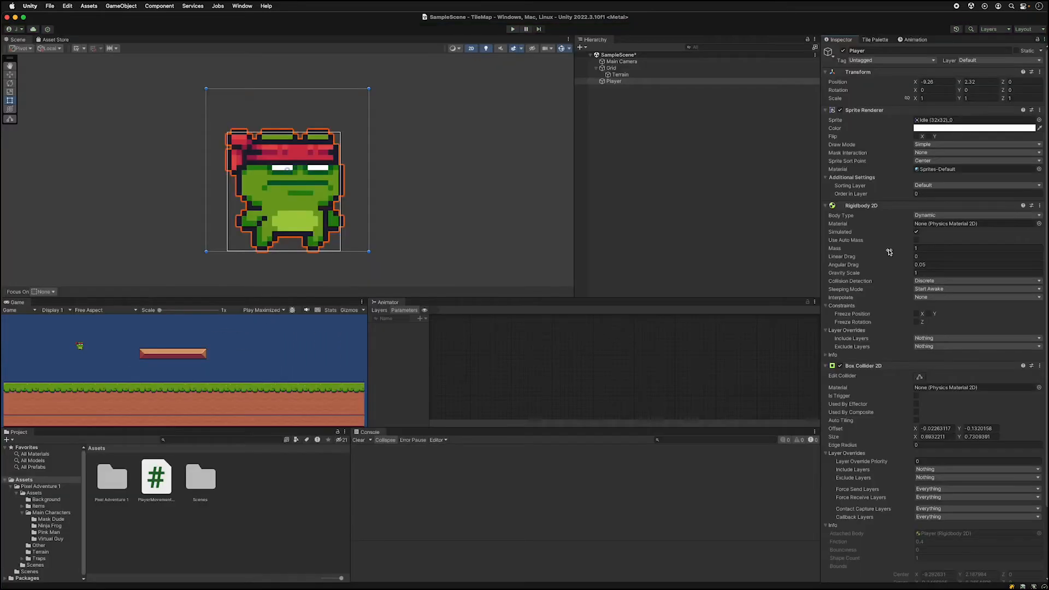
pyautogui.moveTo(959, 354)
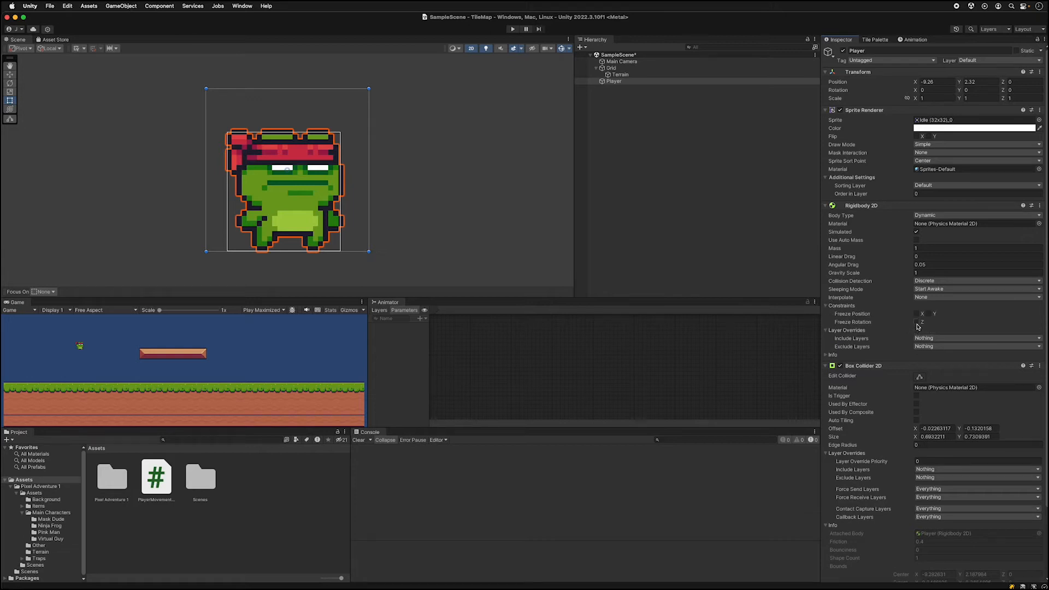
# Step: Freeze the Player Rigidbody 2D's Z rotation and end the play test
pyautogui.click(918, 322)
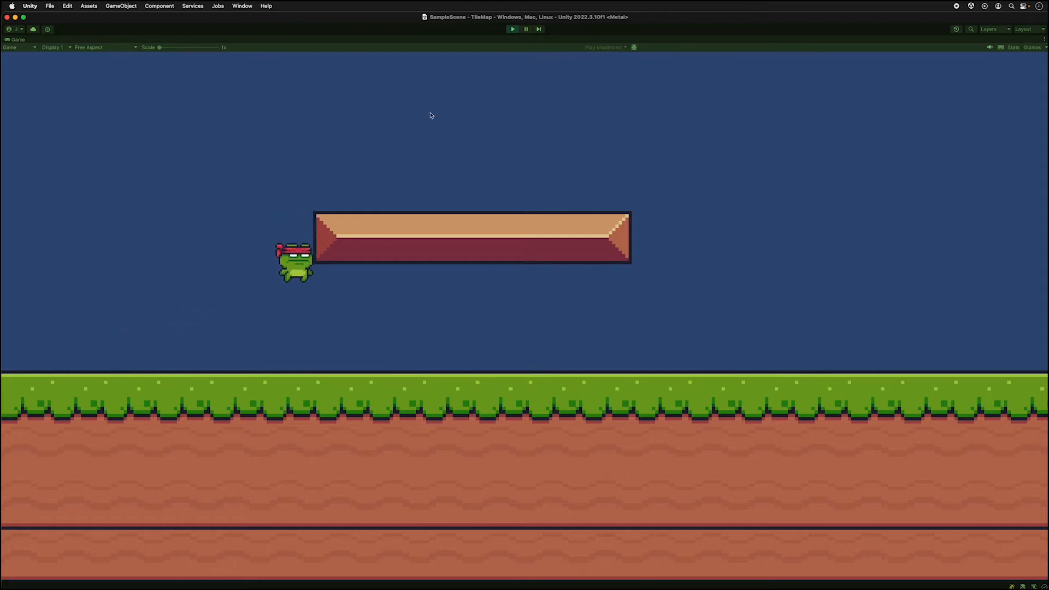
pyautogui.press('left')
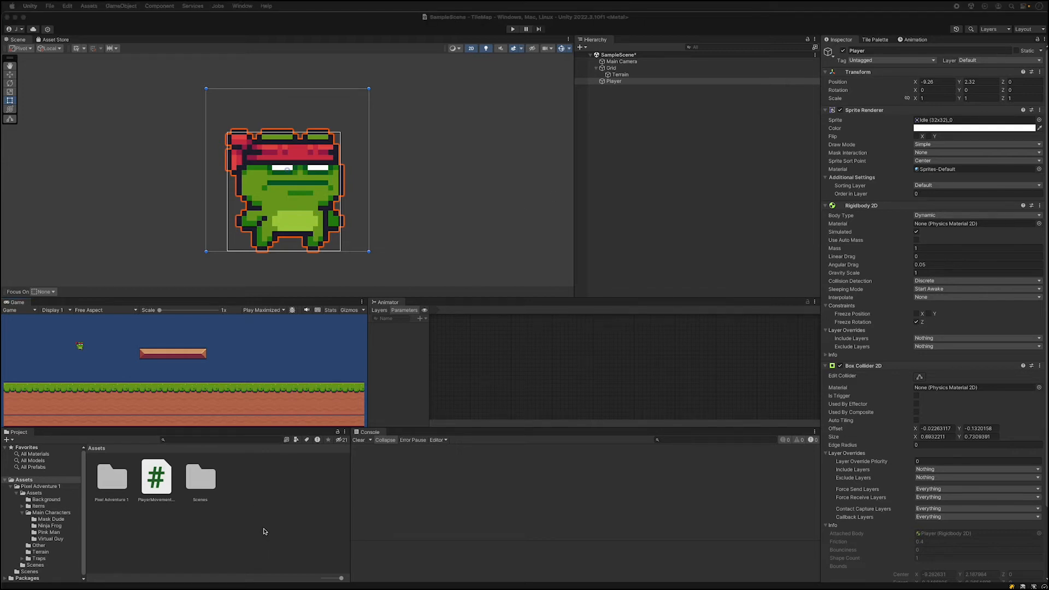
# Step: Create a Slip Physics Material 2D in Assets and set its Friction to 0
pyautogui.rightClick(264, 531)
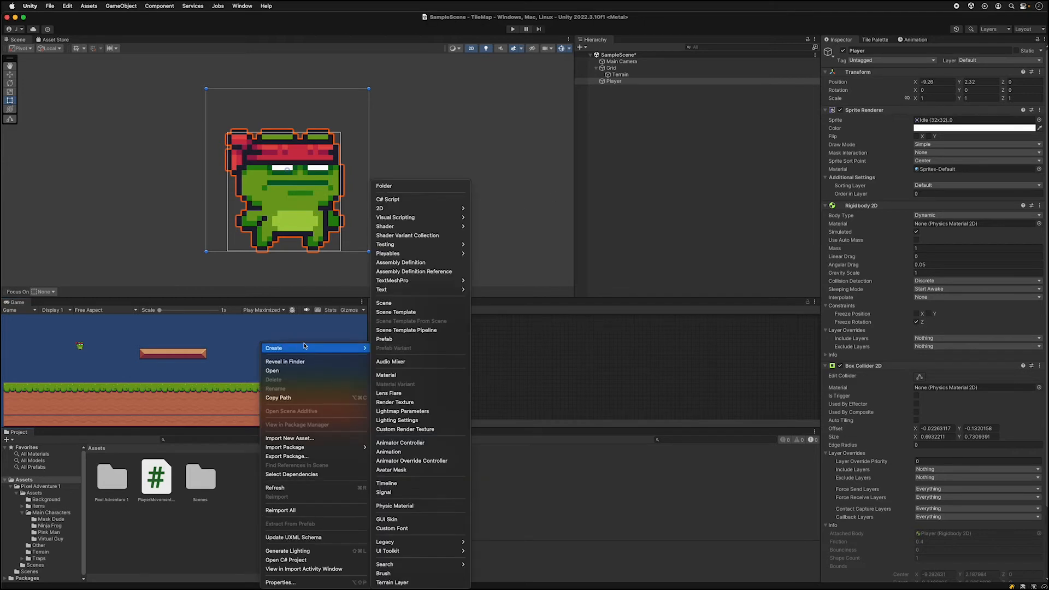
pyautogui.moveTo(395, 217)
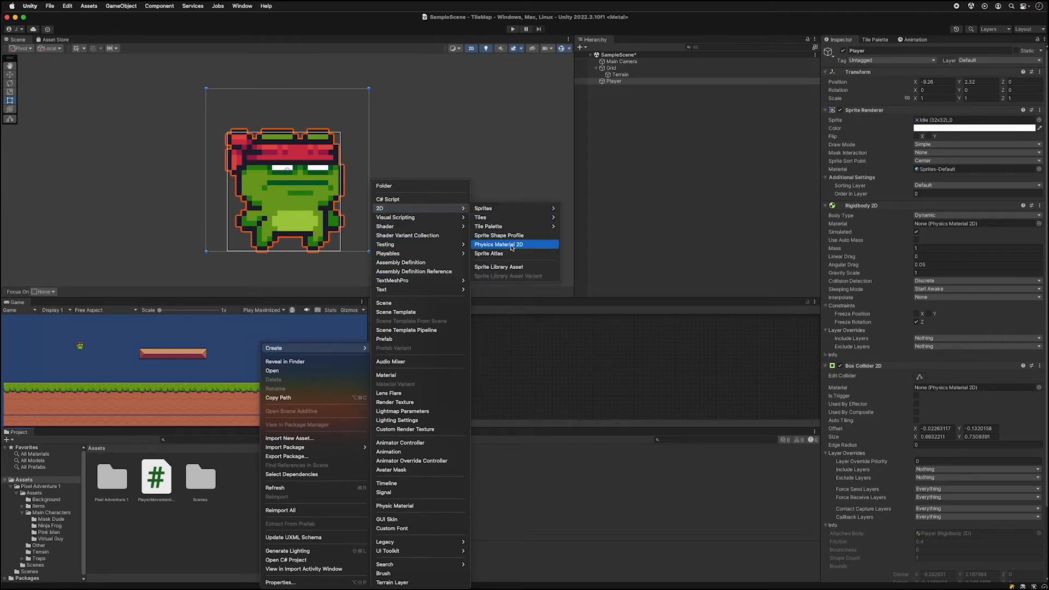
pyautogui.click(497, 244)
pyautogui.write('Slip')
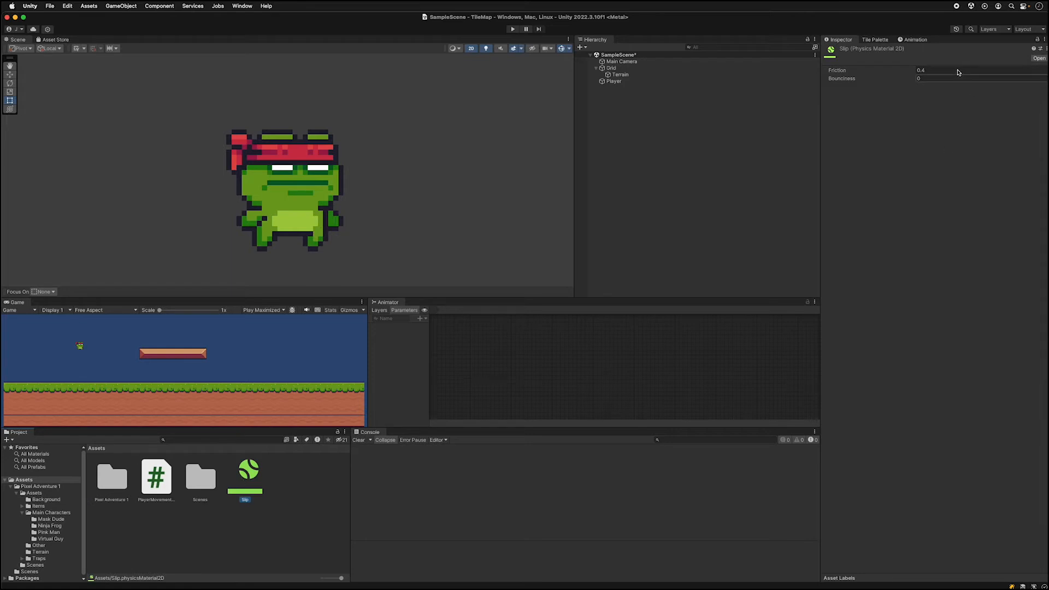
pyautogui.moveTo(931, 75)
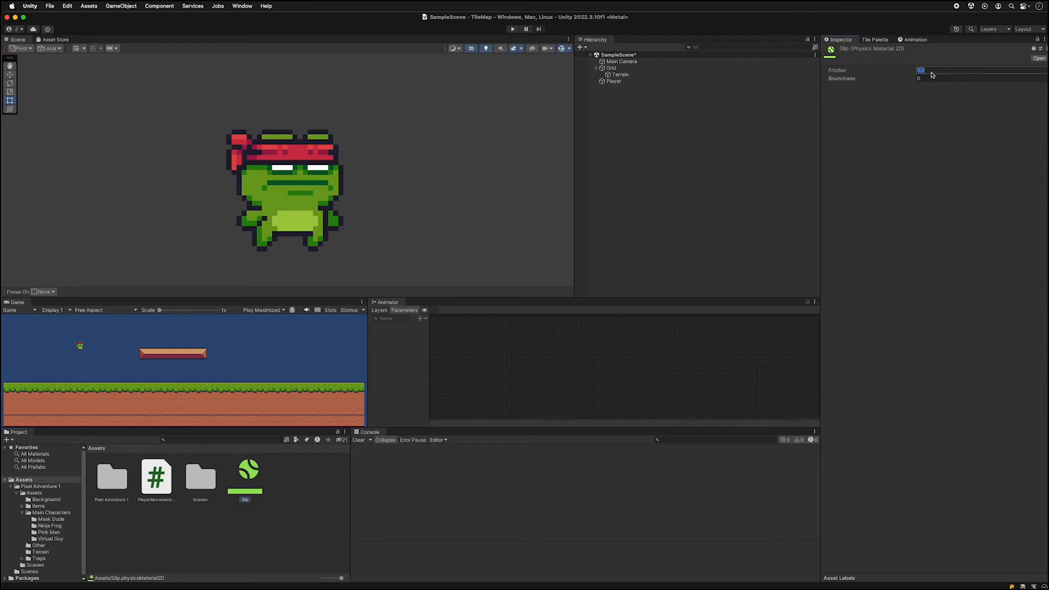
pyautogui.click(614, 81)
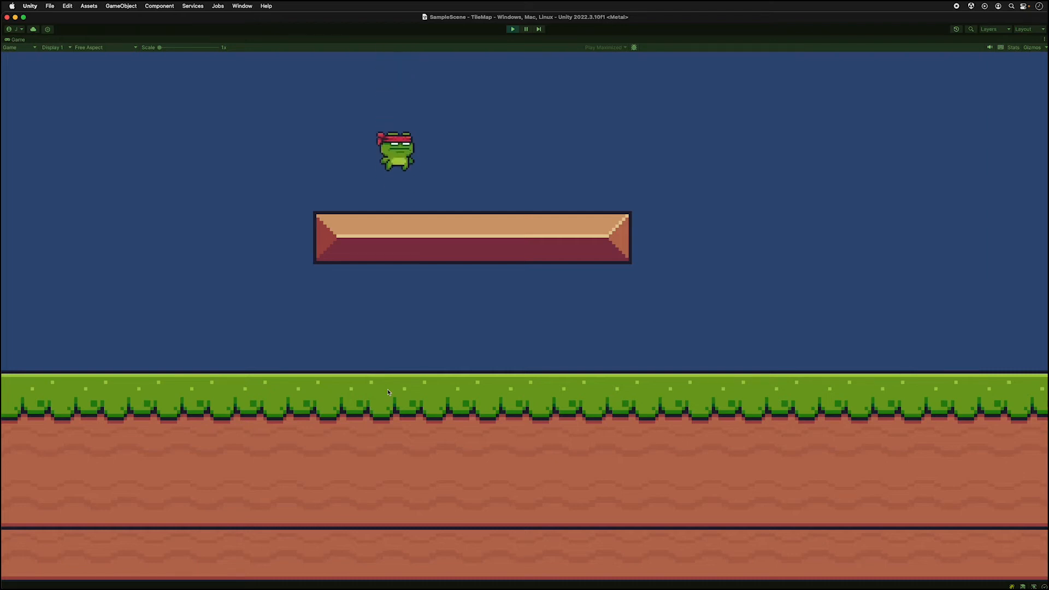
# Step: Stop play and set the Blue background texture's Sprite Mode to Multiple
pyautogui.click(512, 29)
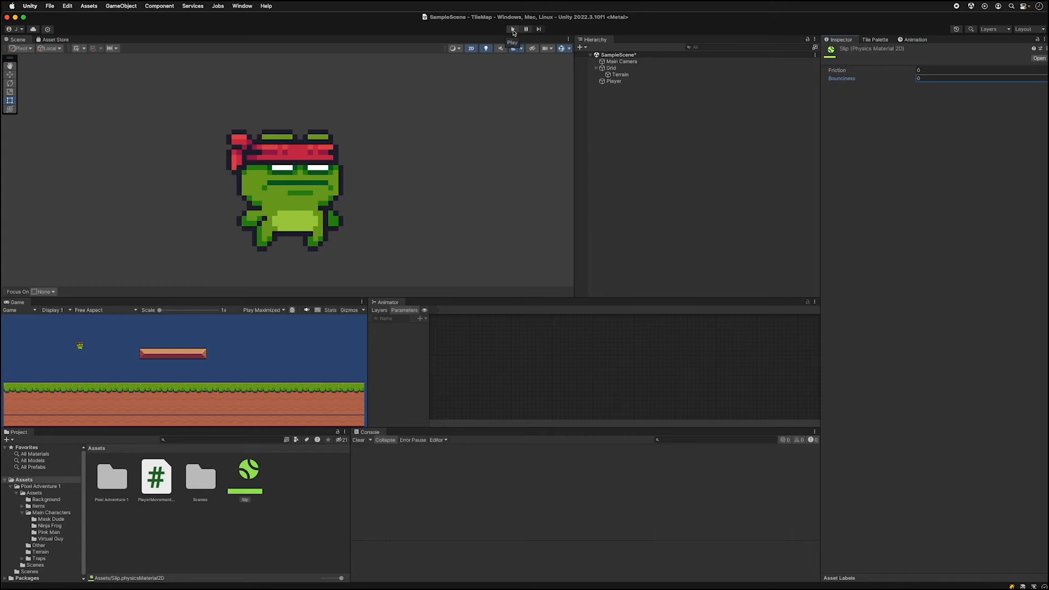
pyautogui.click(513, 29)
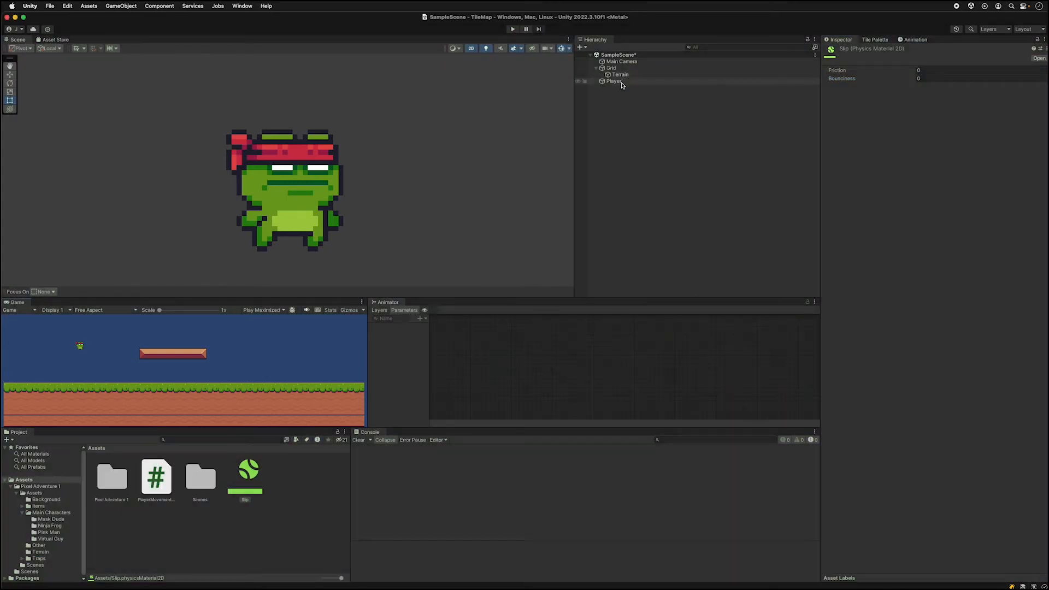
pyautogui.click(620, 74)
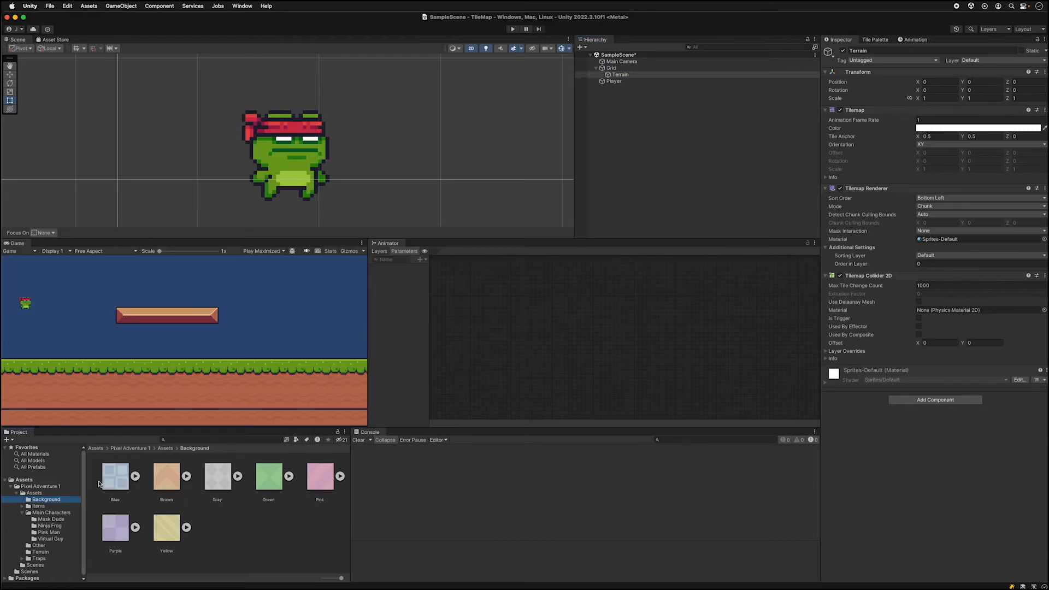
pyautogui.click(114, 475)
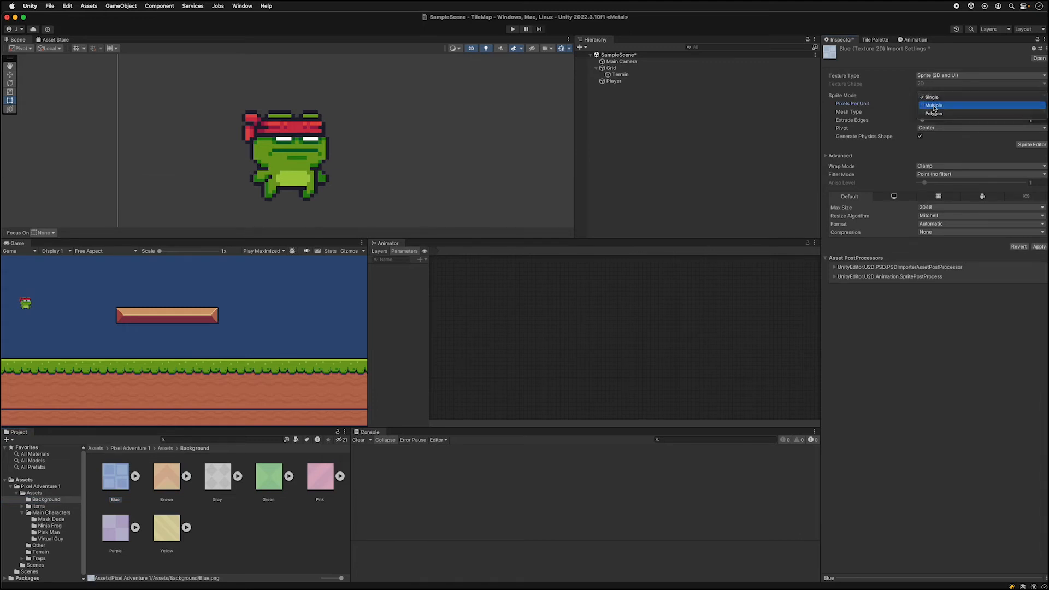
pyautogui.click(932, 105)
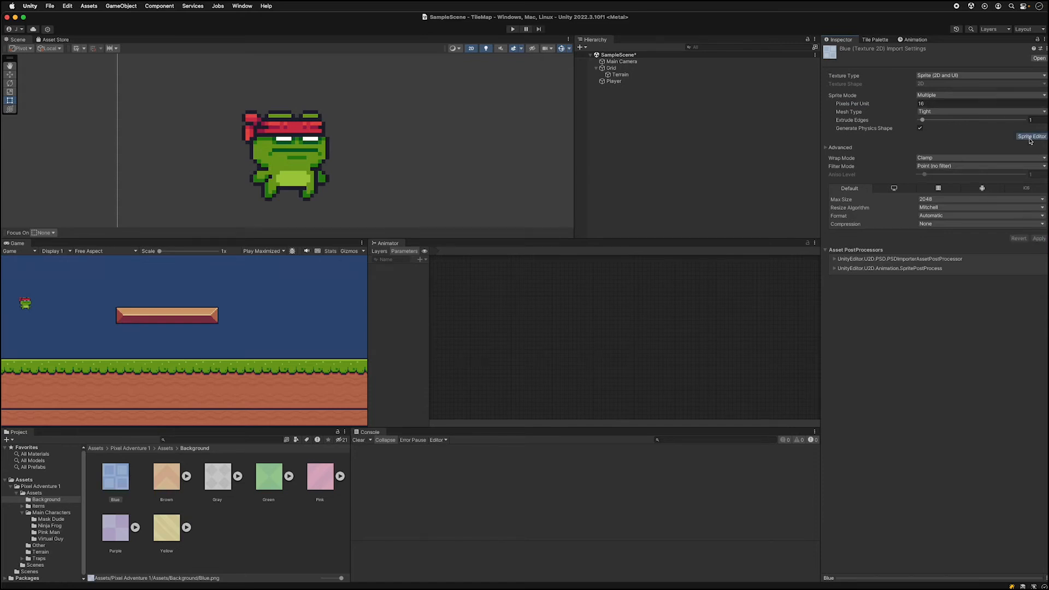
# Step: Slice Blue in the Sprite Editor by Grid By Cell Size 10 and reveal the sliced sprites
pyautogui.click(1032, 137)
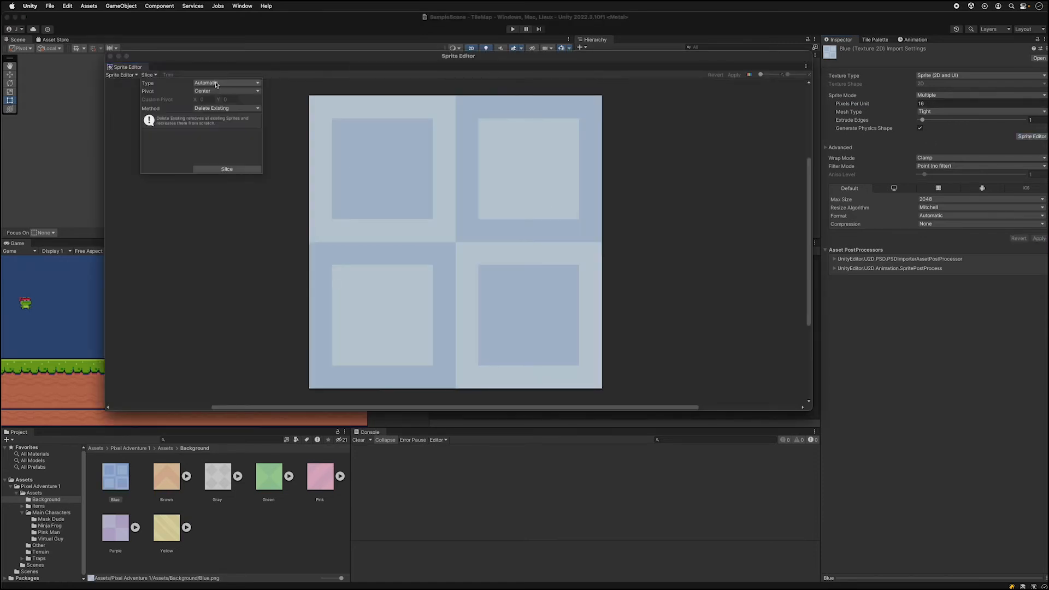
pyautogui.click(226, 83)
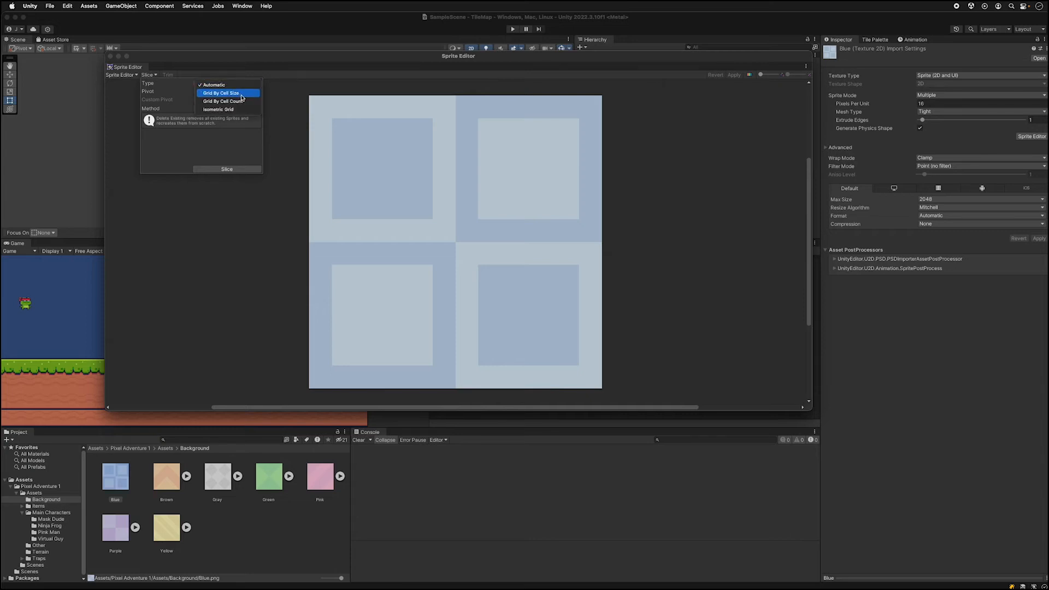
pyautogui.click(221, 93)
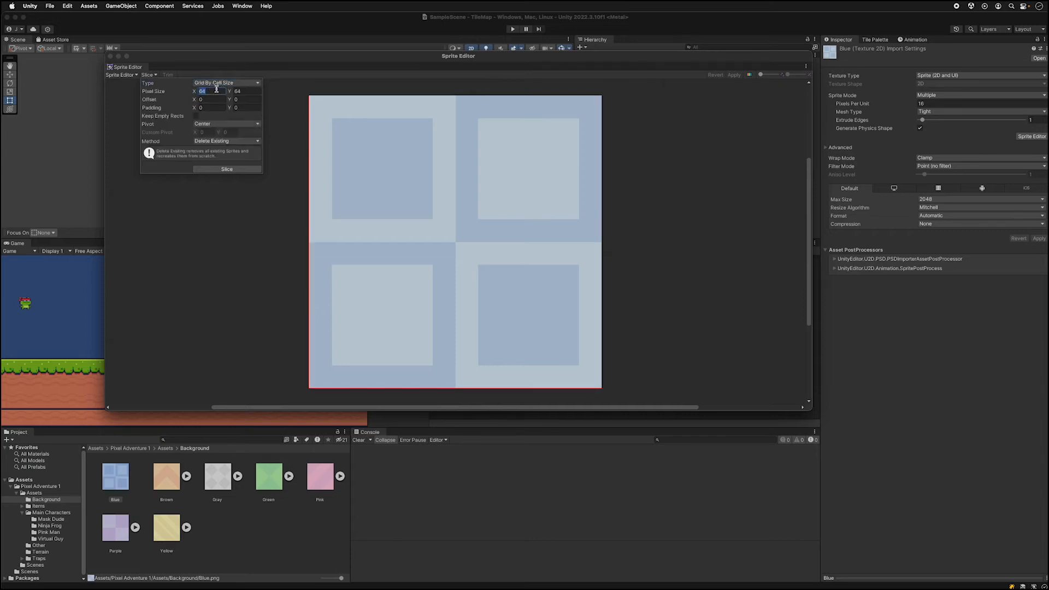
pyautogui.write('10')
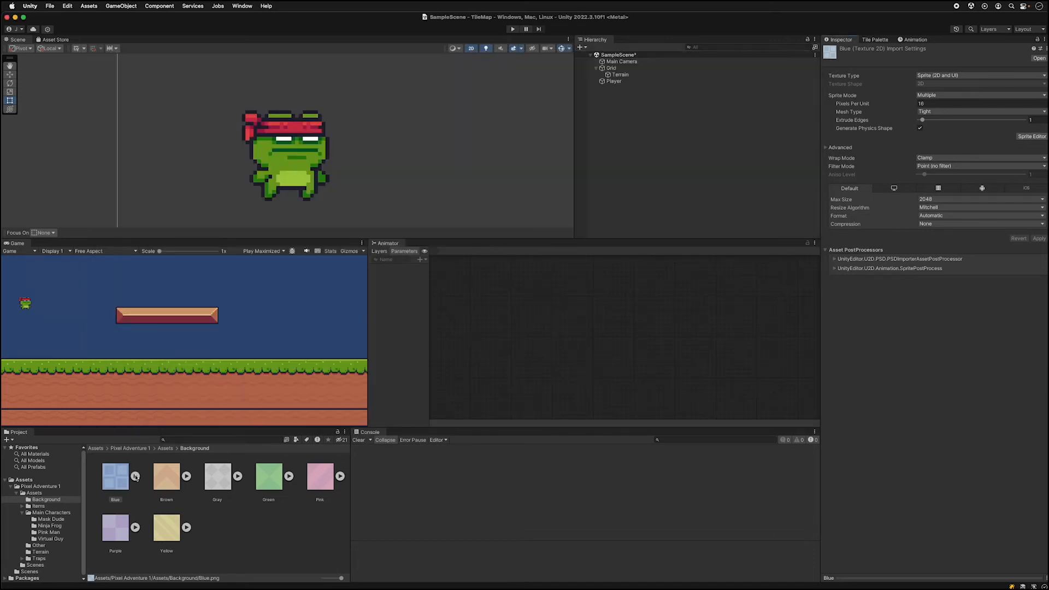
pyautogui.click(134, 475)
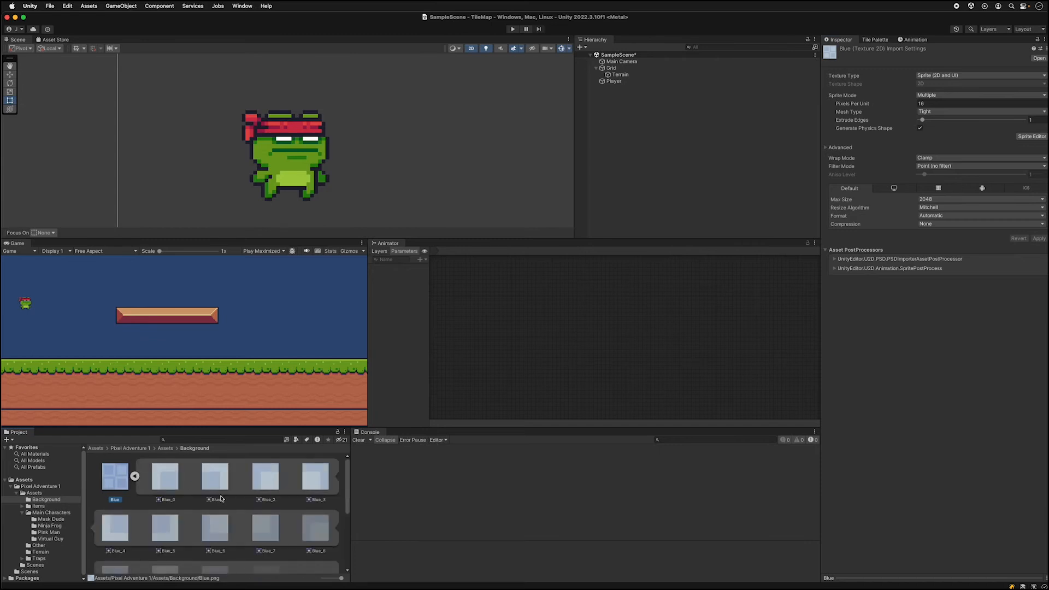
pyautogui.scroll(-3)
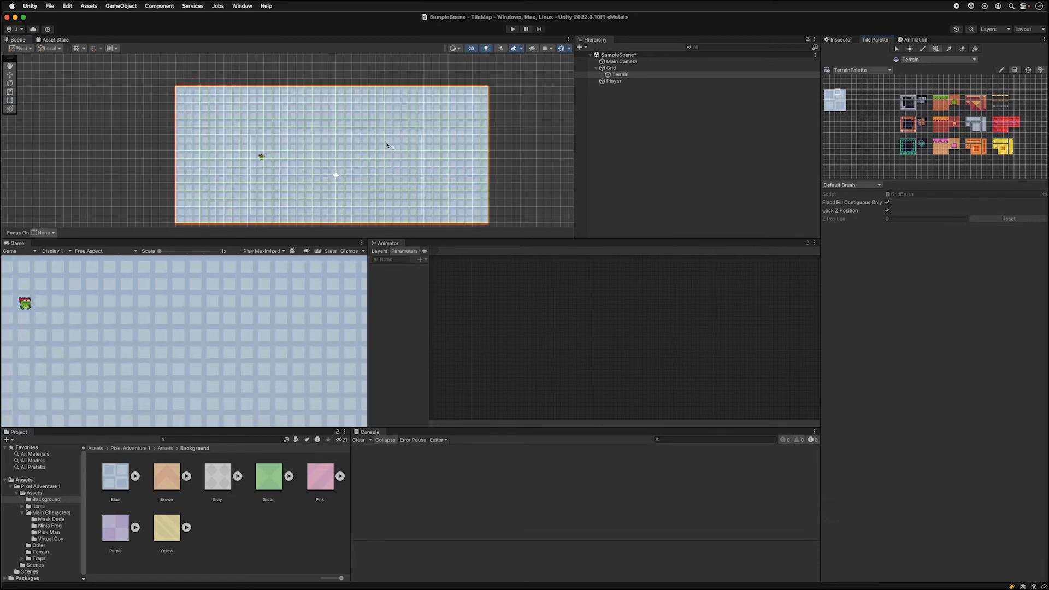
pyautogui.moveTo(319, 153)
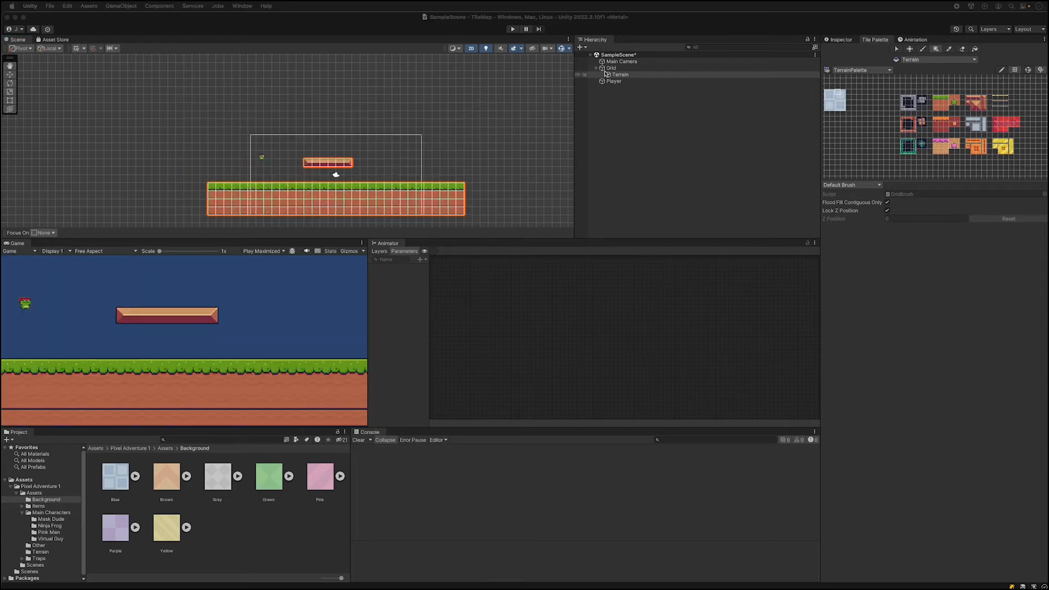
# Step: Create a new rectangular Background tilemap under the Grid and make it the painting target
pyautogui.click(611, 68)
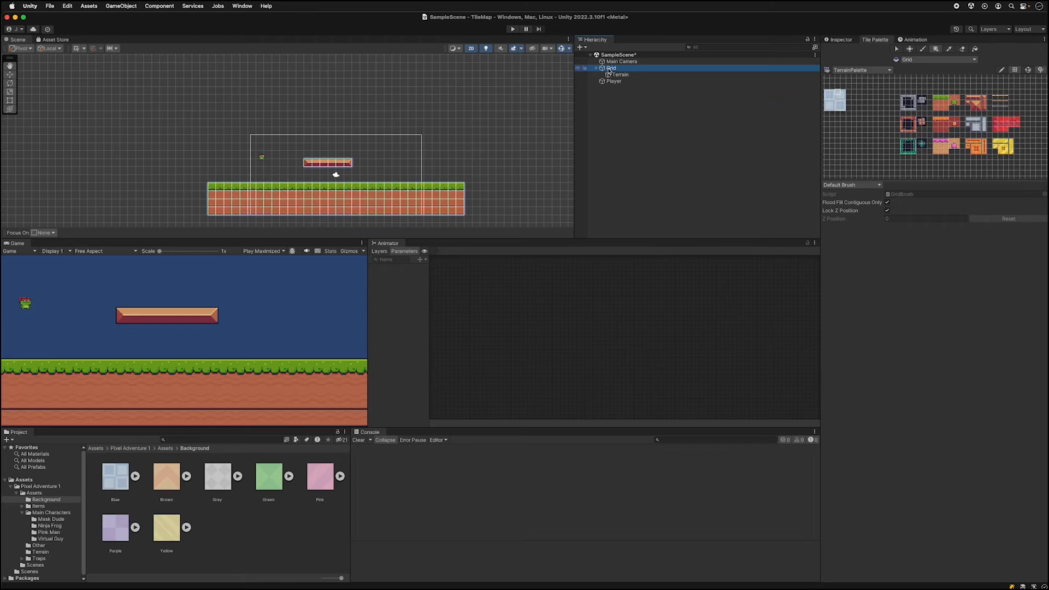
pyautogui.rightClick(612, 70)
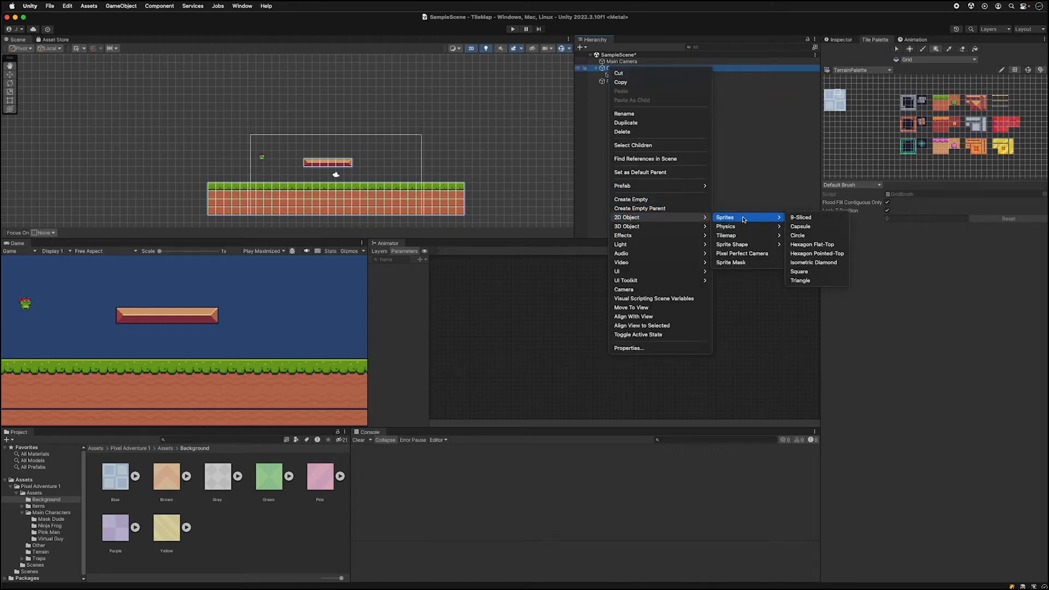
pyautogui.moveTo(726, 234)
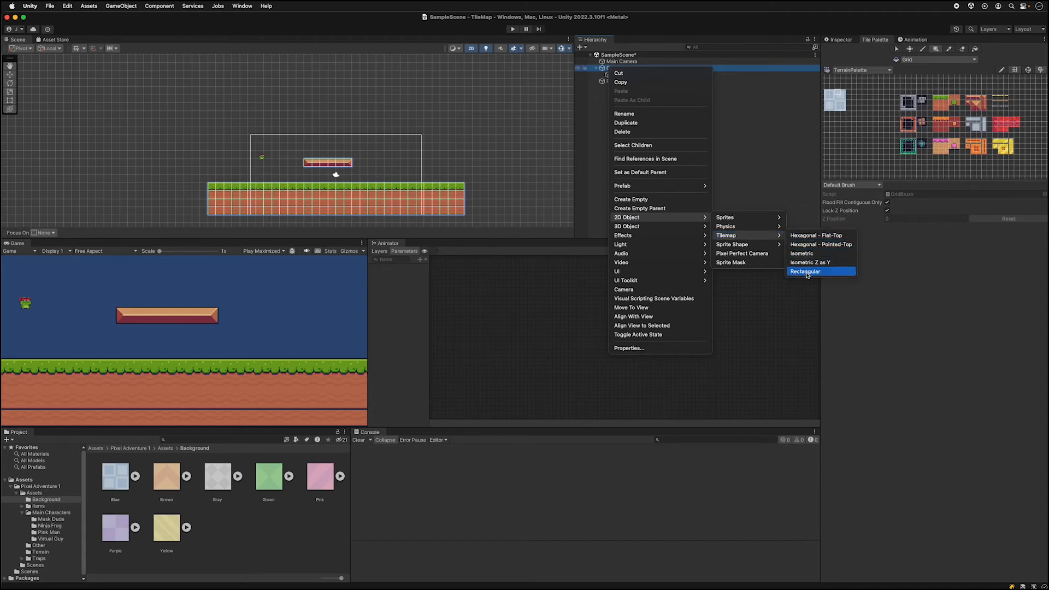
pyautogui.click(806, 271)
pyautogui.write('Background')
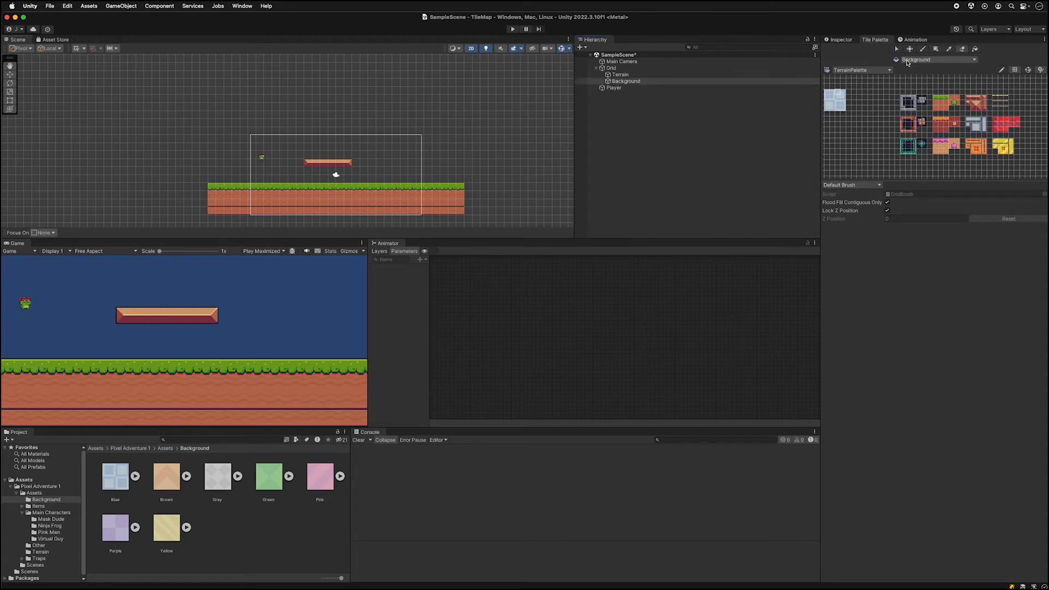
pyautogui.click(933, 59)
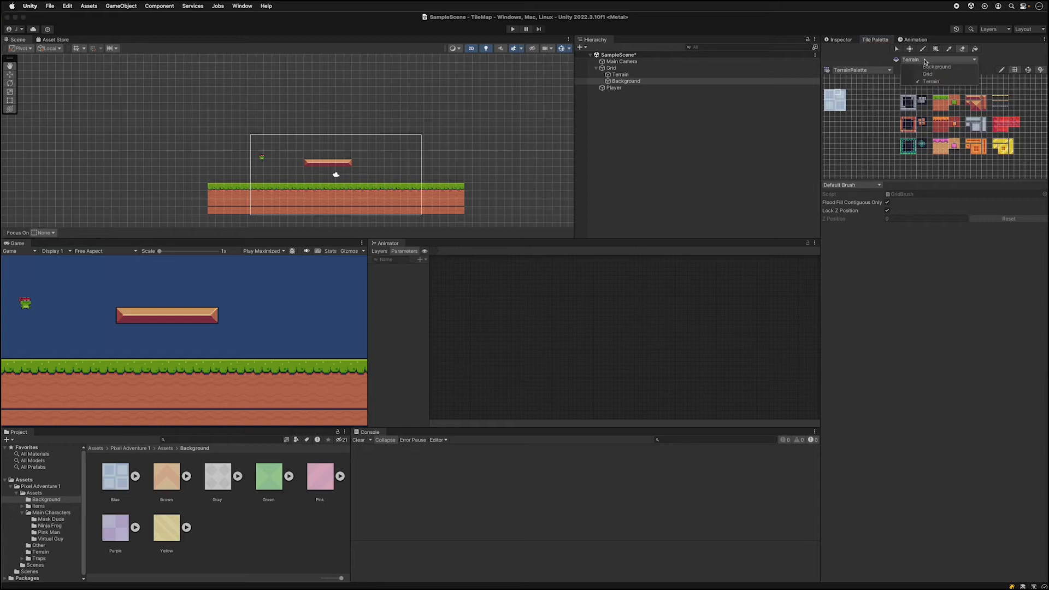
pyautogui.click(936, 66)
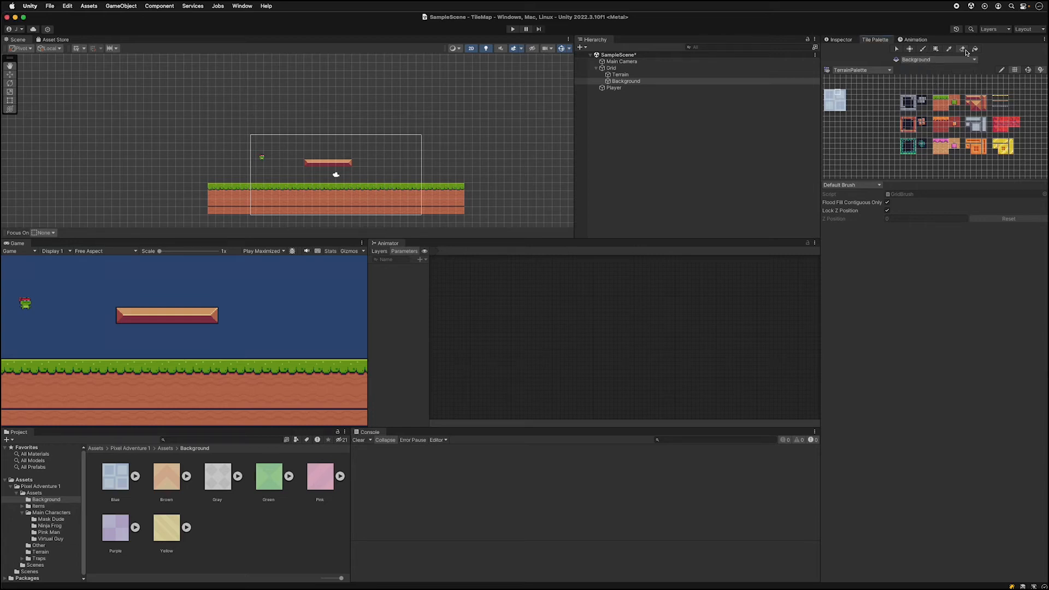
# Step: Paint the blue background tile across the scene on the Background tilemap, checking against Terrain
pyautogui.click(328, 163)
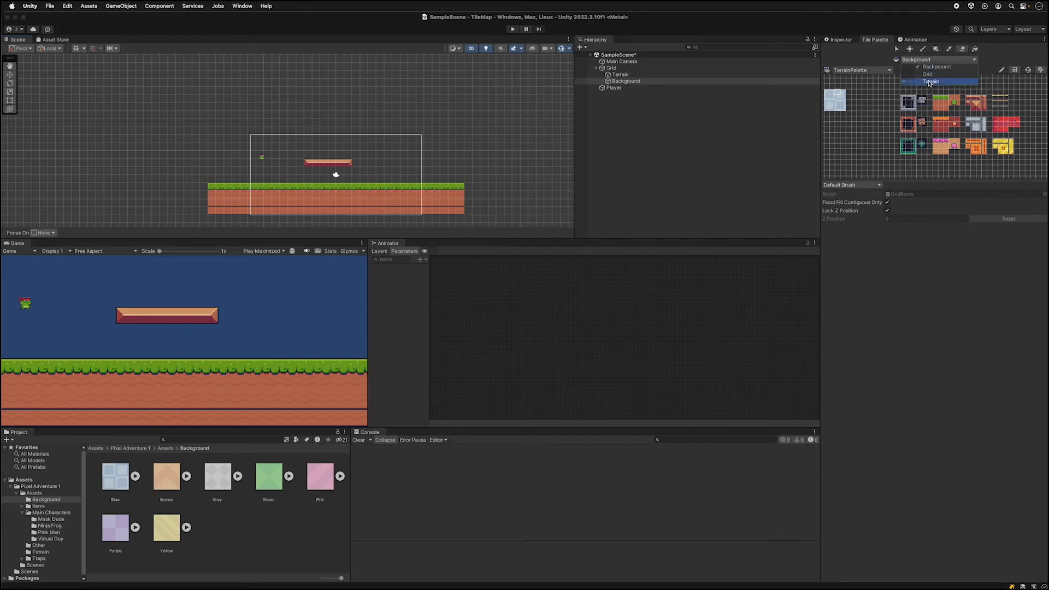
pyautogui.click(931, 81)
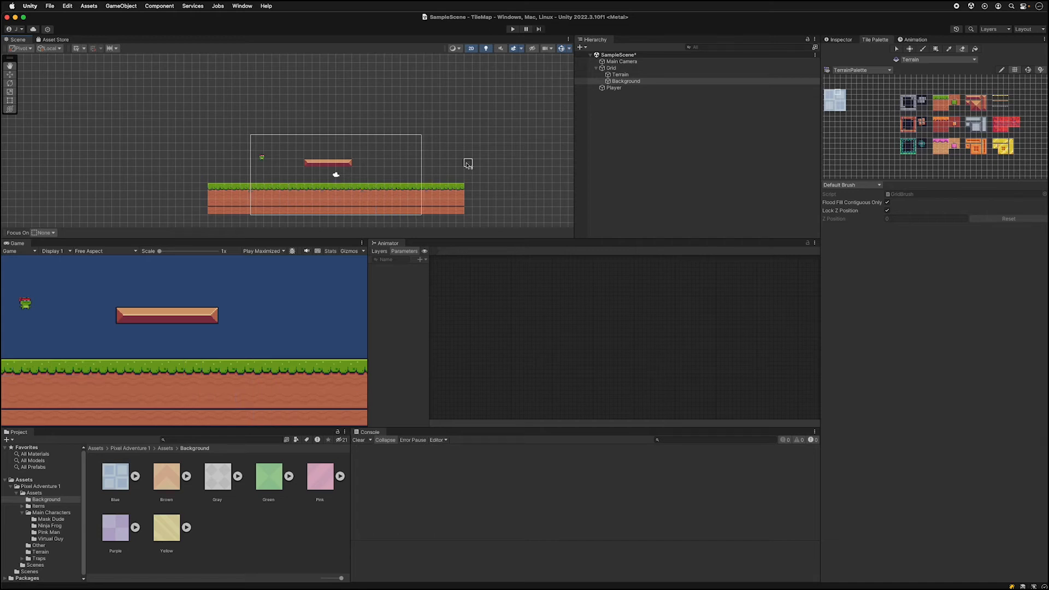
pyautogui.click(936, 59)
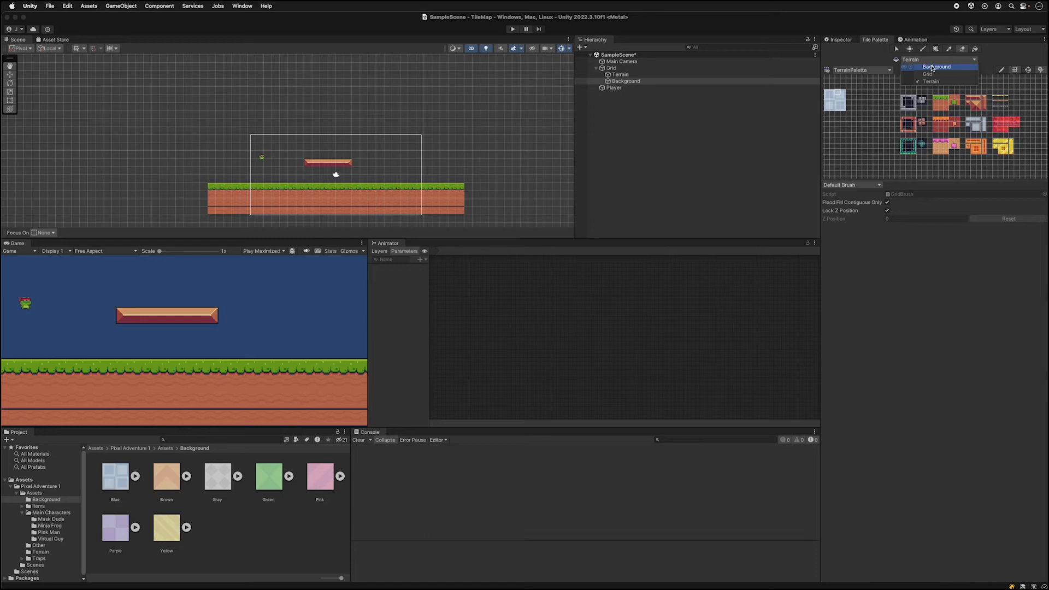
pyautogui.click(936, 67)
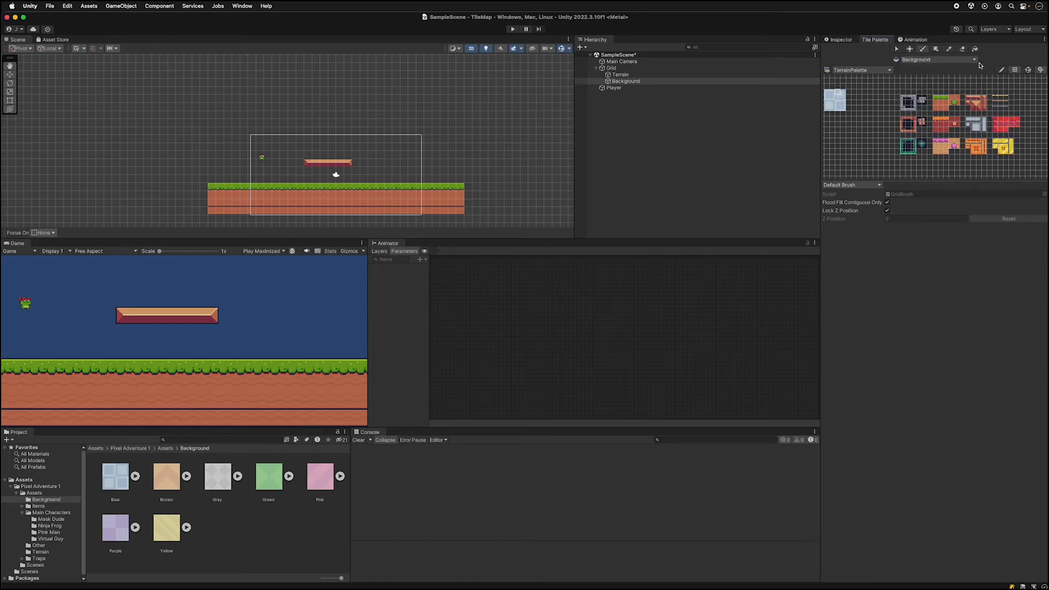
pyautogui.moveTo(936, 49)
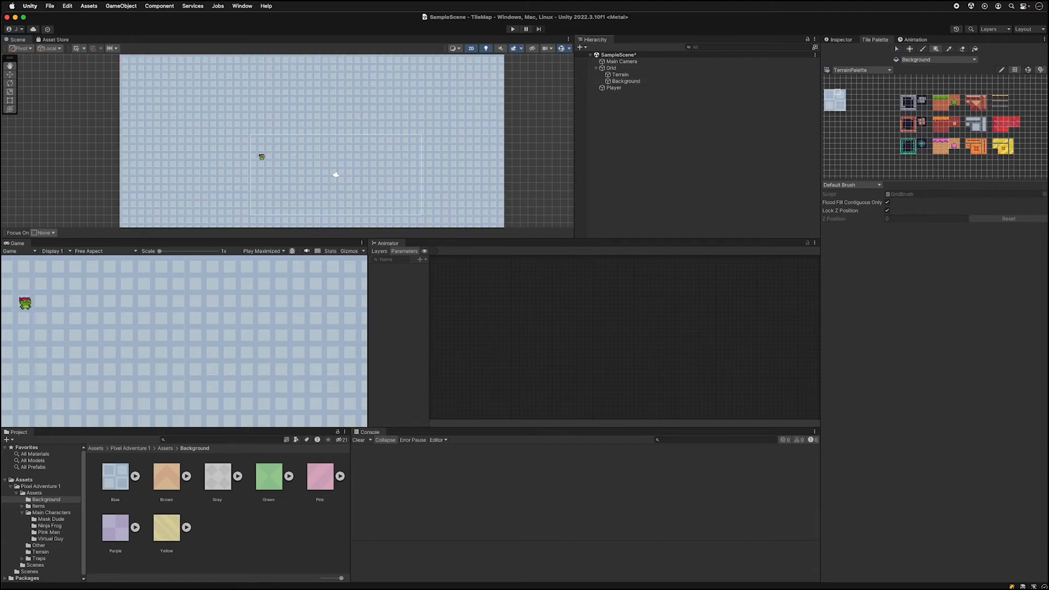
pyautogui.moveTo(540, 535)
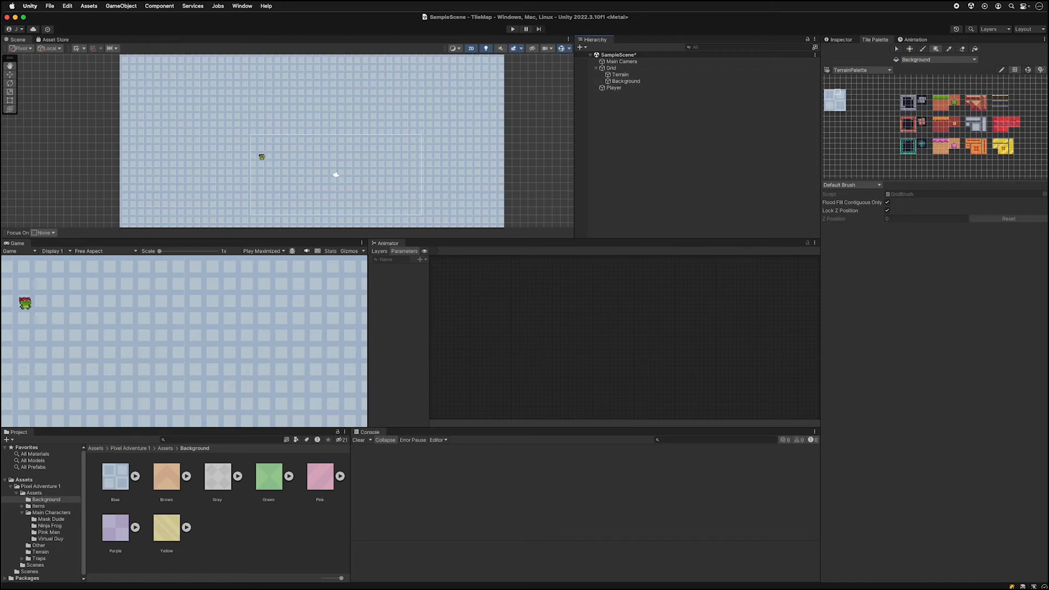
pyautogui.click(619, 75)
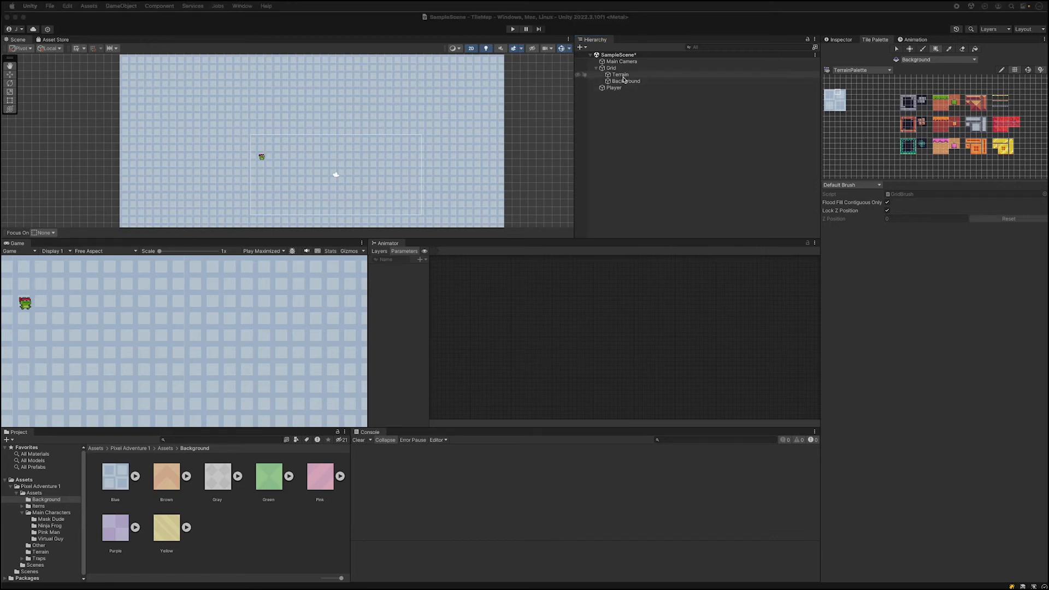
# Step: Compare the Terrain and Background tilemaps and inspect Background's Tilemap Renderer settings
pyautogui.click(619, 74)
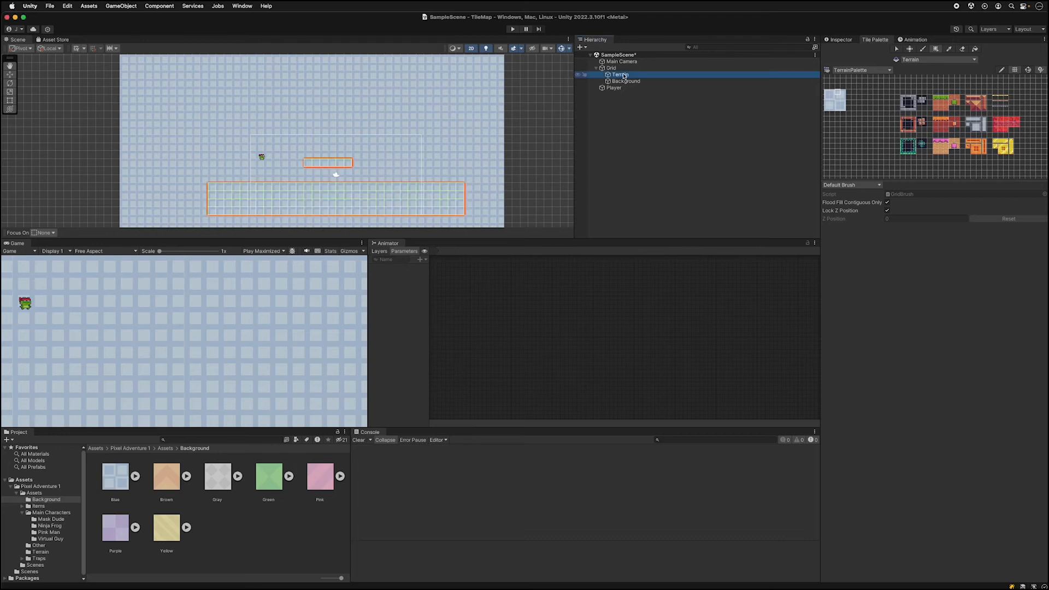
pyautogui.click(626, 81)
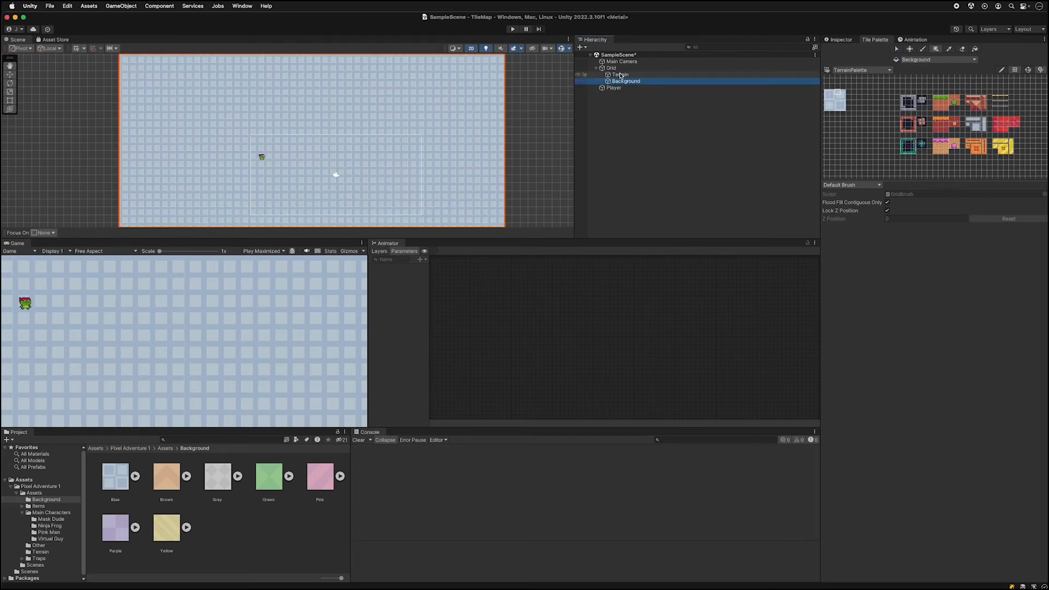
pyautogui.click(620, 75)
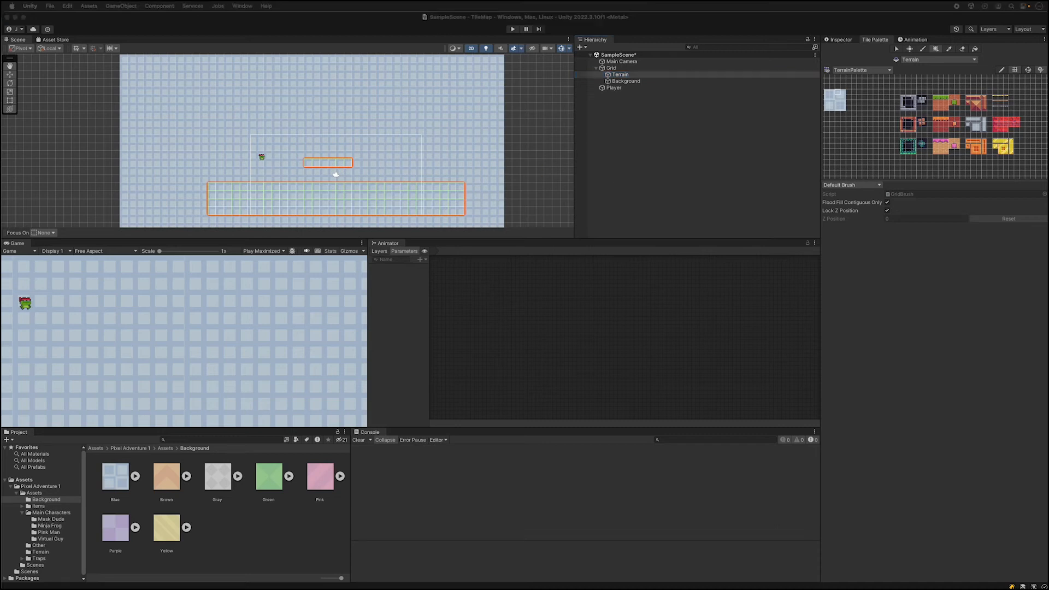
pyautogui.moveTo(811, 506)
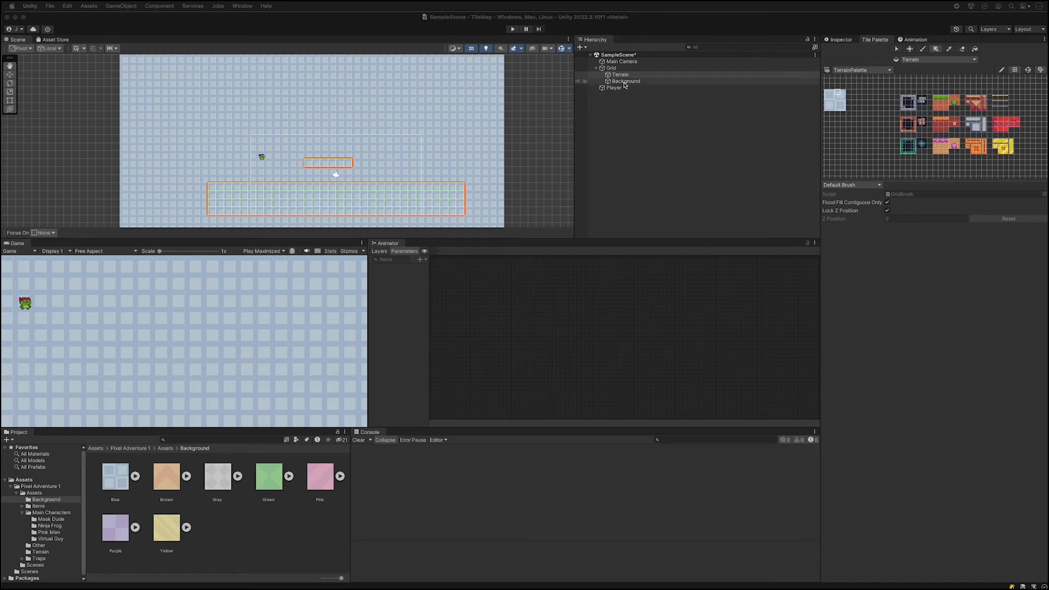
pyautogui.click(625, 81)
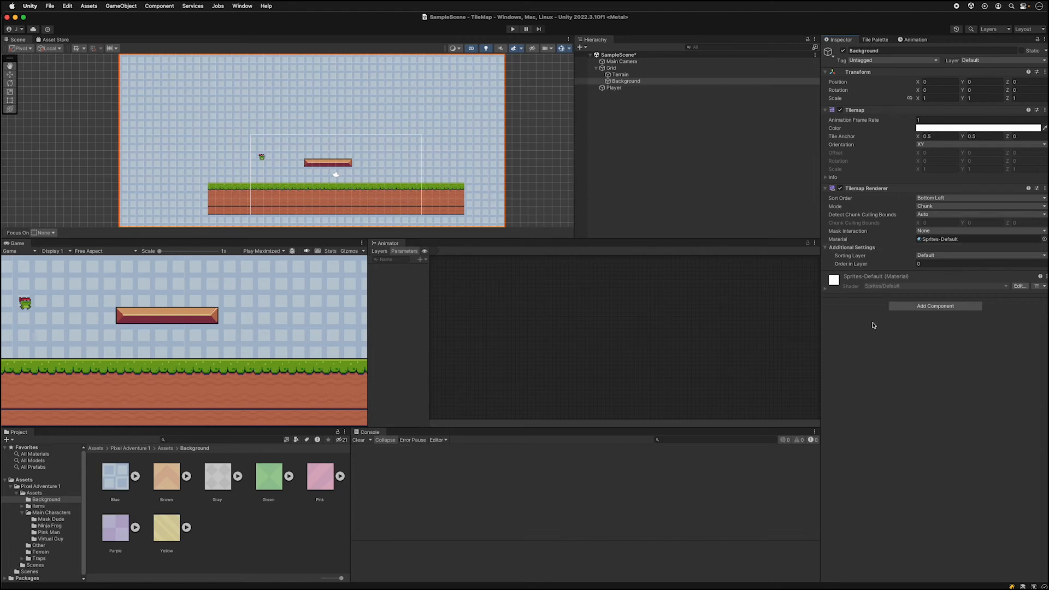
# Step: Add a BackgroundLayer sorting layer from the renderer's Sorting Layer settings
pyautogui.click(828, 247)
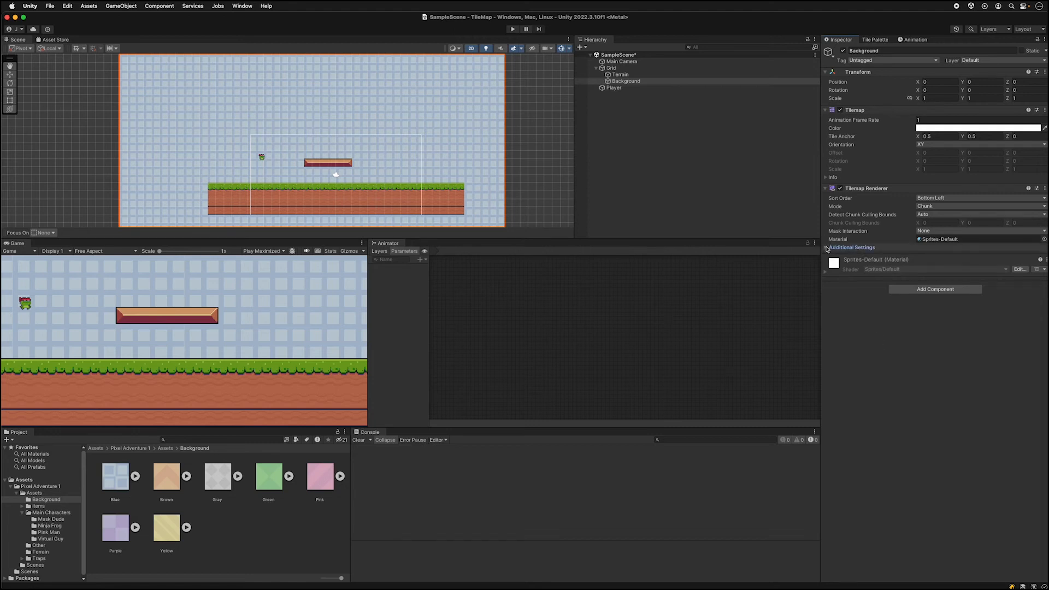
pyautogui.click(829, 247)
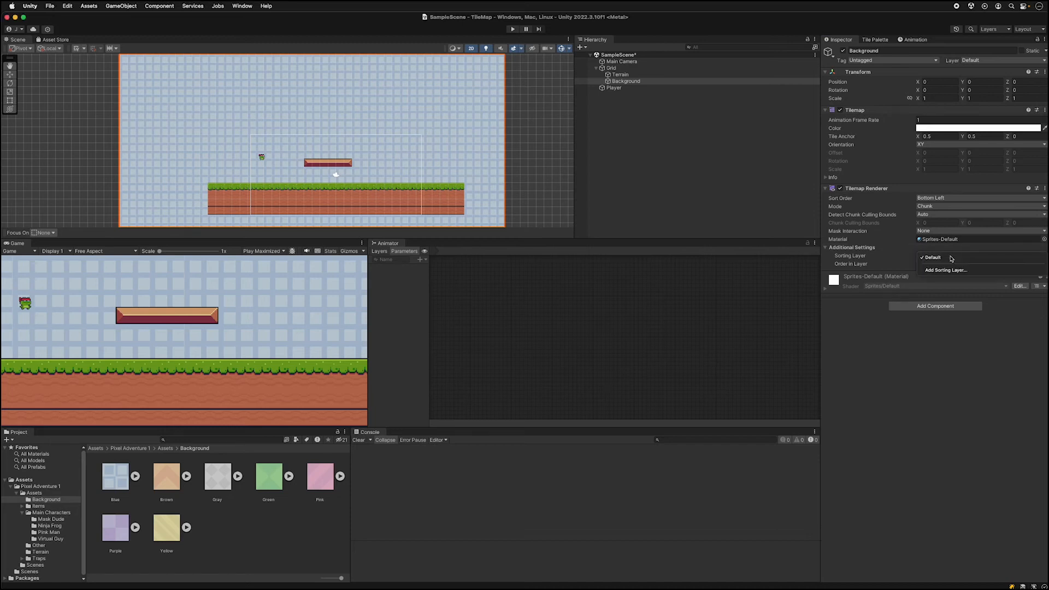
pyautogui.moveTo(945, 270)
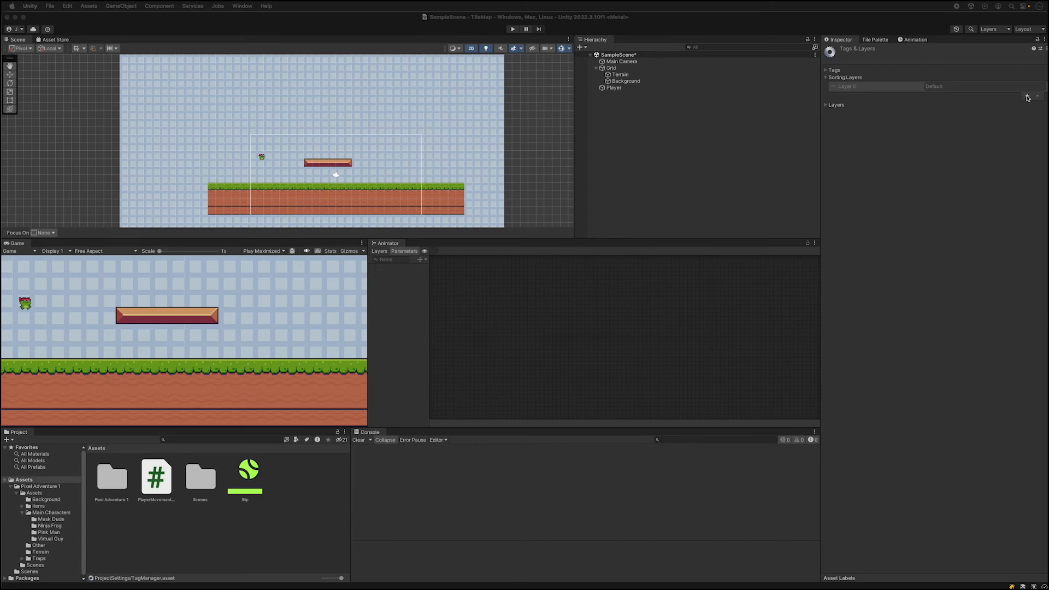
pyautogui.click(1027, 96)
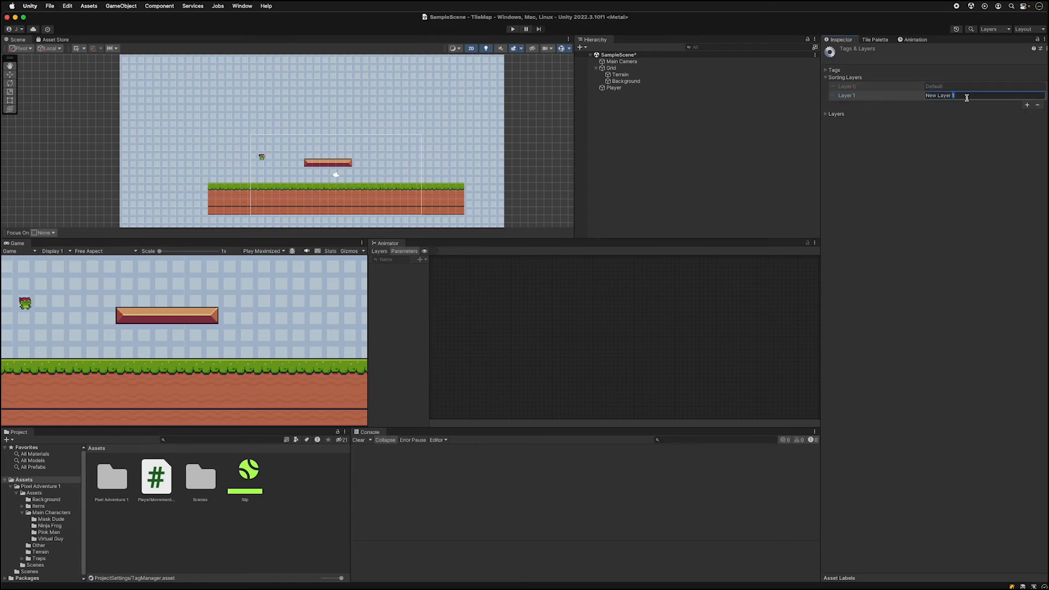
pyautogui.write('BackgroundLayer')
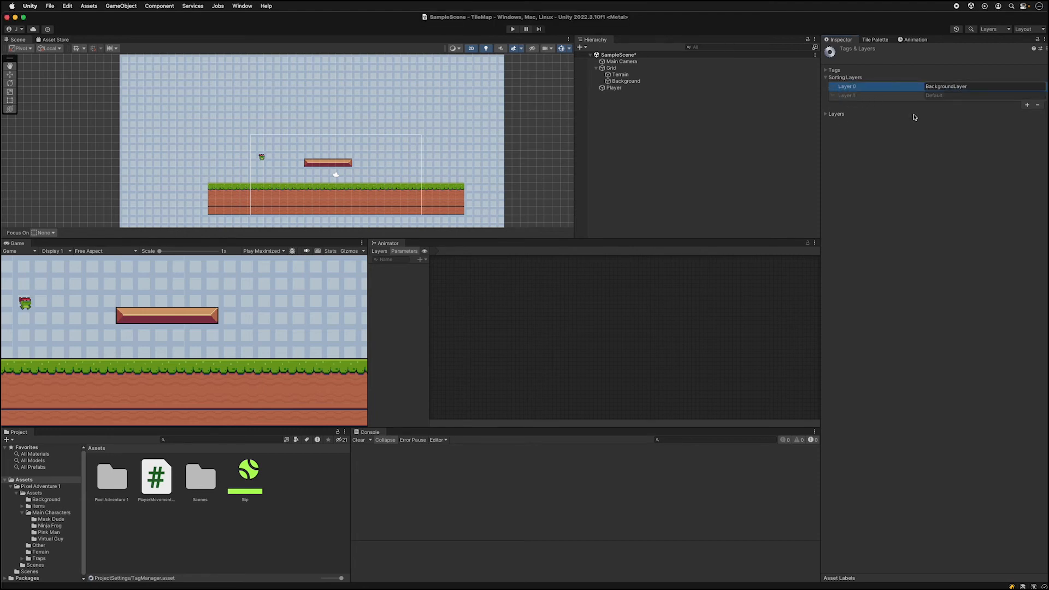
pyautogui.click(953, 86)
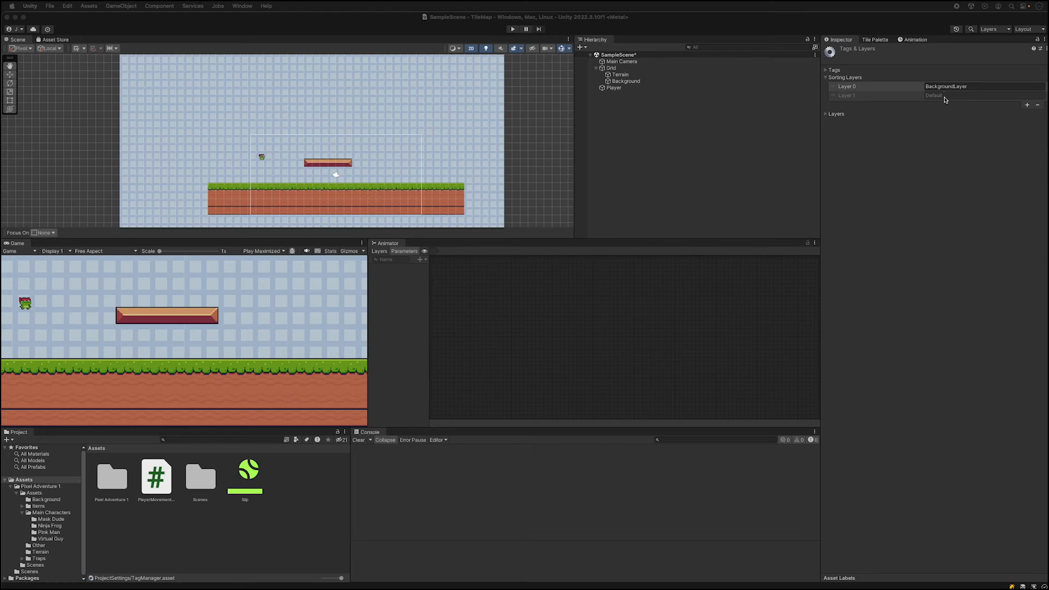
pyautogui.moveTo(941, 197)
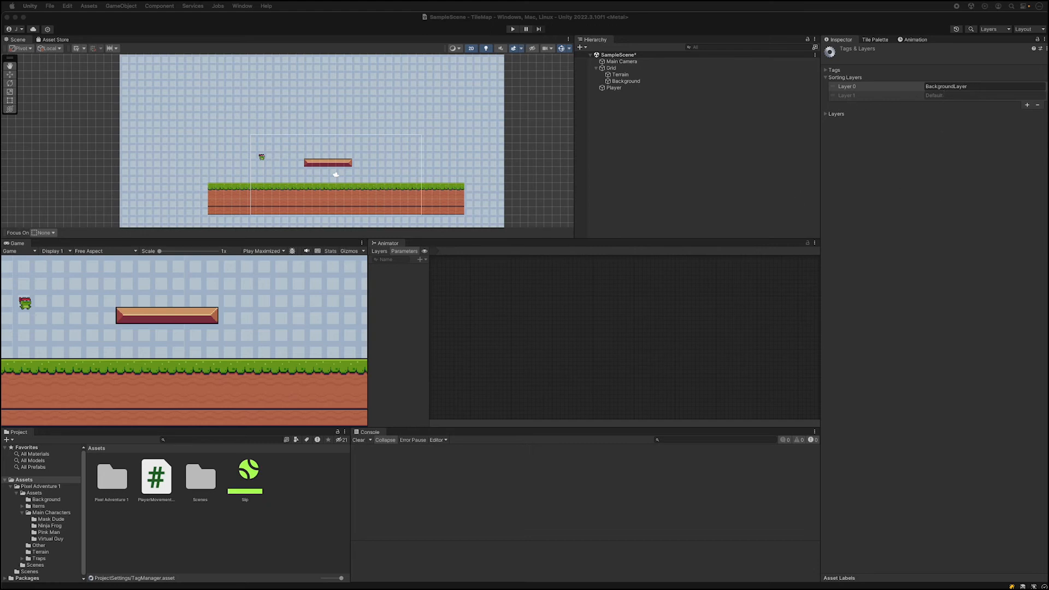
# Step: Add a TerrainLayer sorting layer below Default
pyautogui.click(1027, 105)
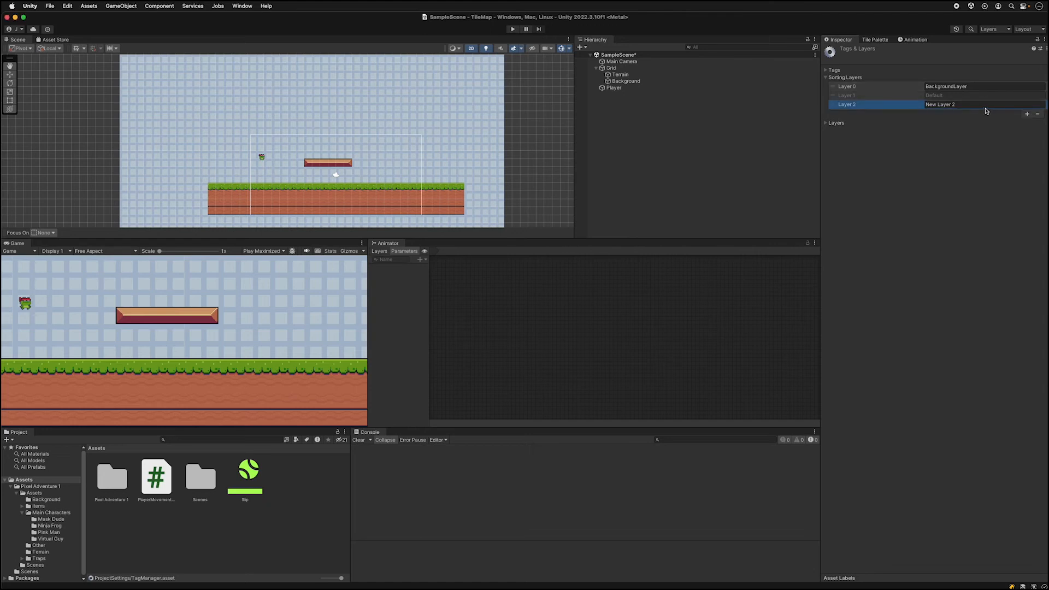
pyautogui.write('Terrain')
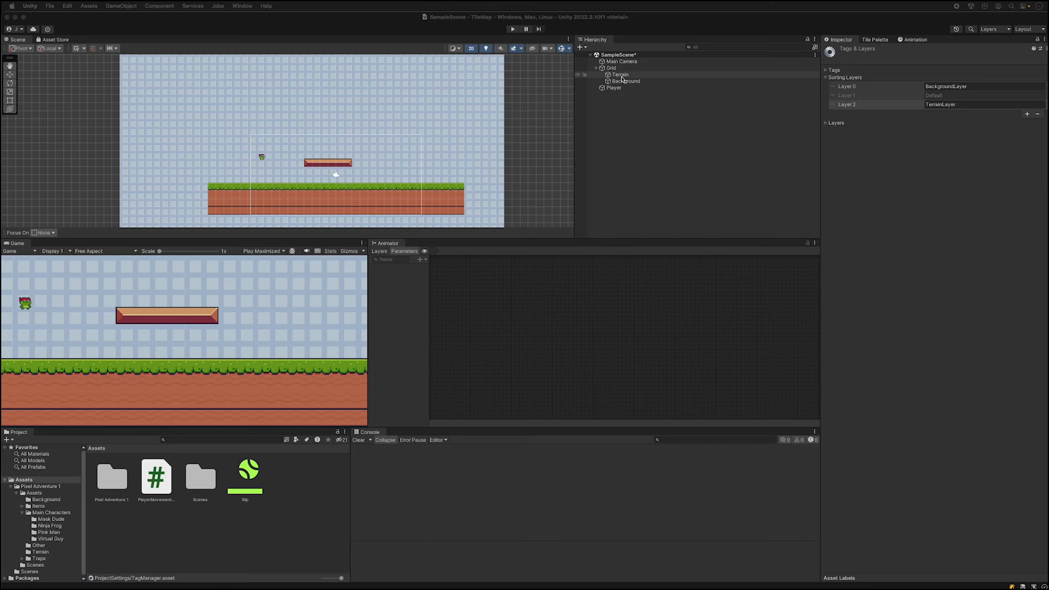
# Step: Assign the Terrain tilemap renderer to the TerrainLayer sorting layer so it draws over the background
pyautogui.click(619, 75)
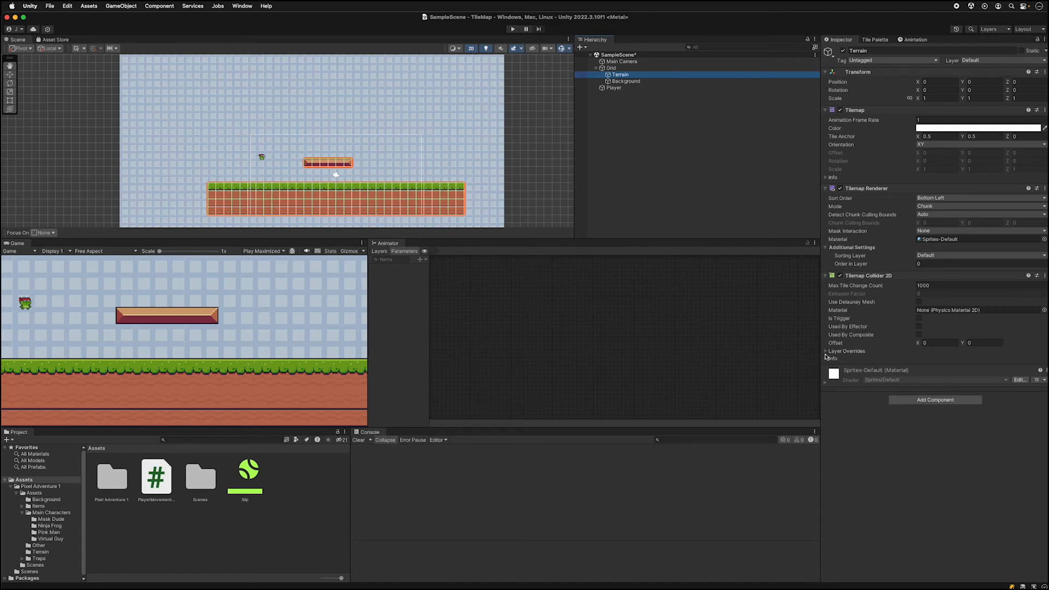
pyautogui.moveTo(941, 257)
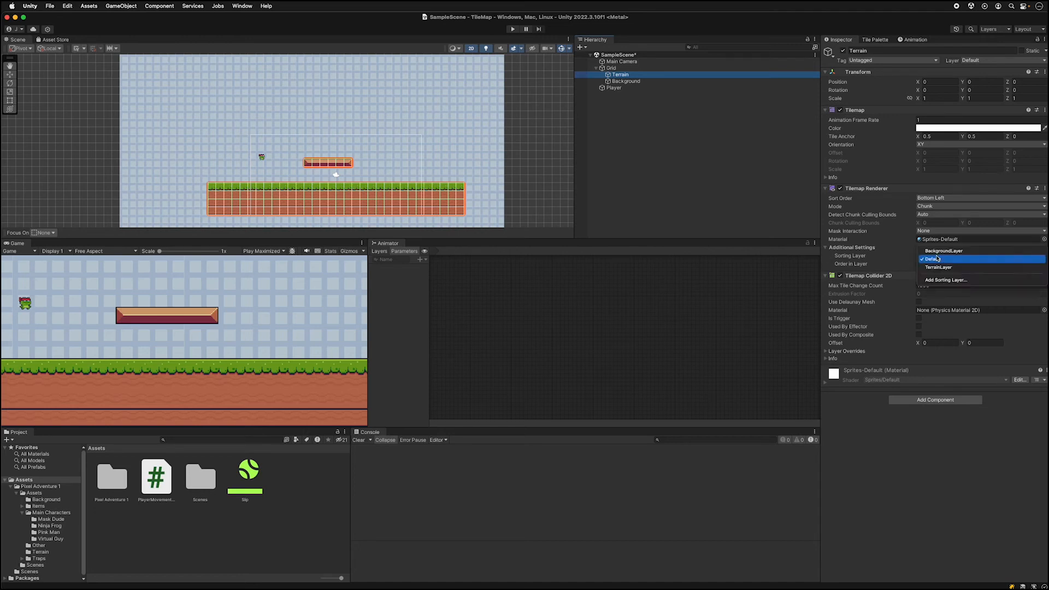
pyautogui.click(937, 267)
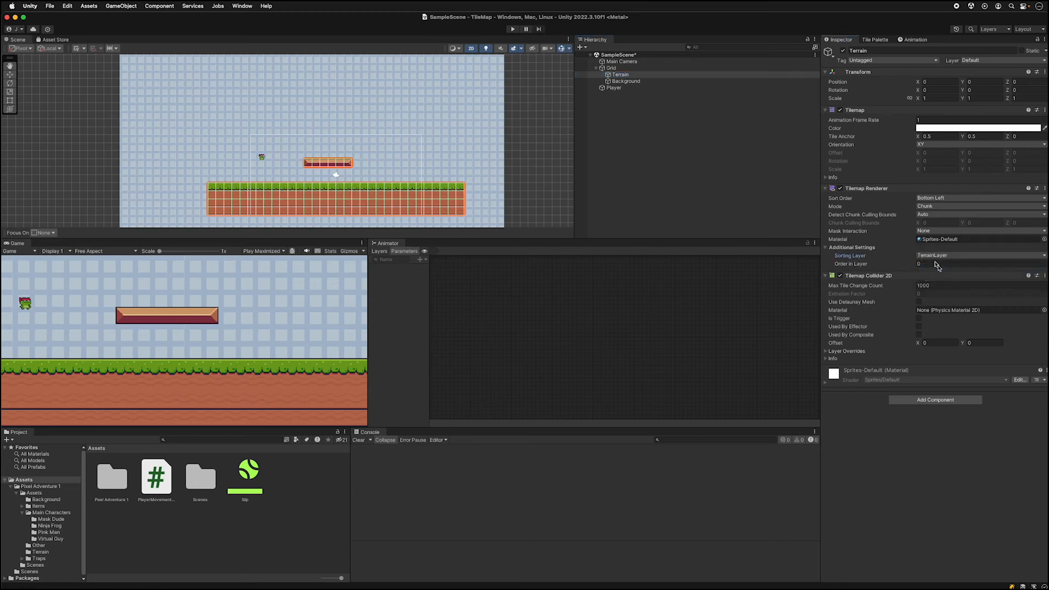
pyautogui.click(625, 81)
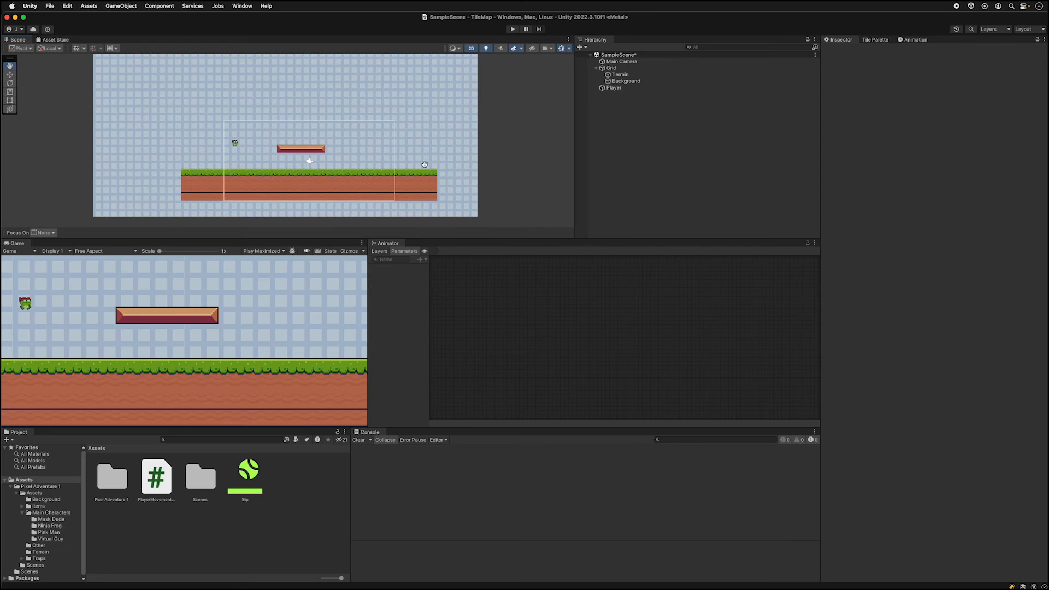
pyautogui.moveTo(152, 339)
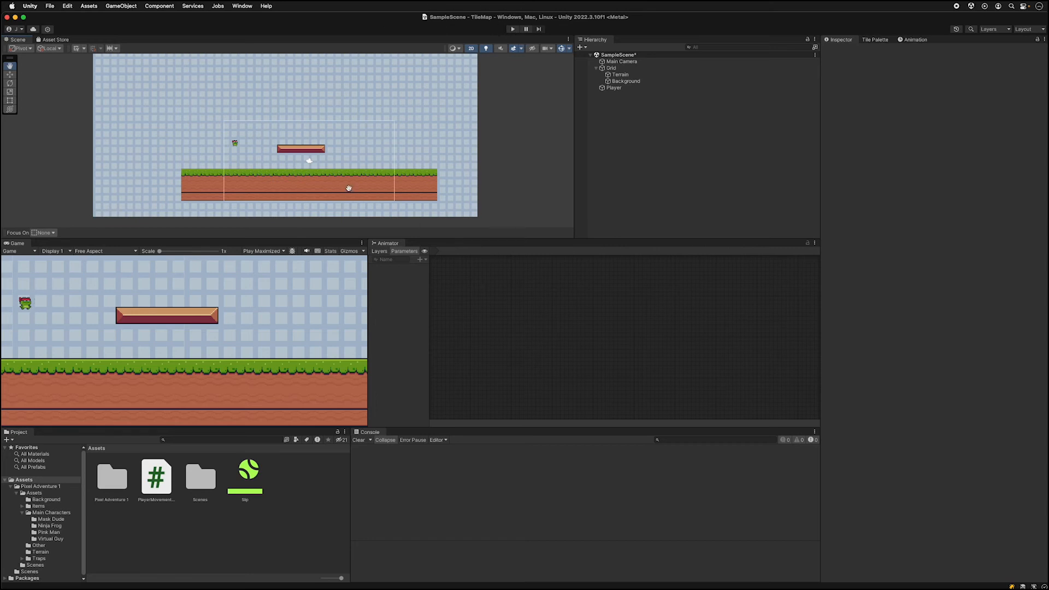
pyautogui.moveTo(271, 261)
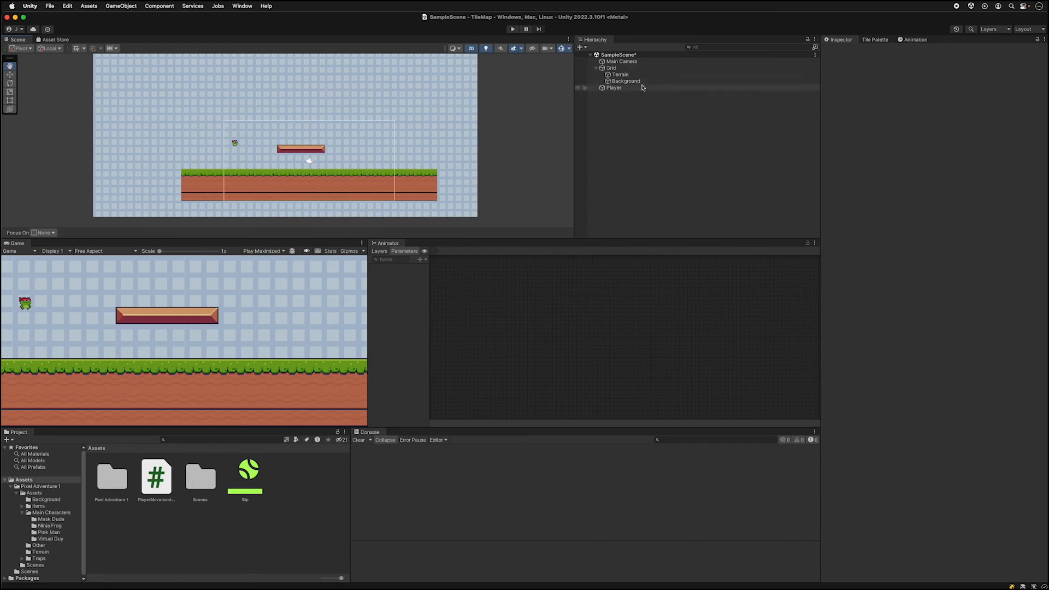
# Step: Add a Tilemap Collider 2D to Background, test in Play, then use the component menu to remove it
pyautogui.click(626, 81)
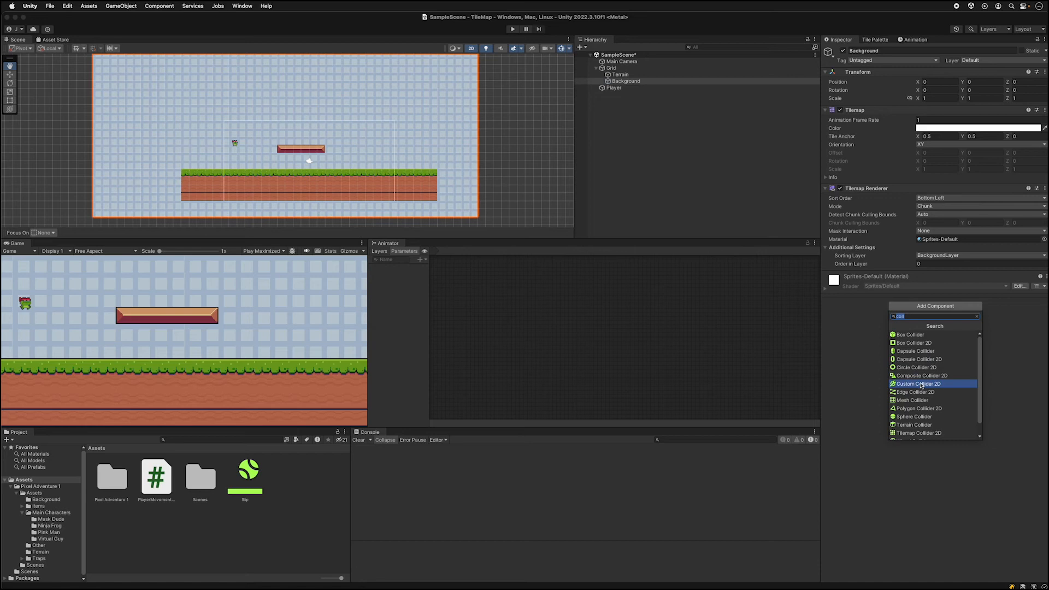
pyautogui.click(919, 432)
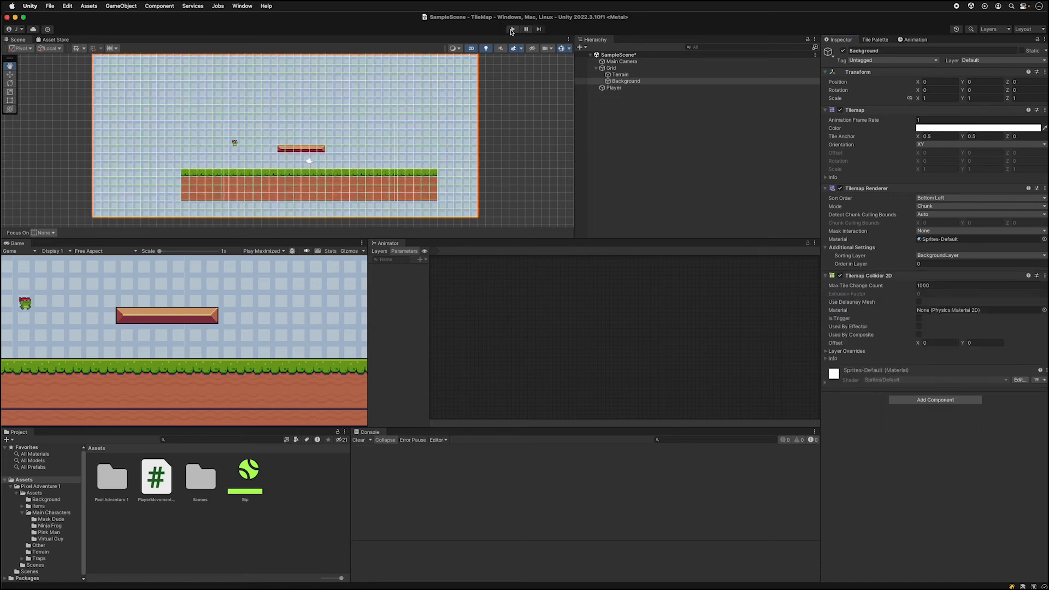
pyautogui.click(513, 28)
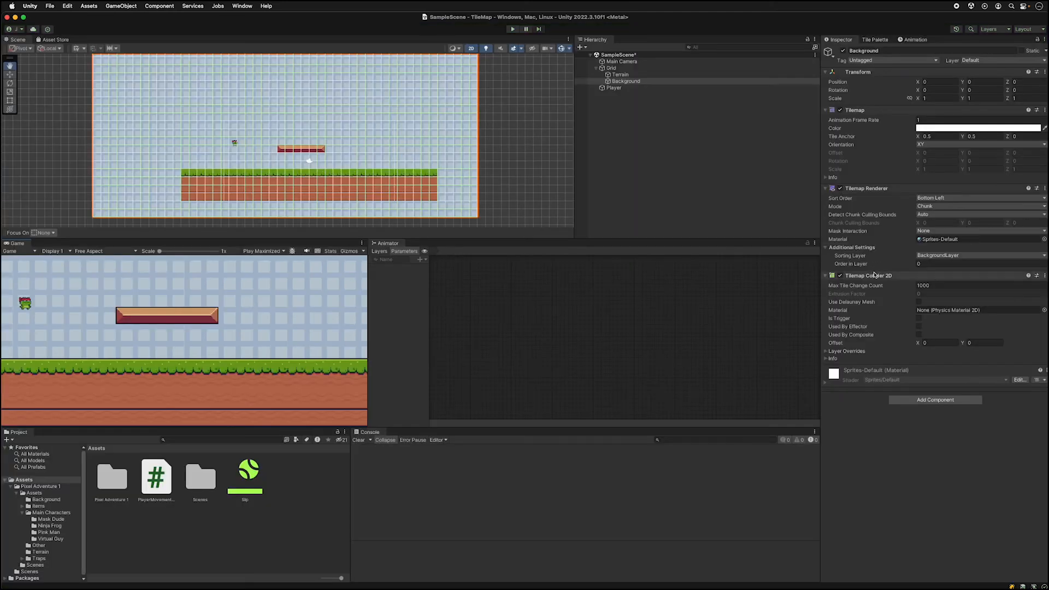
pyautogui.click(1034, 275)
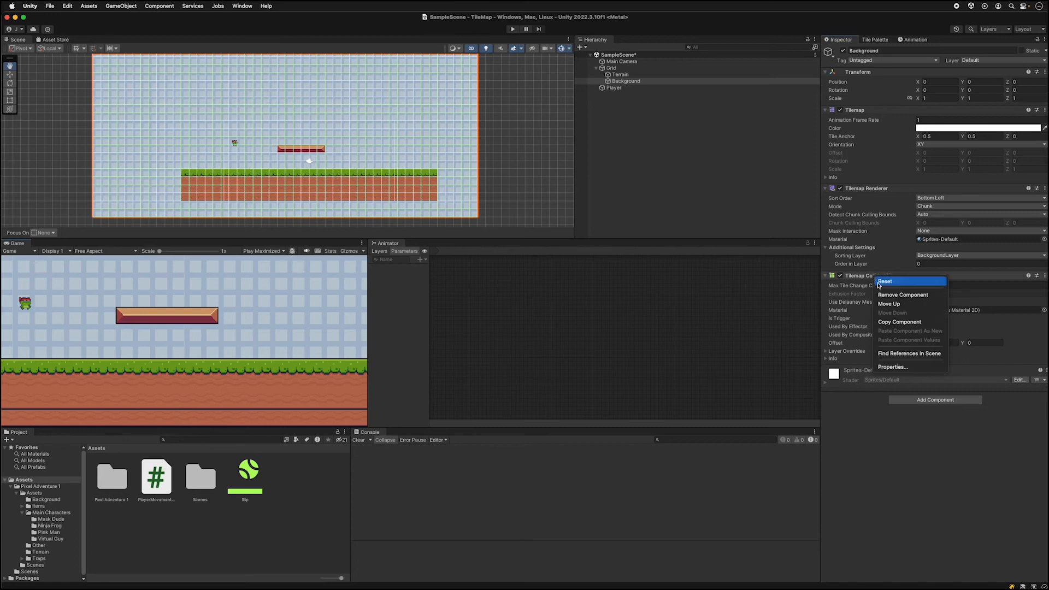
pyautogui.moveTo(908, 303)
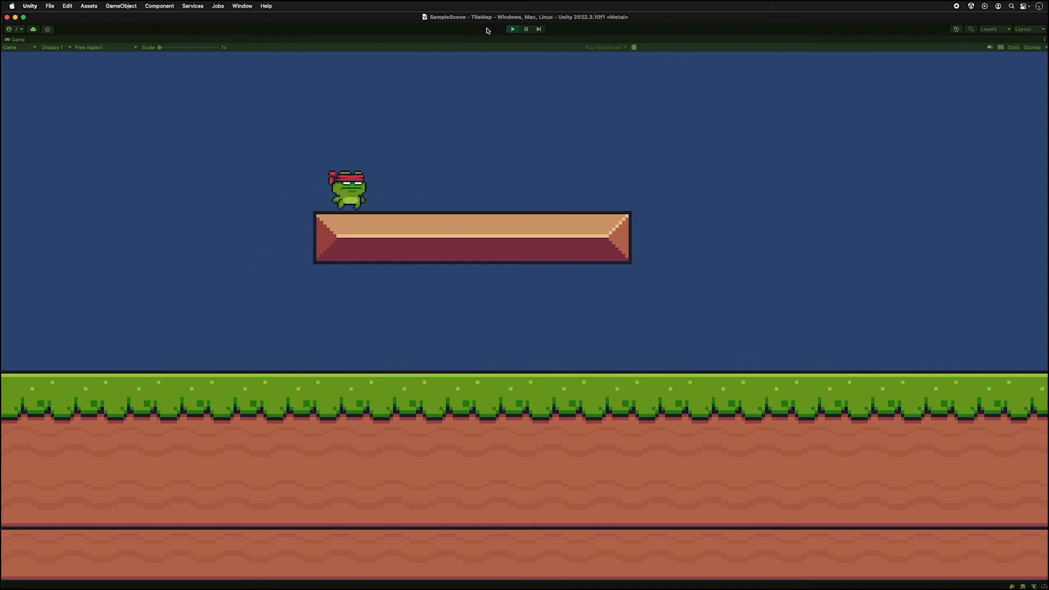
pyautogui.click(513, 29)
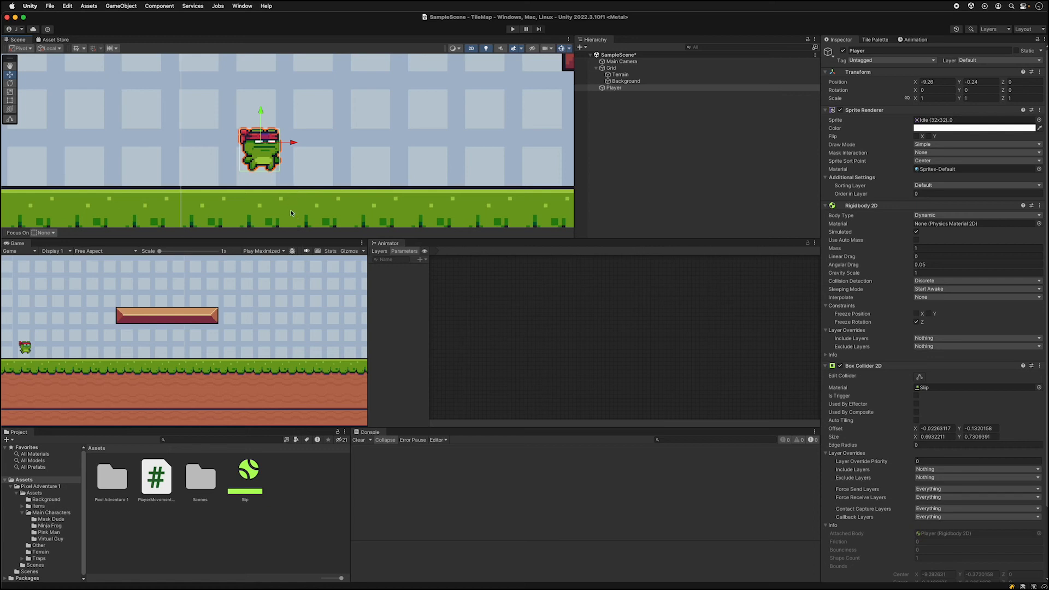
pyautogui.moveTo(277, 174)
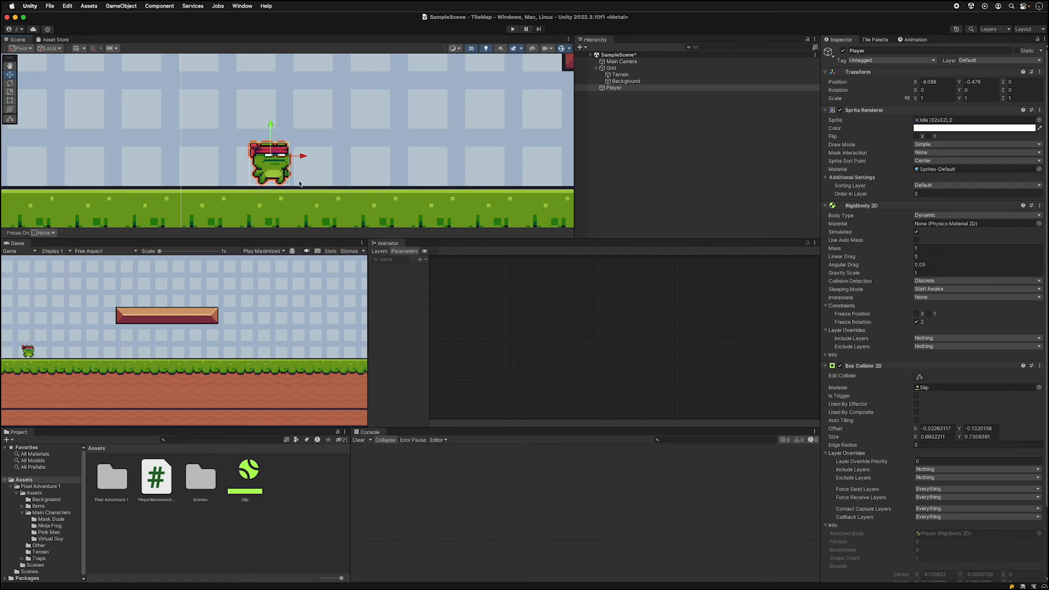
pyautogui.moveTo(297, 208)
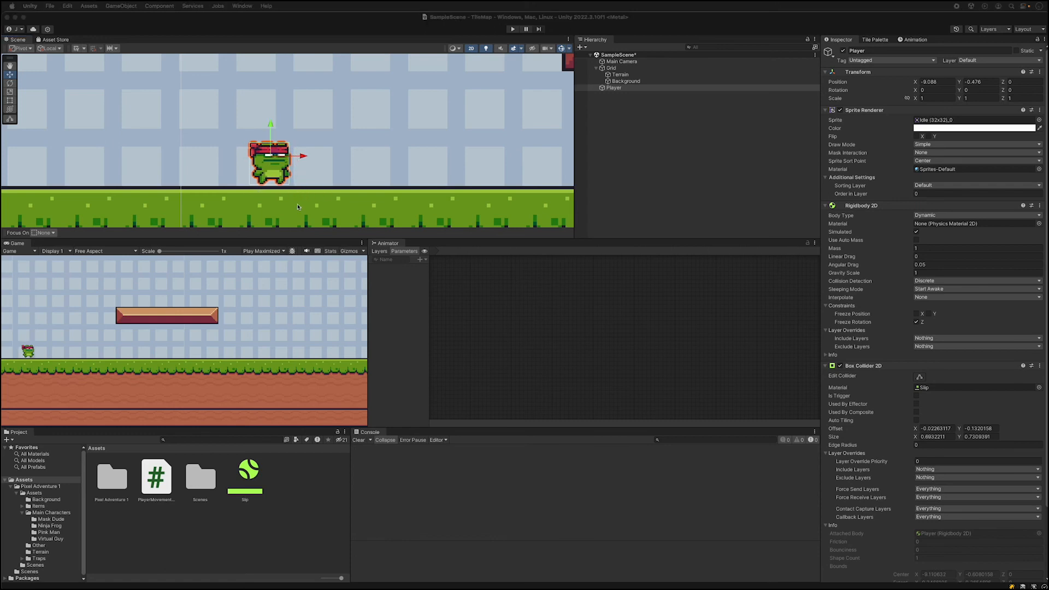
pyautogui.moveTo(269, 196)
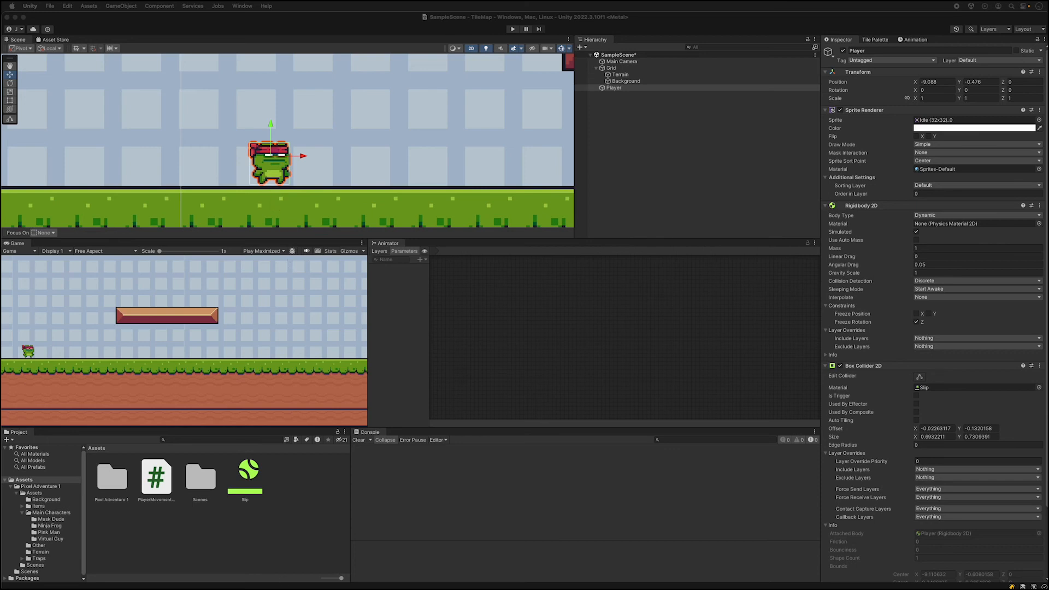
# Step: Give Terrain a Composite Collider 2D with a static Rigidbody 2D and check the frog stands on the ground in play
pyautogui.click(619, 74)
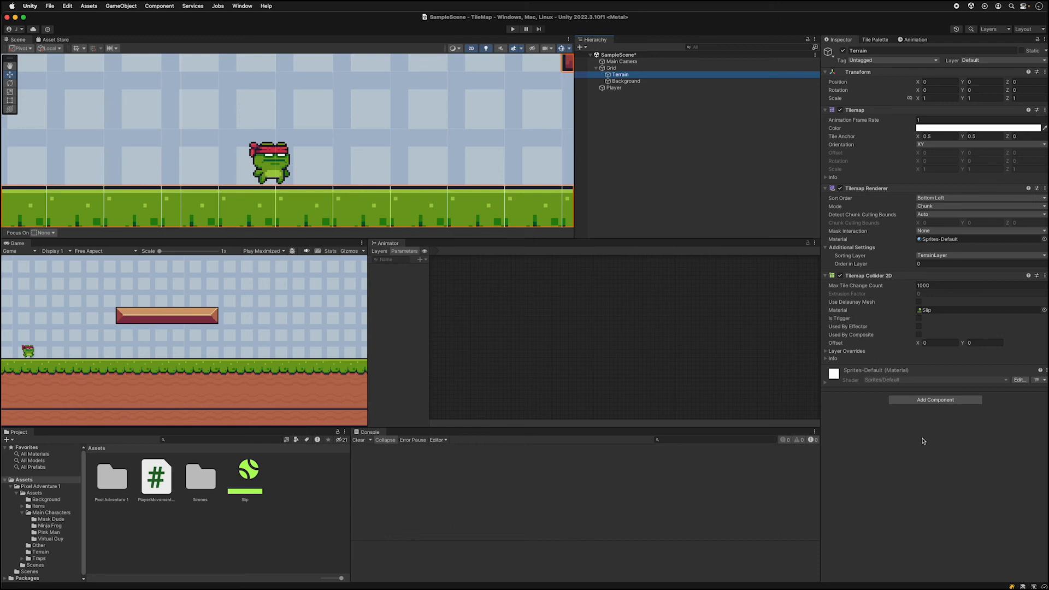
pyautogui.click(934, 400)
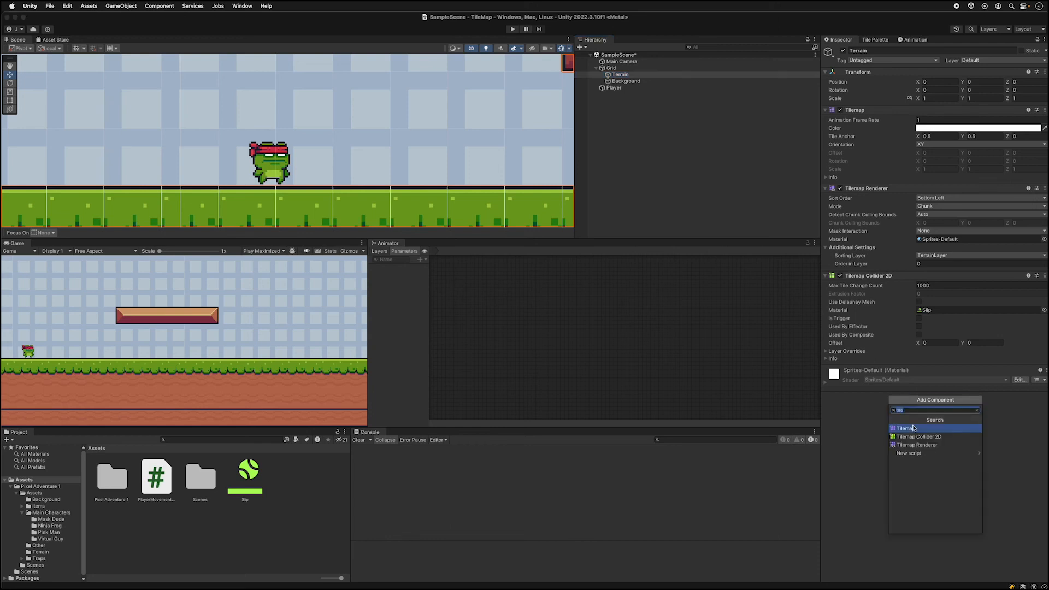
pyautogui.write('com')
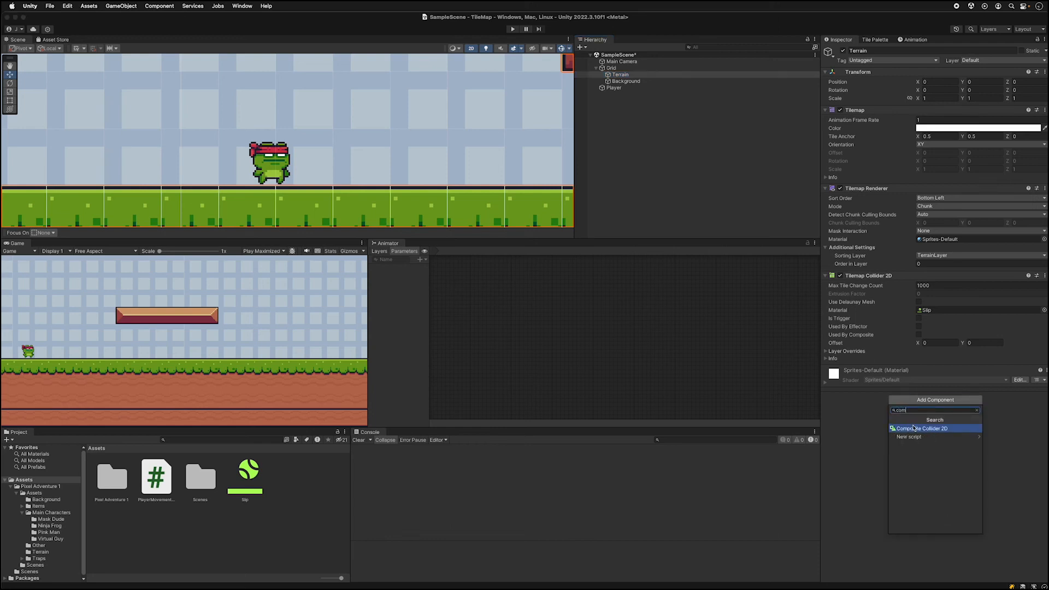
pyautogui.click(924, 428)
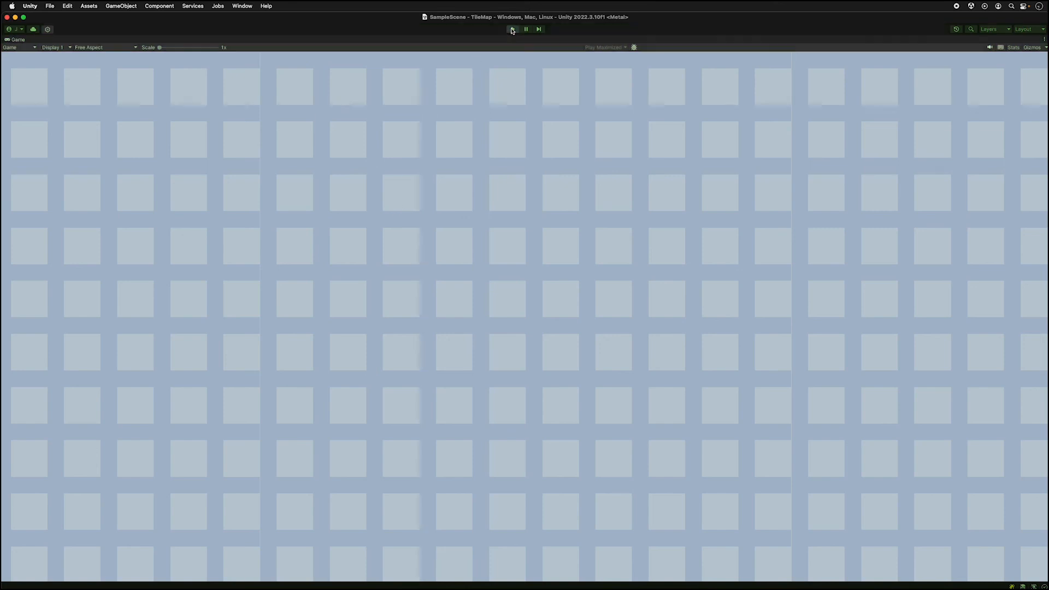
pyautogui.click(512, 29)
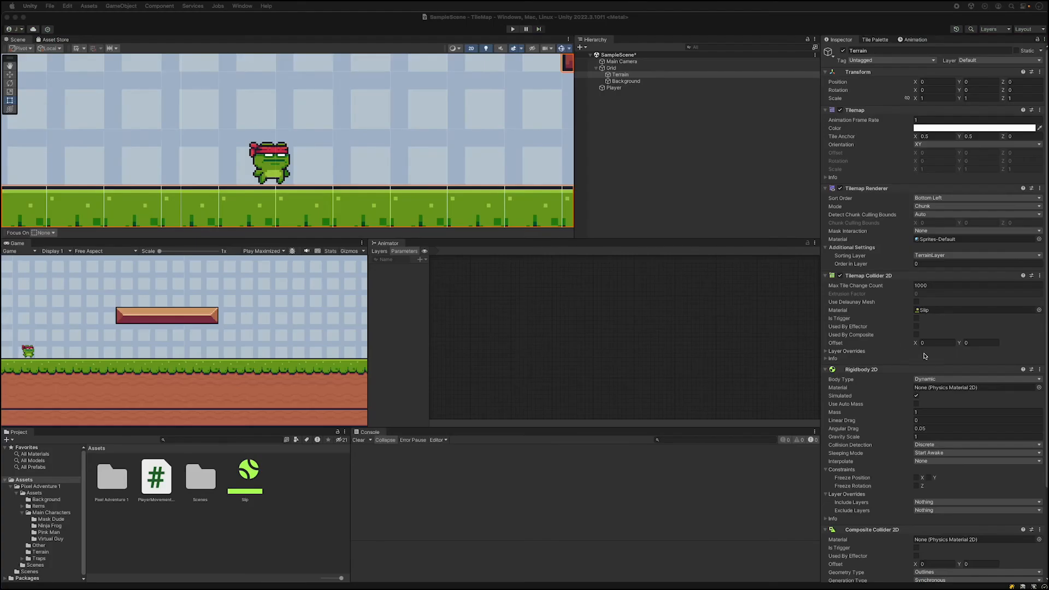
pyautogui.moveTo(912, 383)
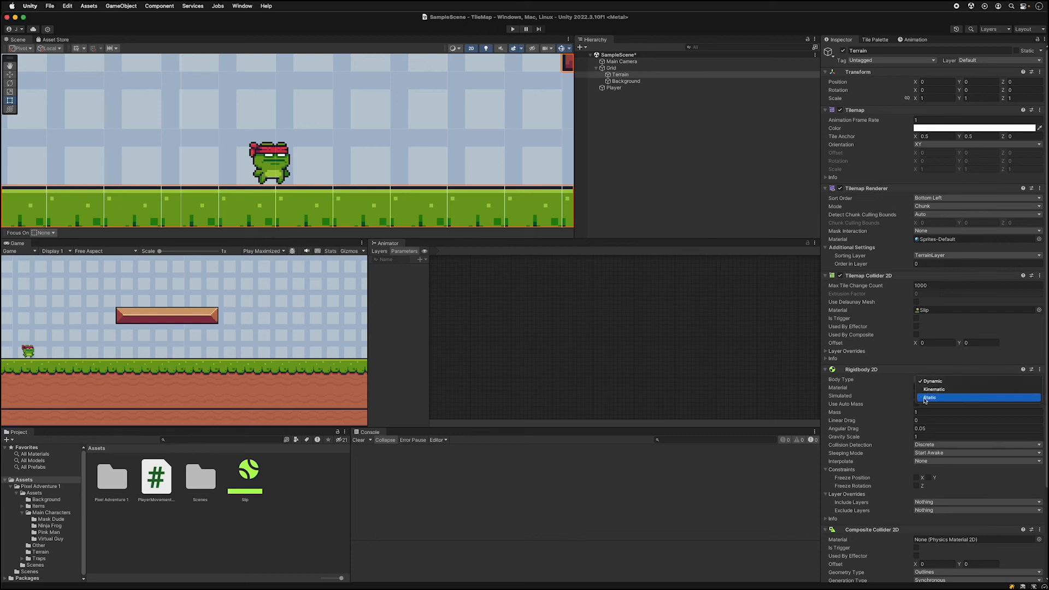
pyautogui.click(512, 29)
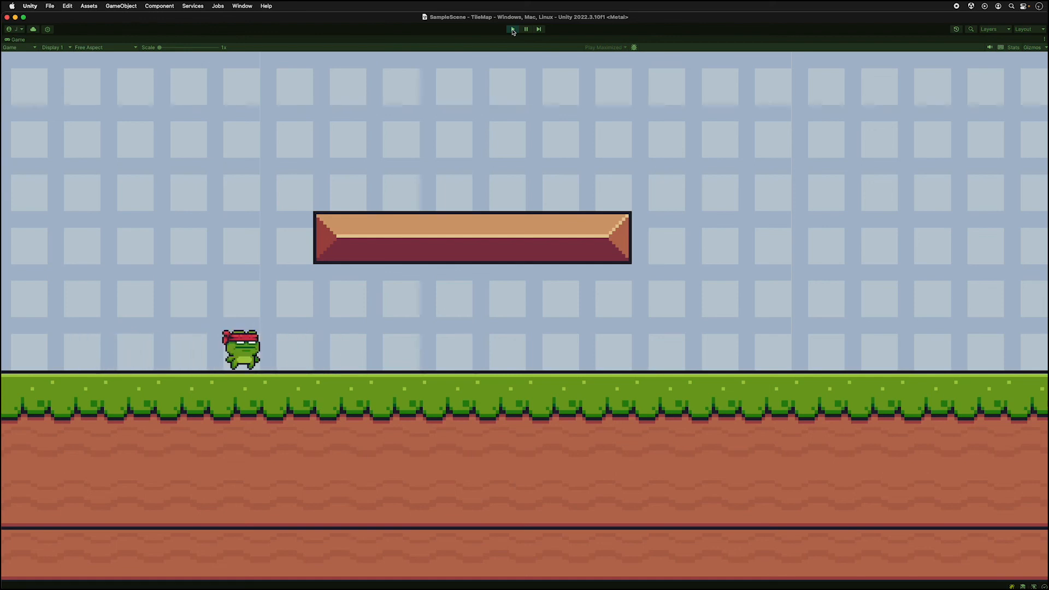
# Step: Stop the play test, returning to edit mode with Used By Composite enabled on Terrain
pyautogui.click(512, 29)
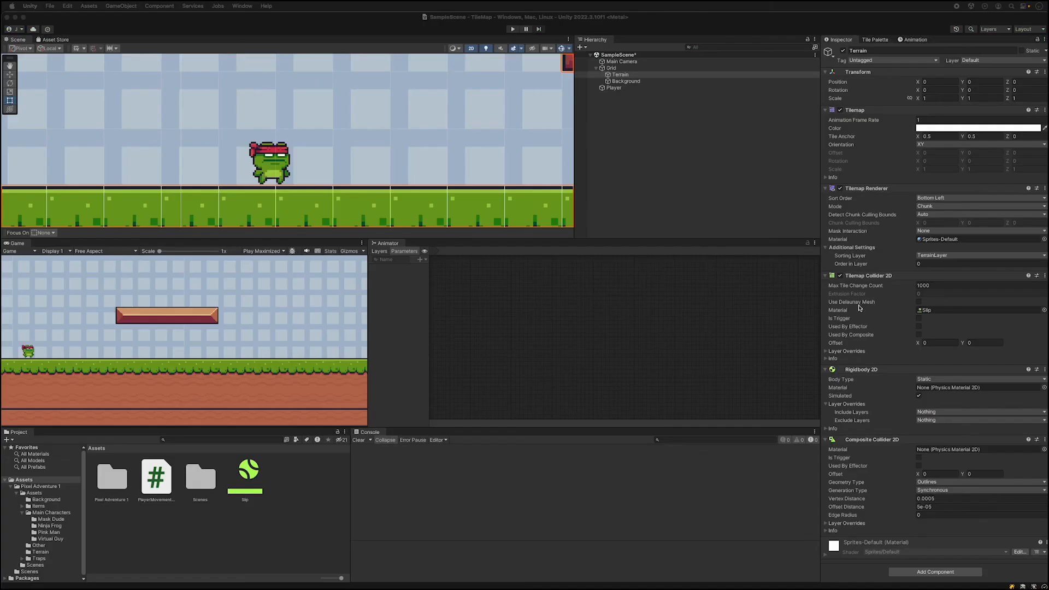
pyautogui.moveTo(906, 311)
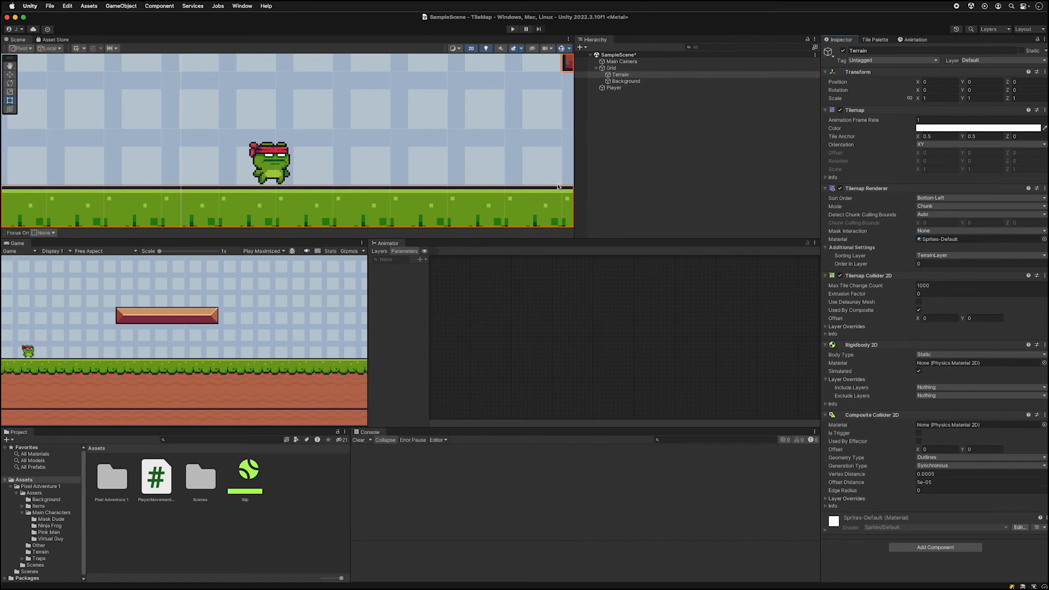
pyautogui.moveTo(411, 185)
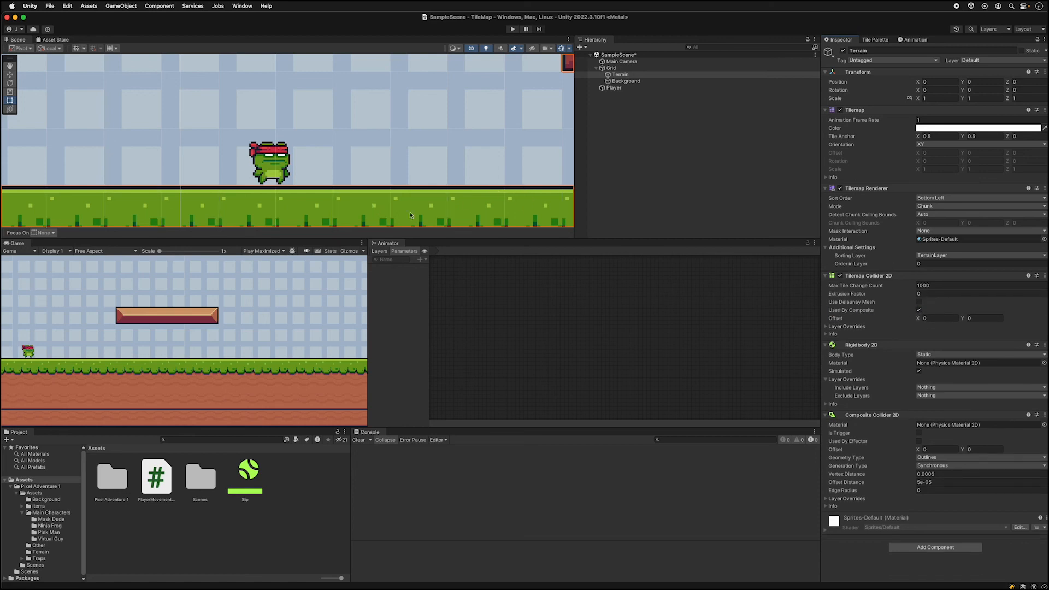
pyautogui.moveTo(573, 95)
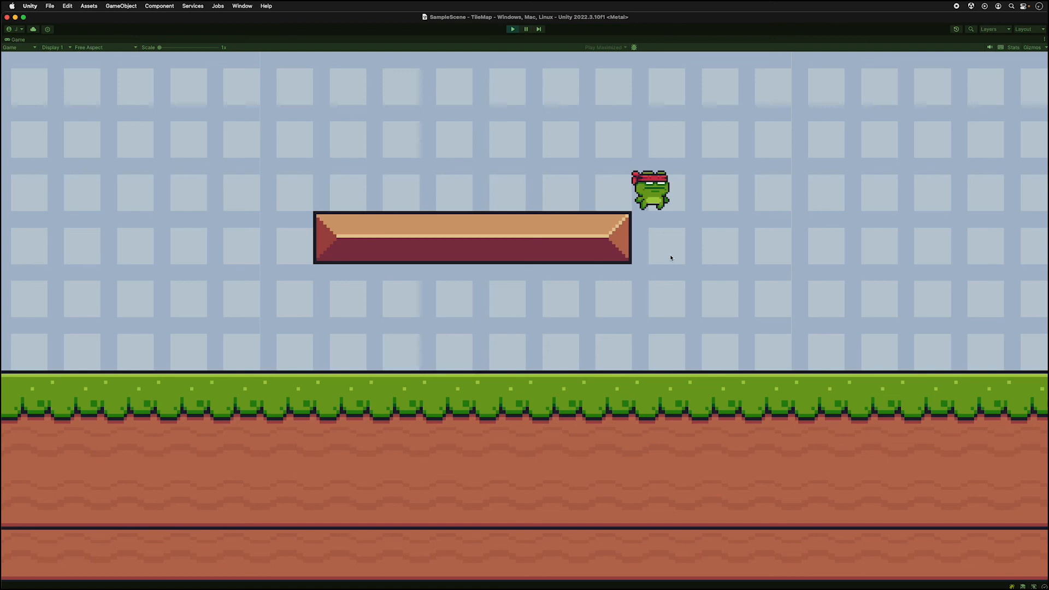
pyautogui.moveTo(688, 226)
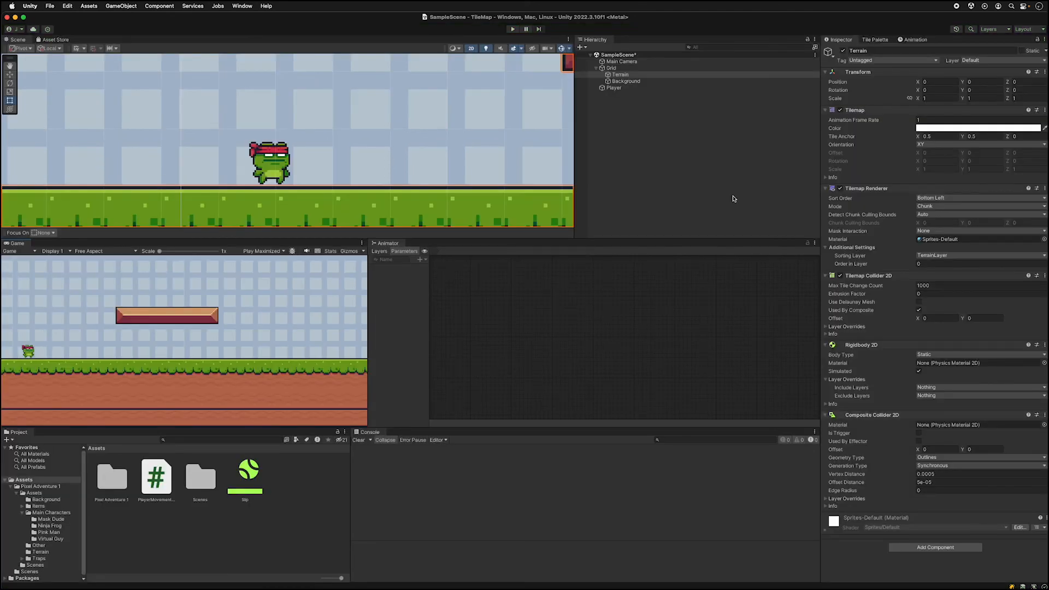
# Step: Narrow the Player's Box Collider 2D to about 0.41 wide and run a play test beside the platform
pyautogui.click(613, 88)
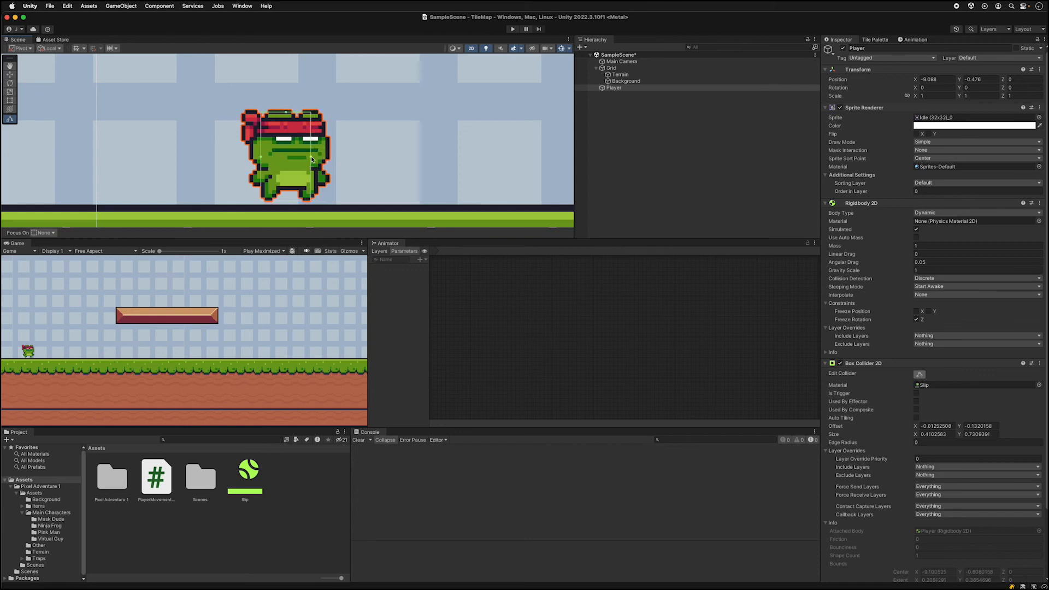
pyautogui.click(279, 250)
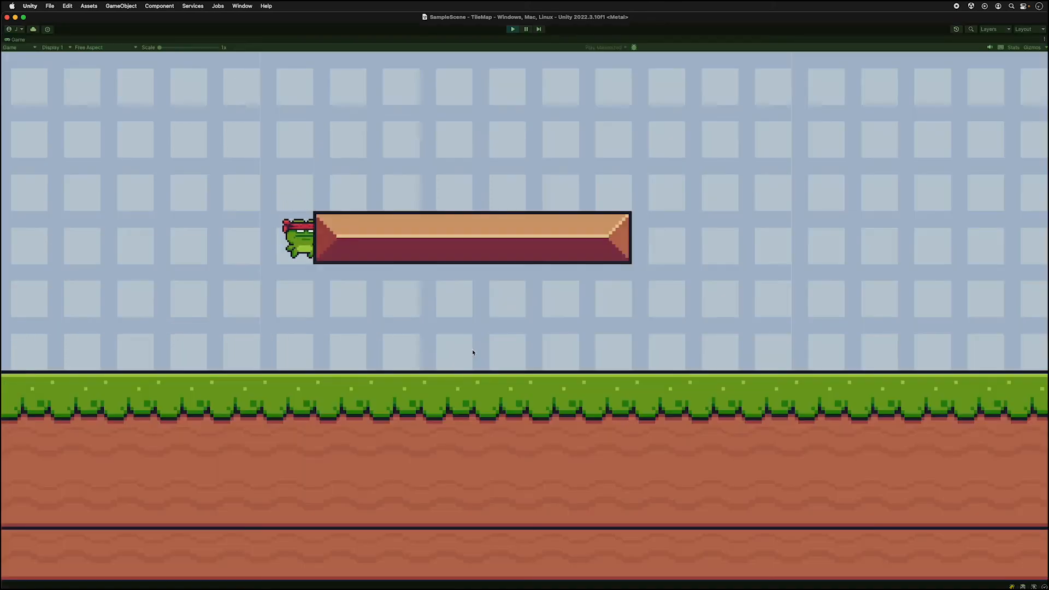